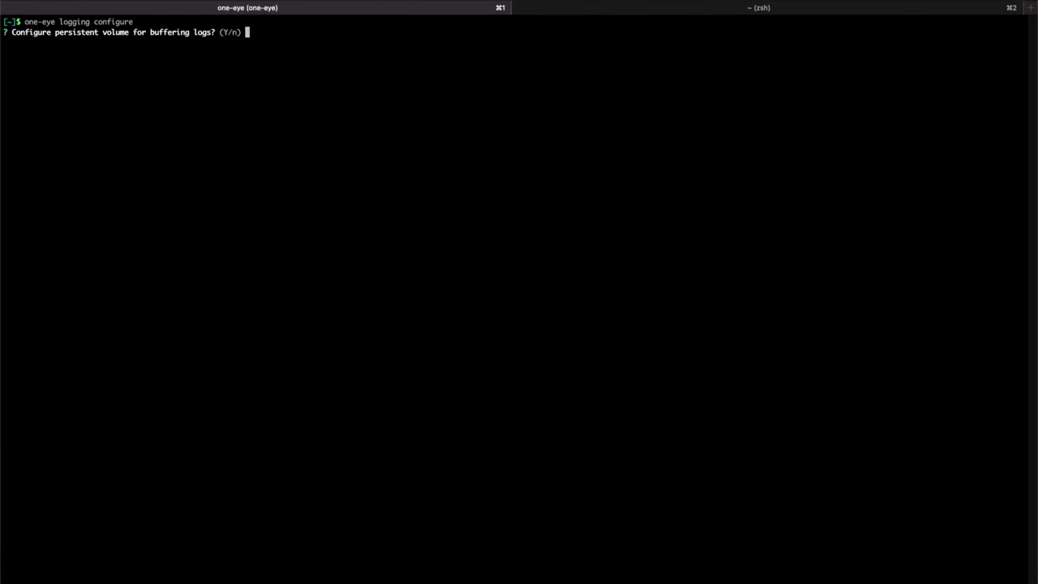
Answer No to the persistent volume and No to editing the default Logging resource
type("No")
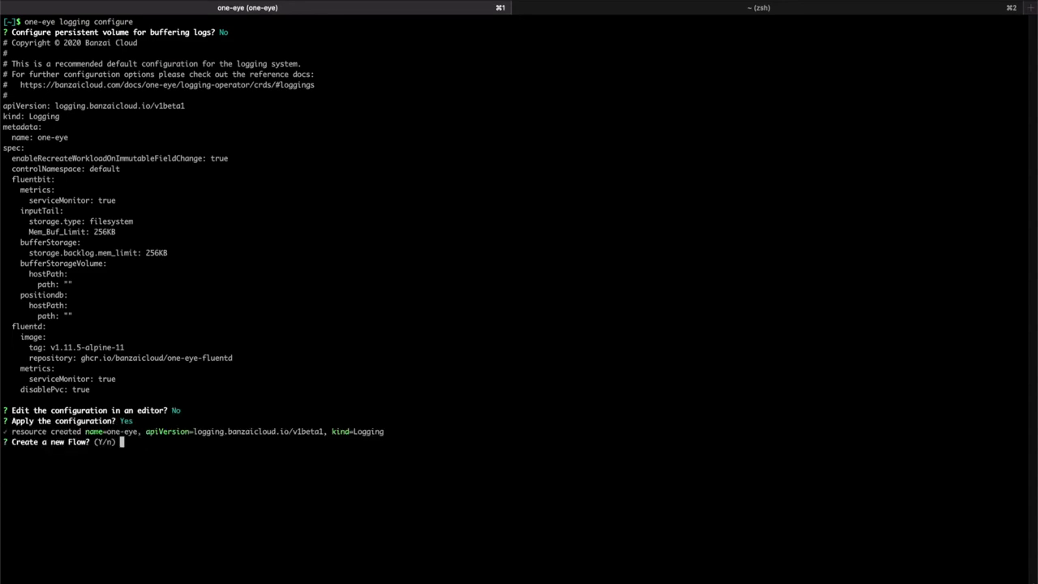
type("No")
type("one-eye logging configure clusteroutput")
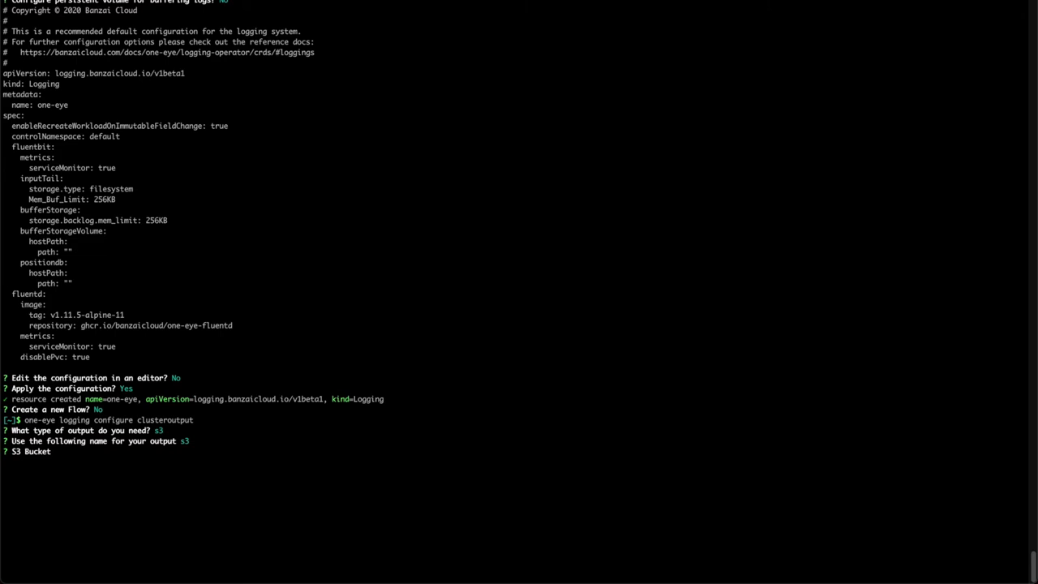
Point the s3 ClusterOutput at kubecon-test-bucket in eu-west-1 and accept the credentials
type("kubecon-test")
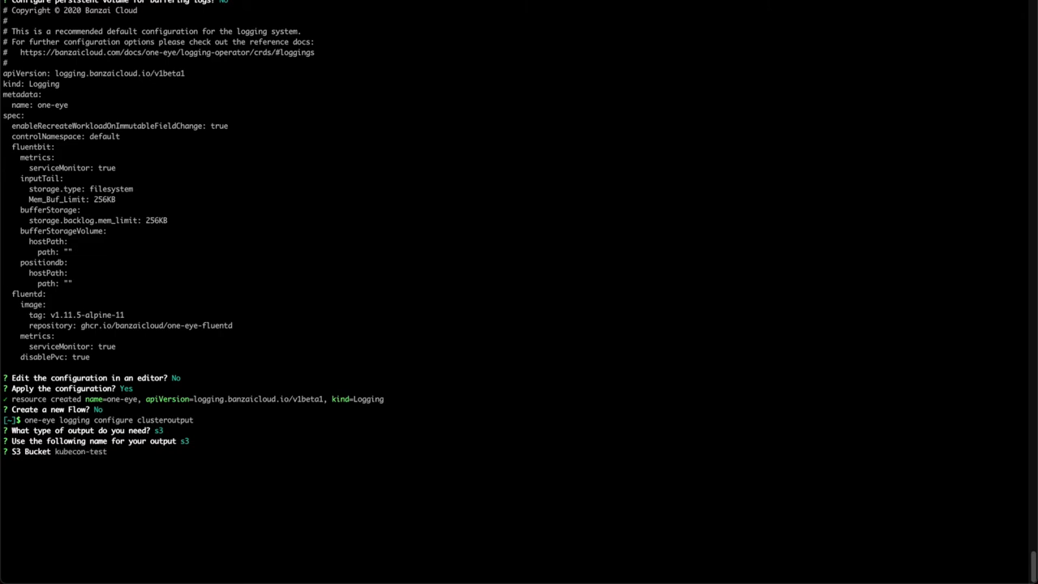
type("buc")
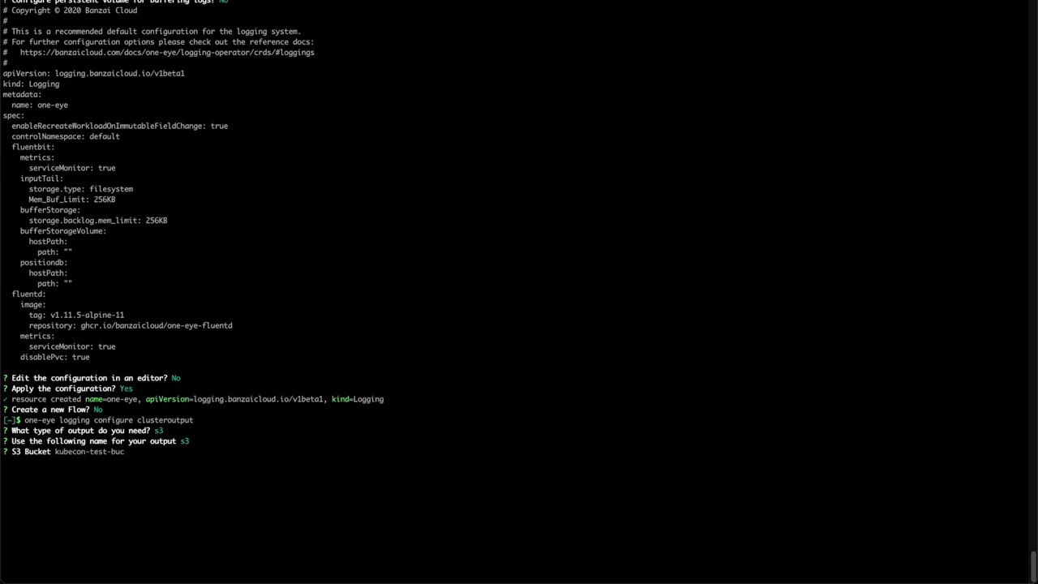
type("ket")
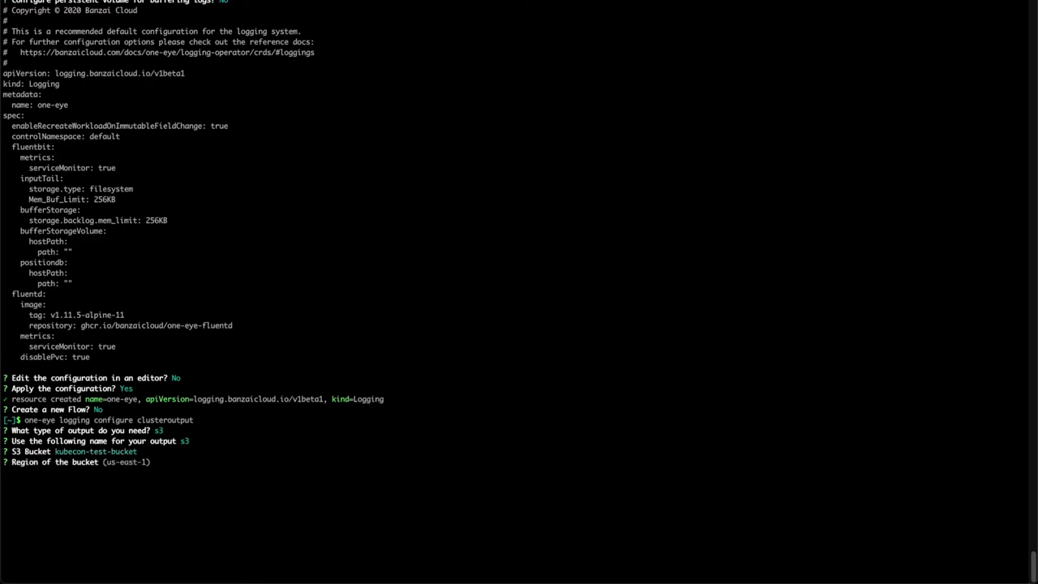
type("eu-west-1")
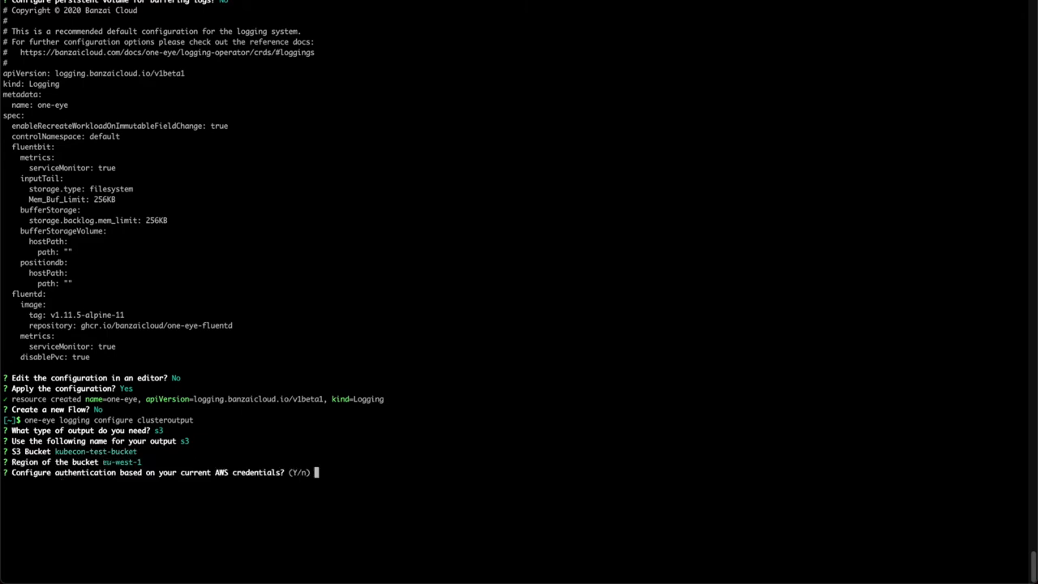
type("Yes")
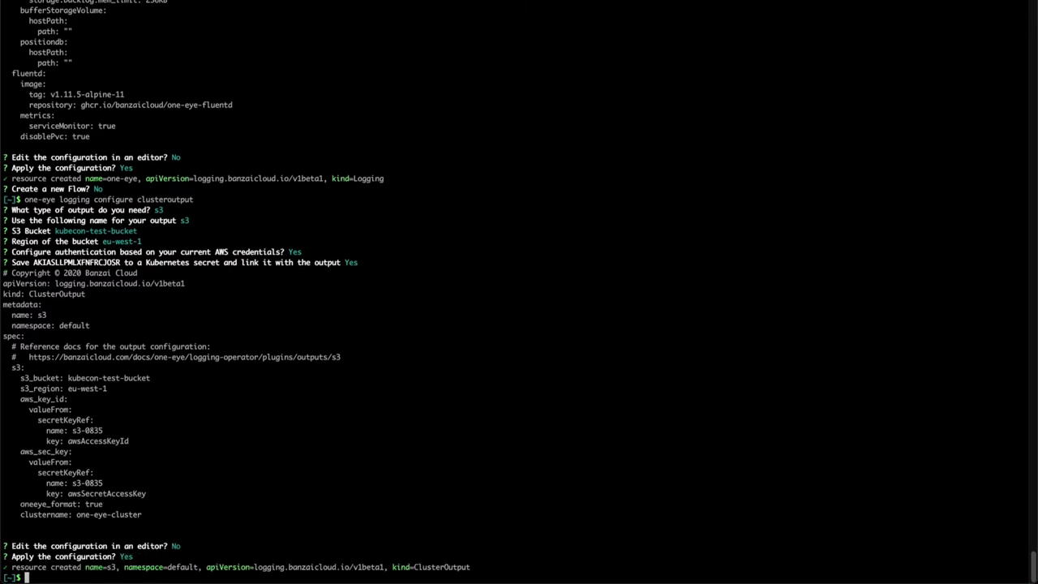
mouse_move(231, 226)
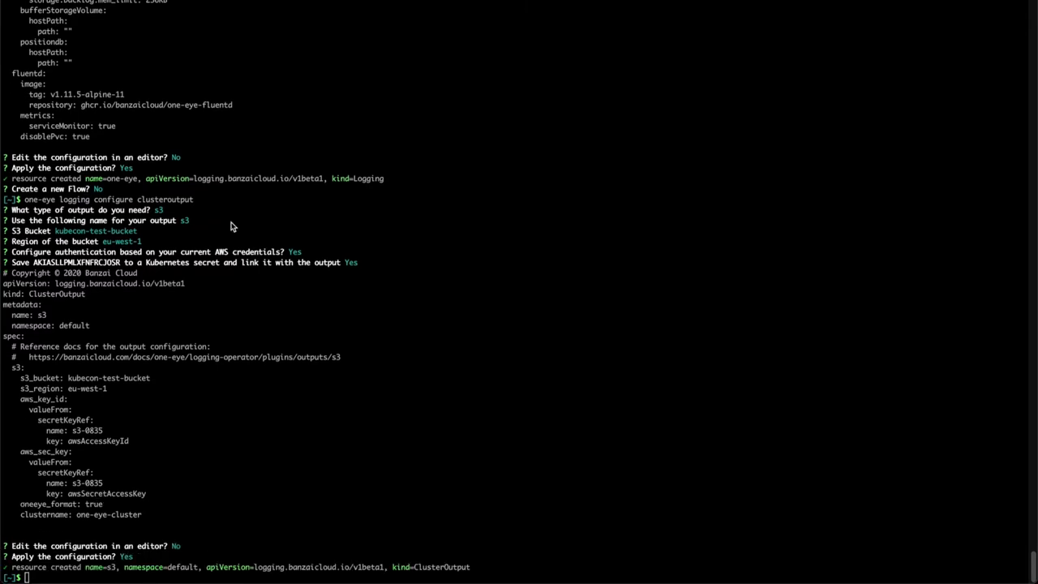
mouse_move(274, 297)
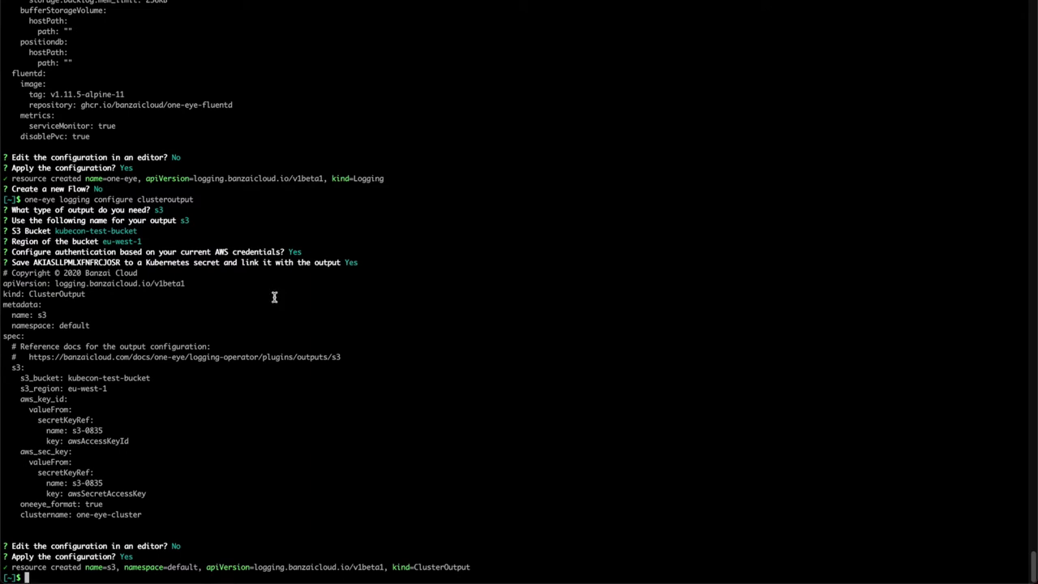
Run one-eye logging configure clusterflow and pick s3 as its output
type("one-eye")
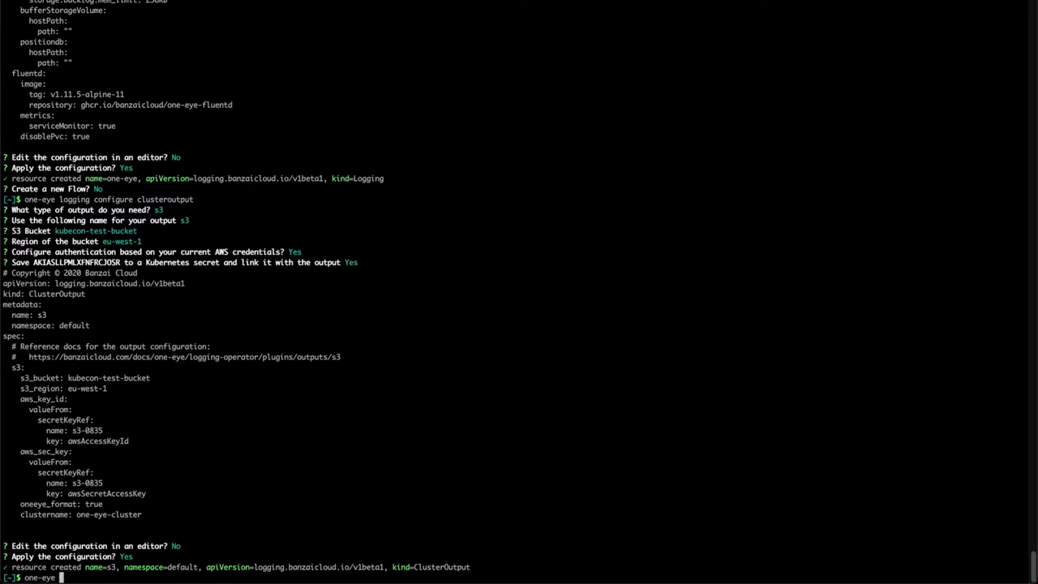
type("logging configure clusterflow")
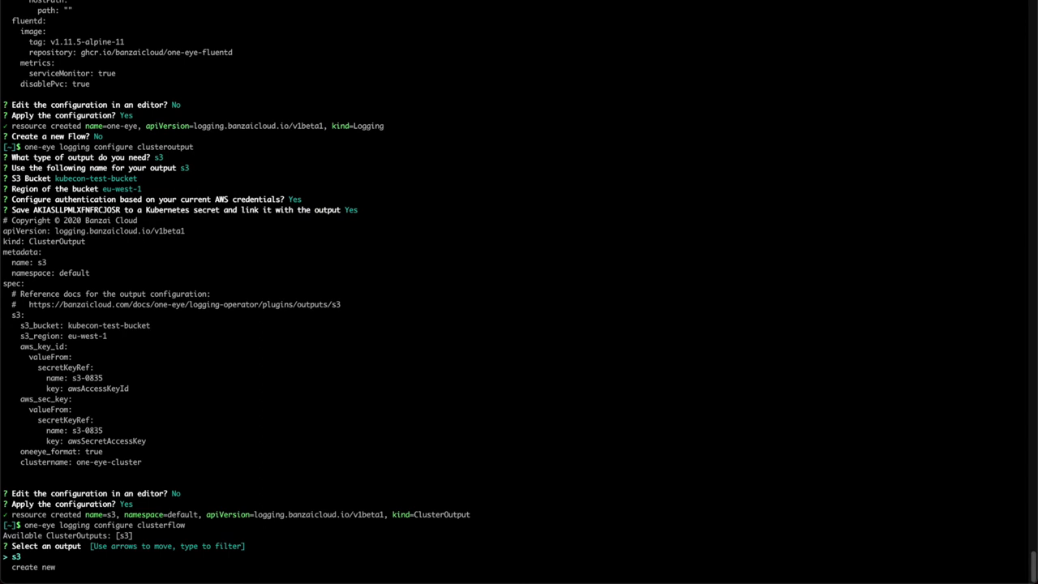
key("enter")
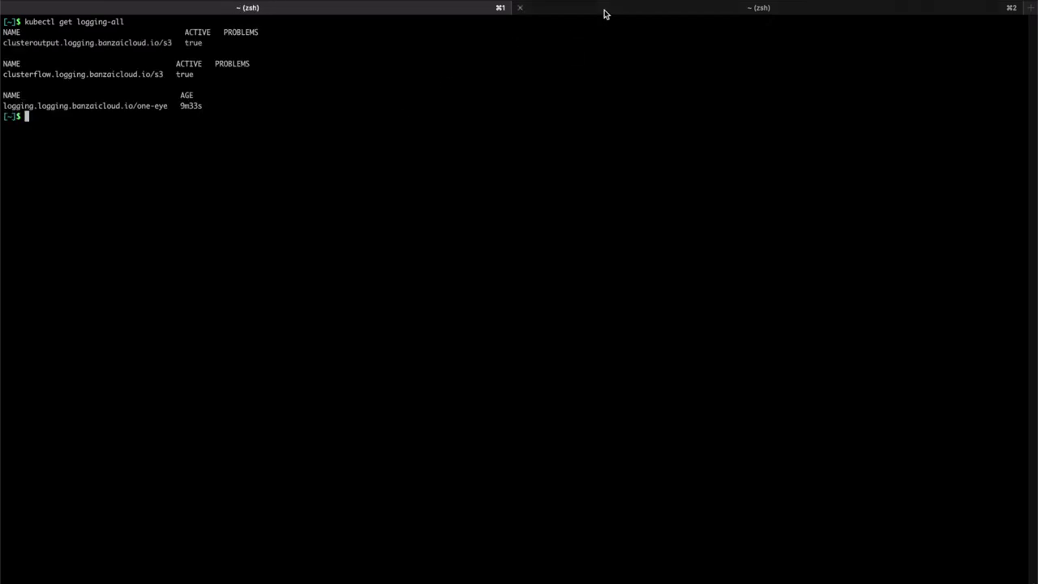
Run one-eye ingress connect in the second terminal session
left_click(758, 7)
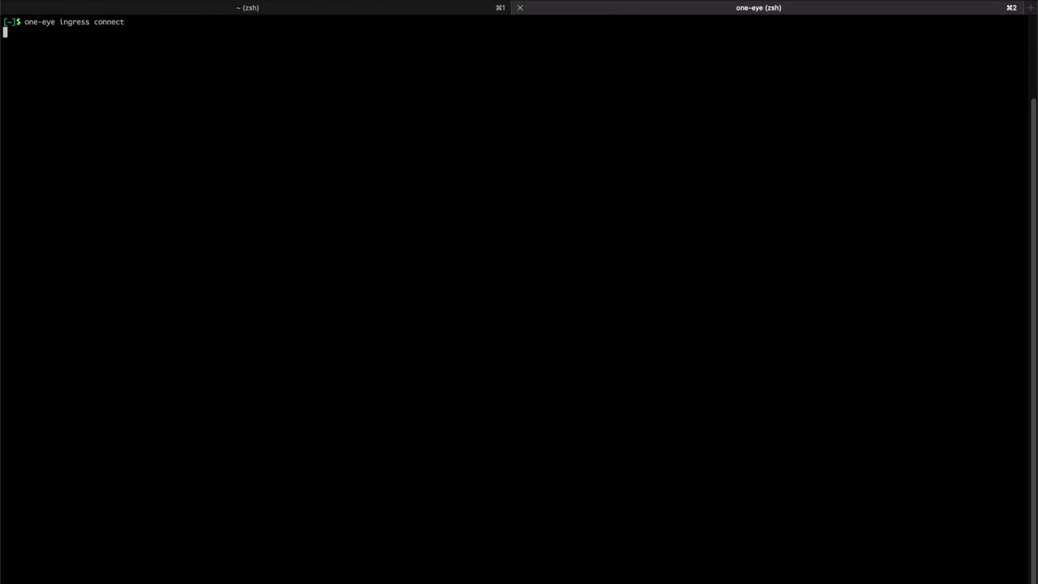
key("enter")
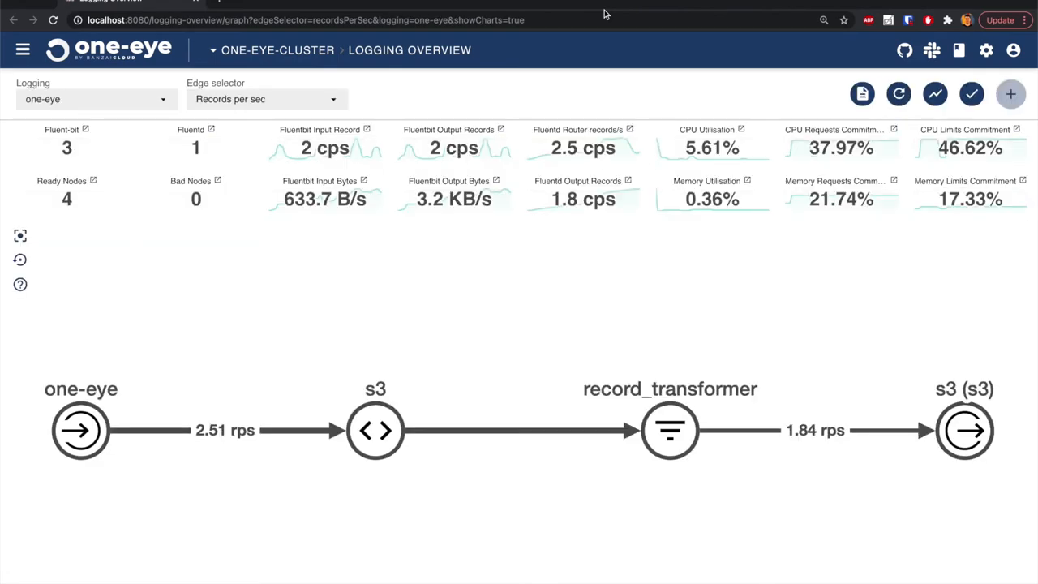
mouse_move(553, 320)
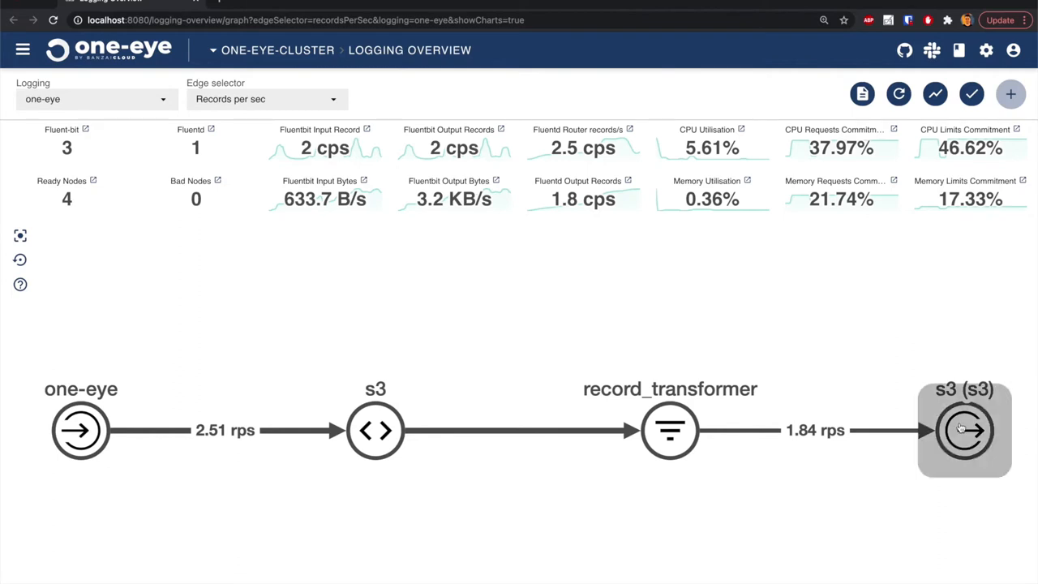
left_click(964, 429)
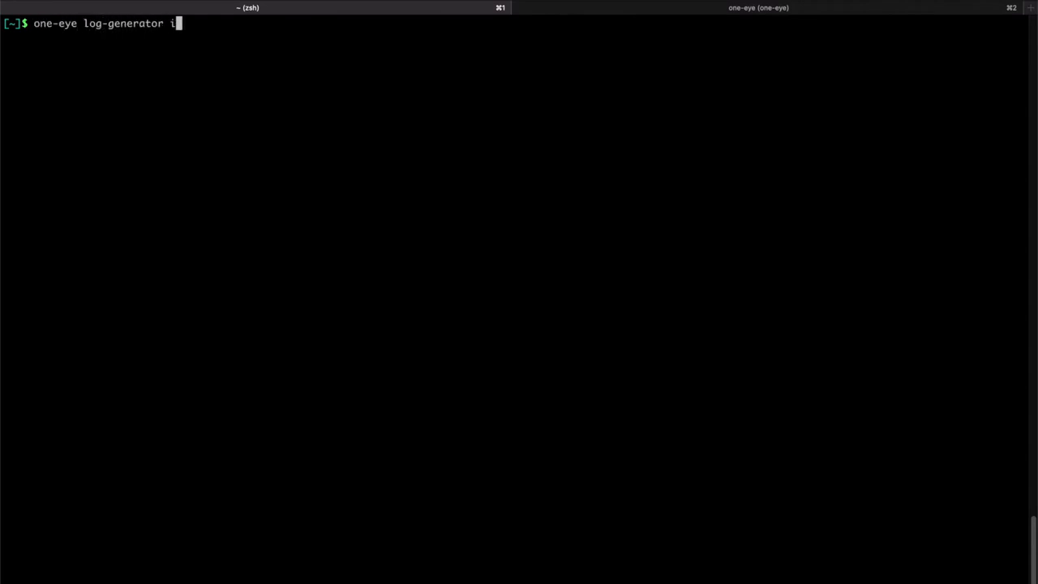
Run the log-generator install with the default namespace and 1 replica
key("enter")
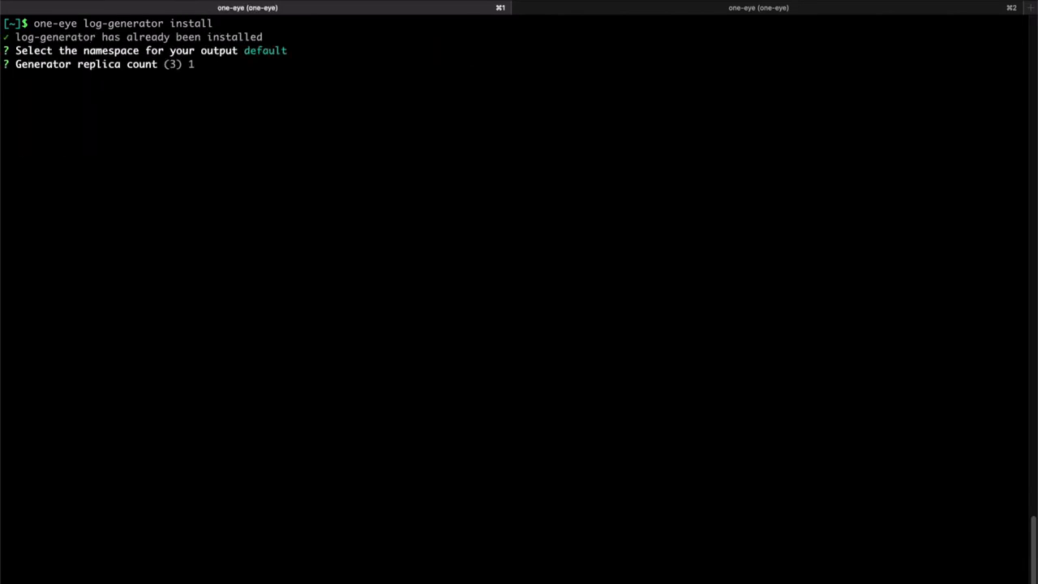
key("enter")
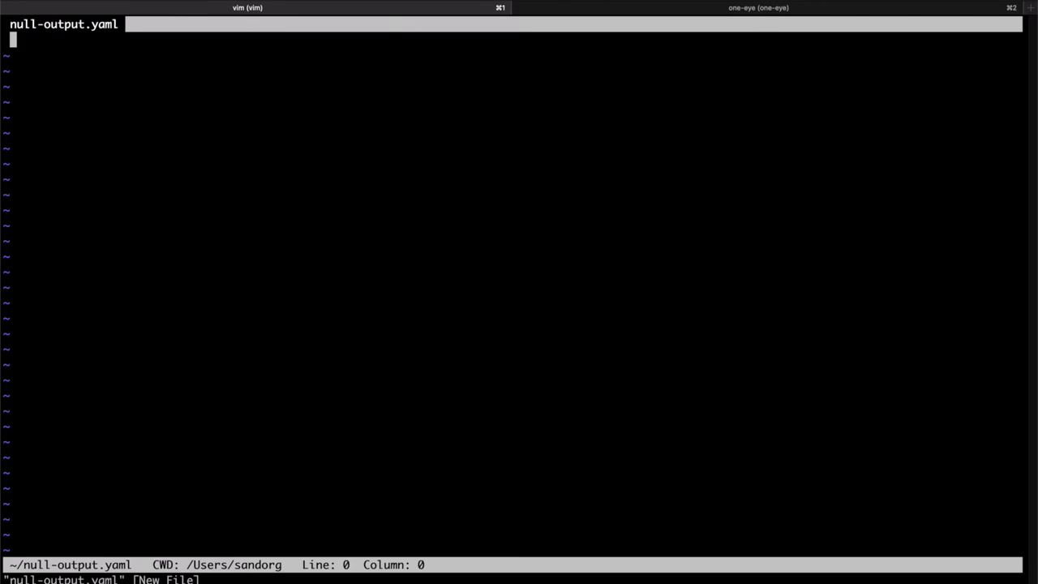
Write null-output.yaml as an Output named devnull with spec nullout: {}
type("apiVersion: logging.banzaicloud.io/v1beta1")
type("kind:")
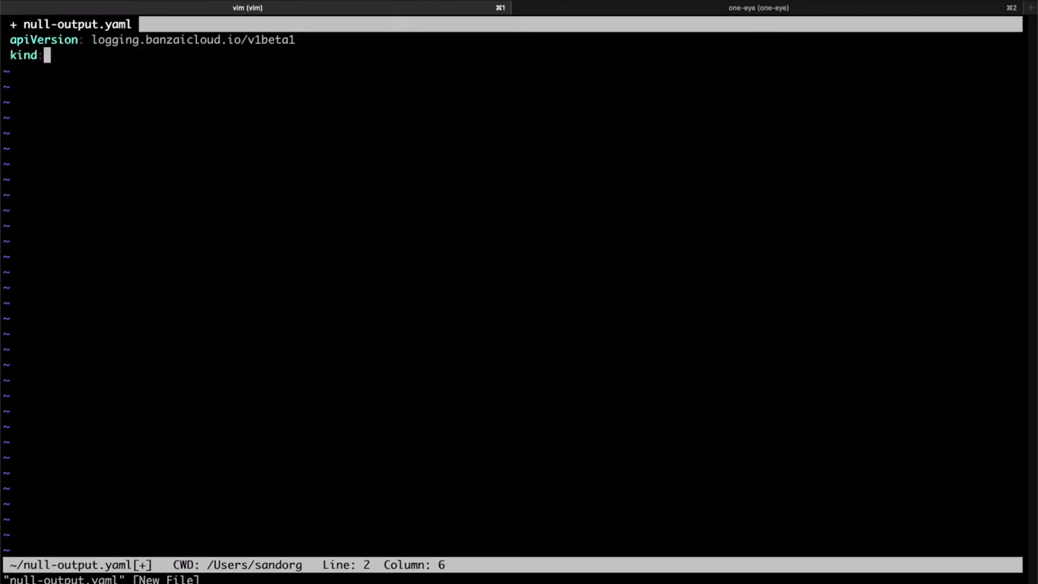
type("Output")
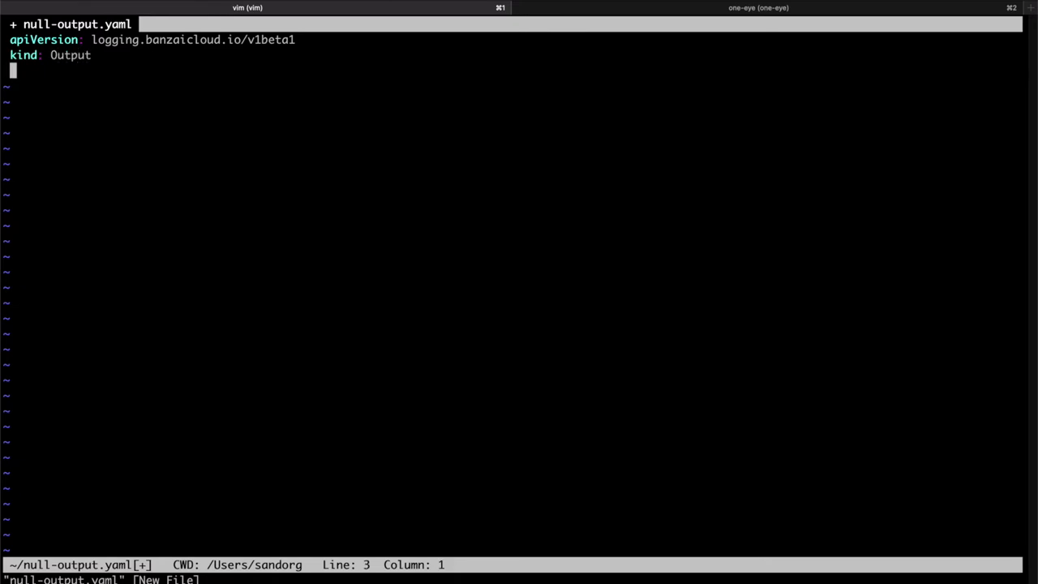
type("metaa")
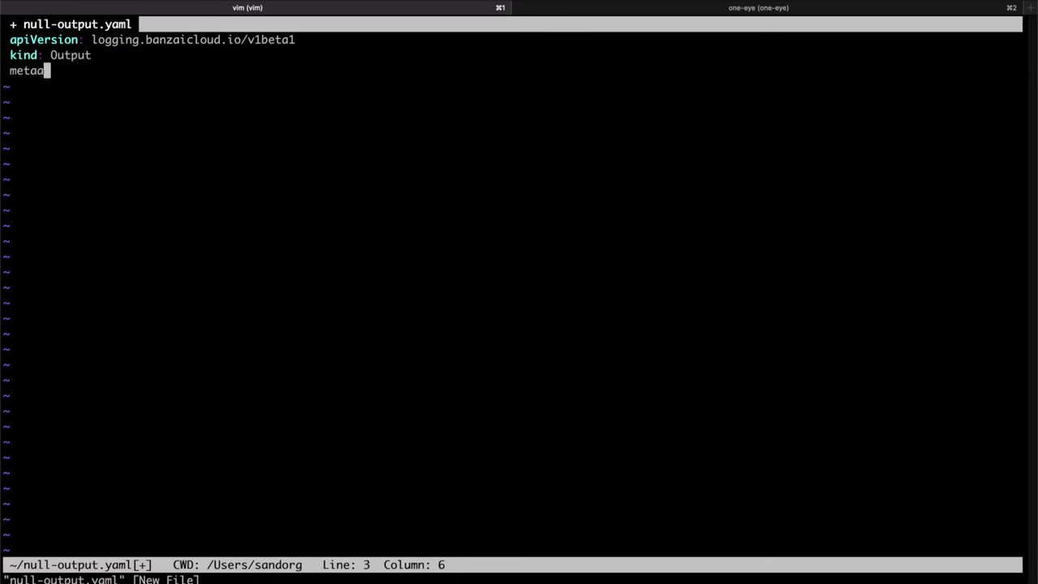
type("ta:")
type("name:")
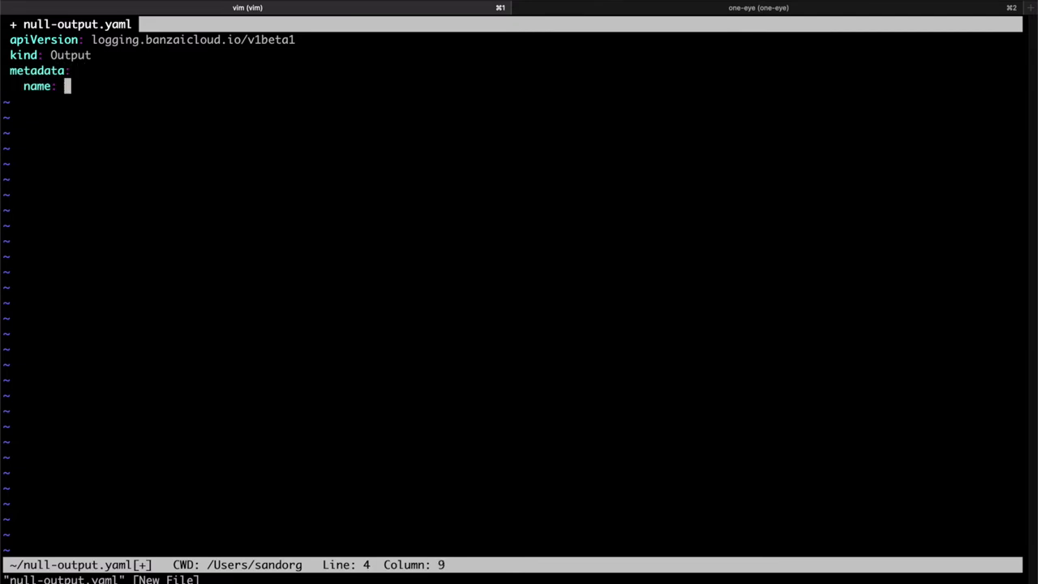
type("devnull")
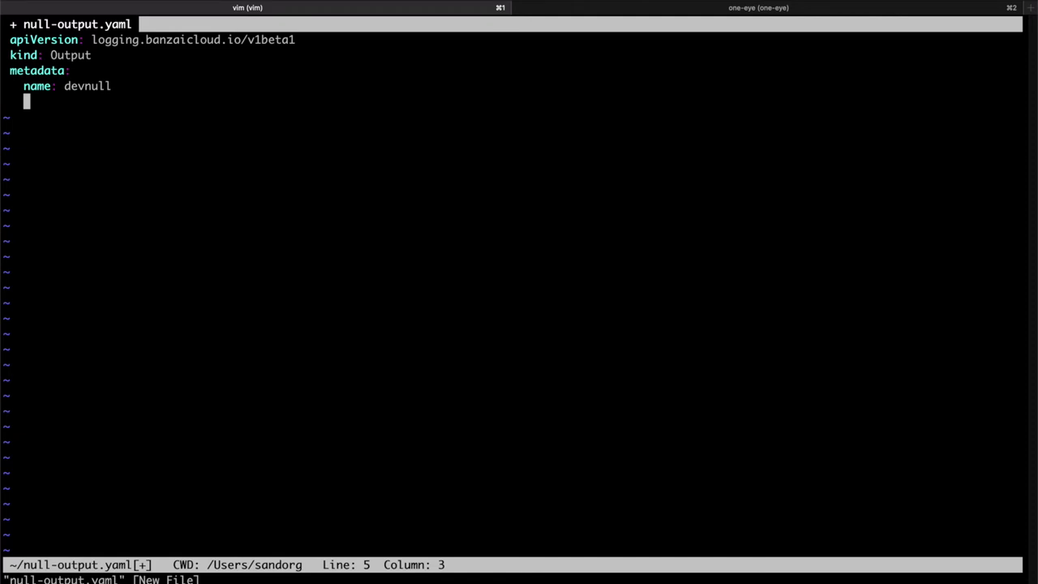
type("spec")
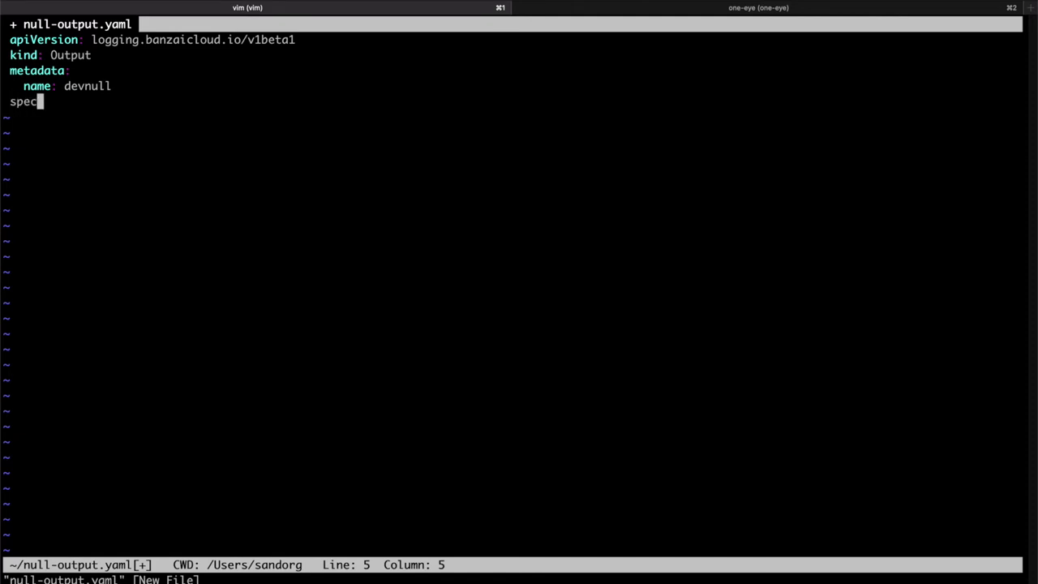
type(":")
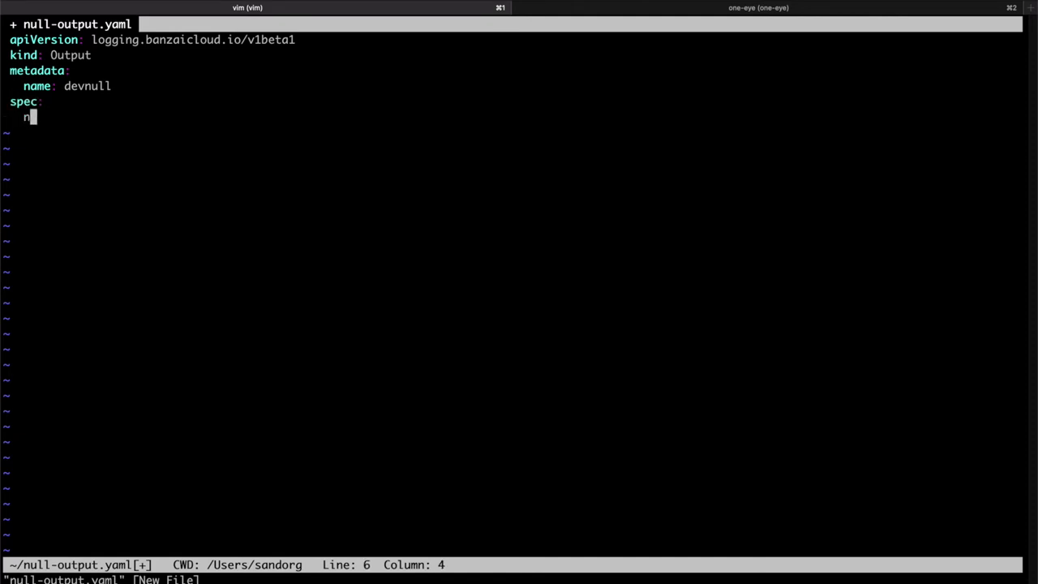
type("ullout:")
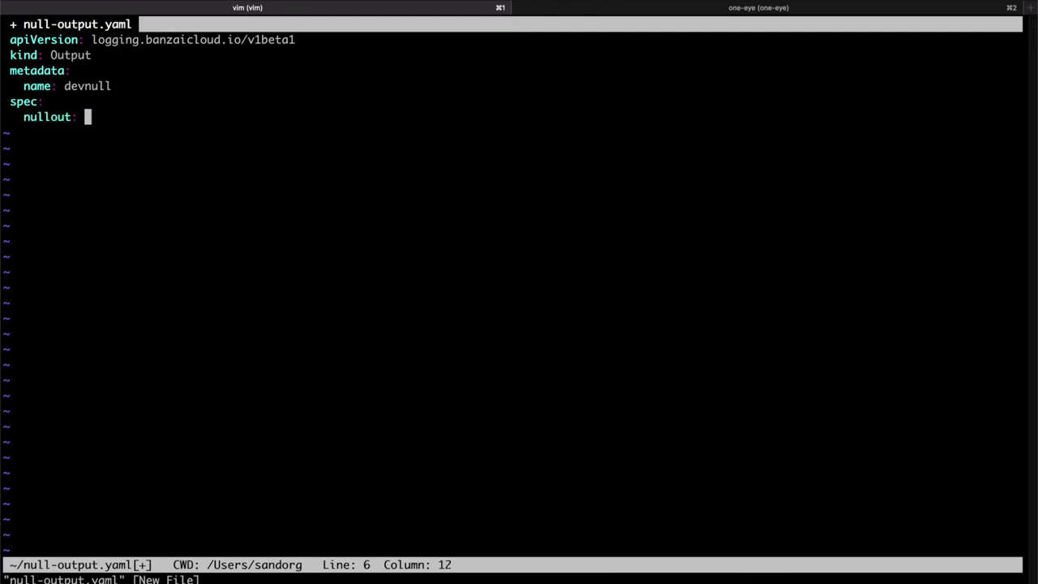
type("{}")
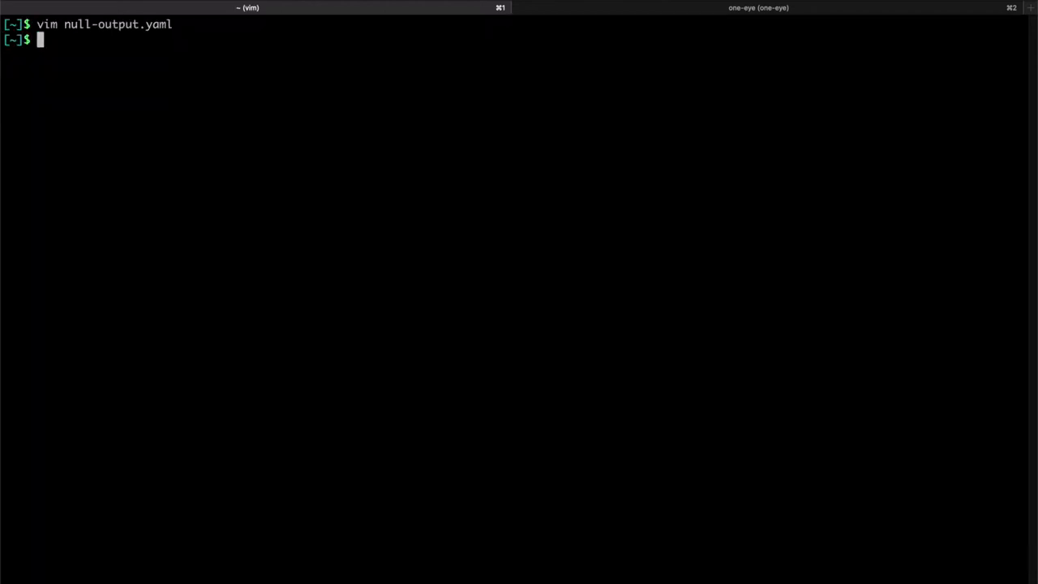
Apply null-output.yaml with kubectl and start a new access-log-metrics.yaml in vim
type("kubectl a")
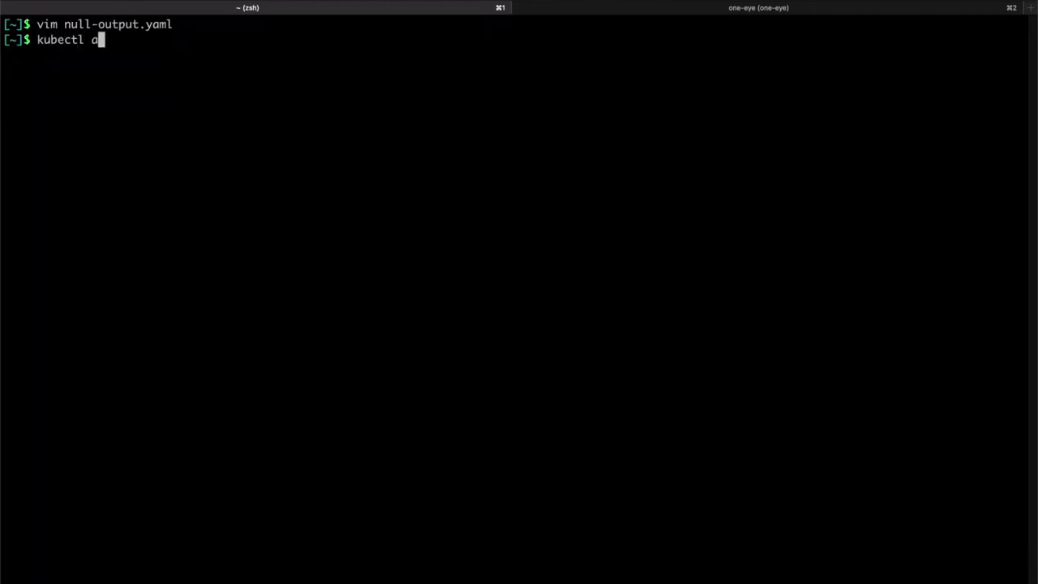
type("pply -f nu")
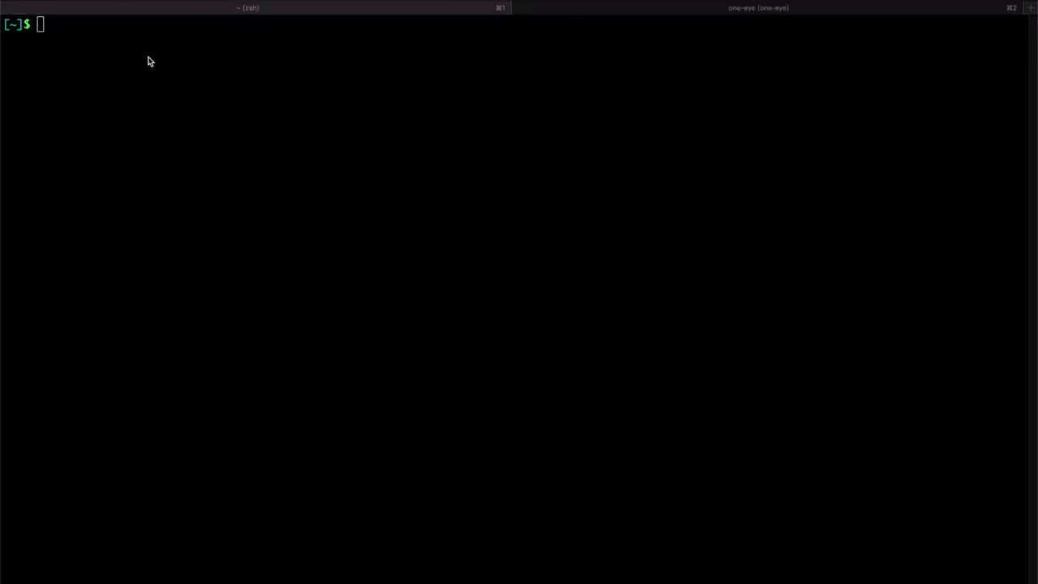
type("vim access-lo")
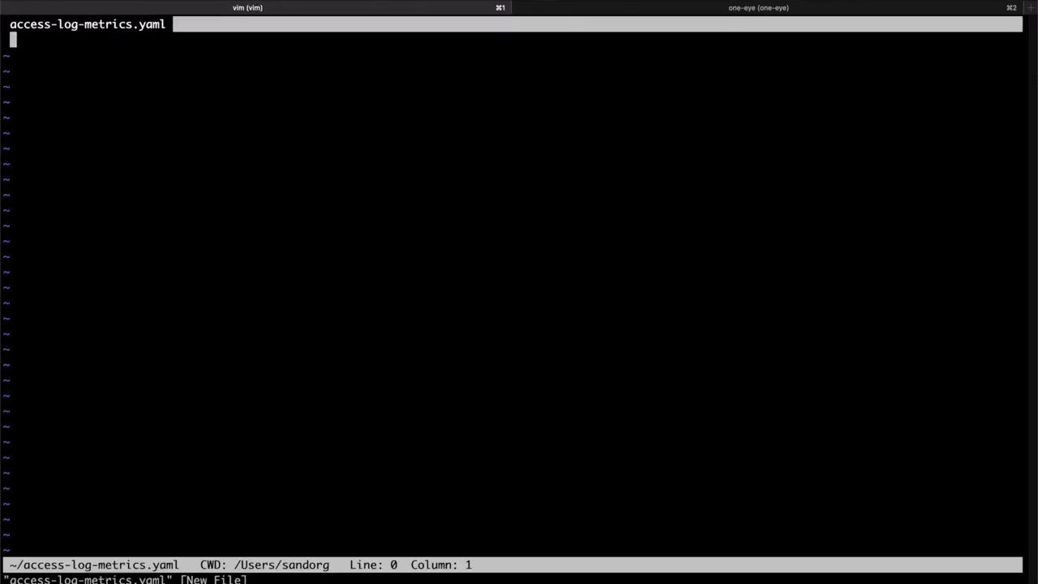
mouse_move(345, 304)
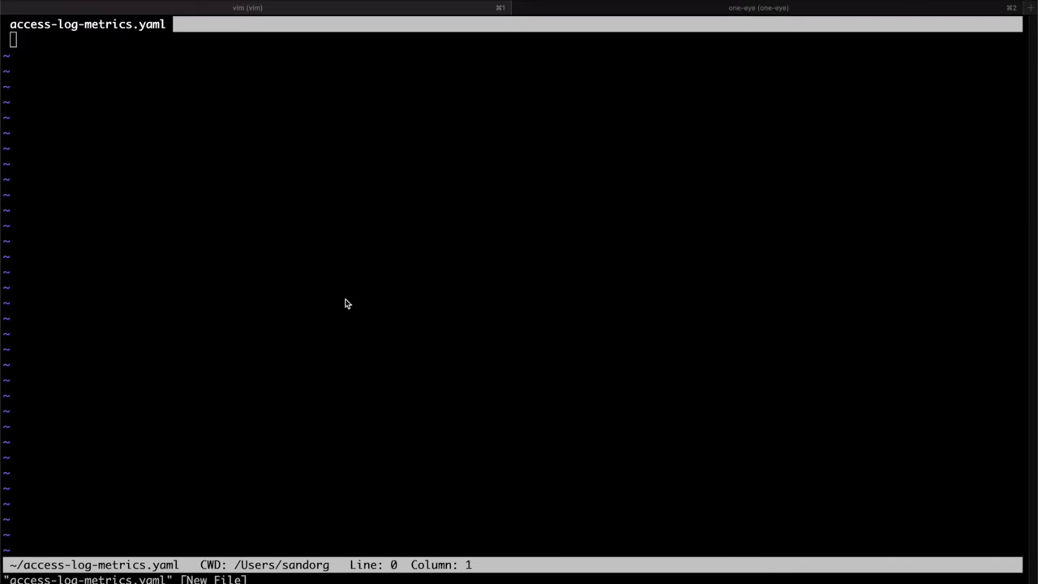
Write the Flow header with apiVersion logging.banzaicloud.io/v1beta1 and name access-log
type("apiVersion: logging.banzaicloud.io/v1beta1")
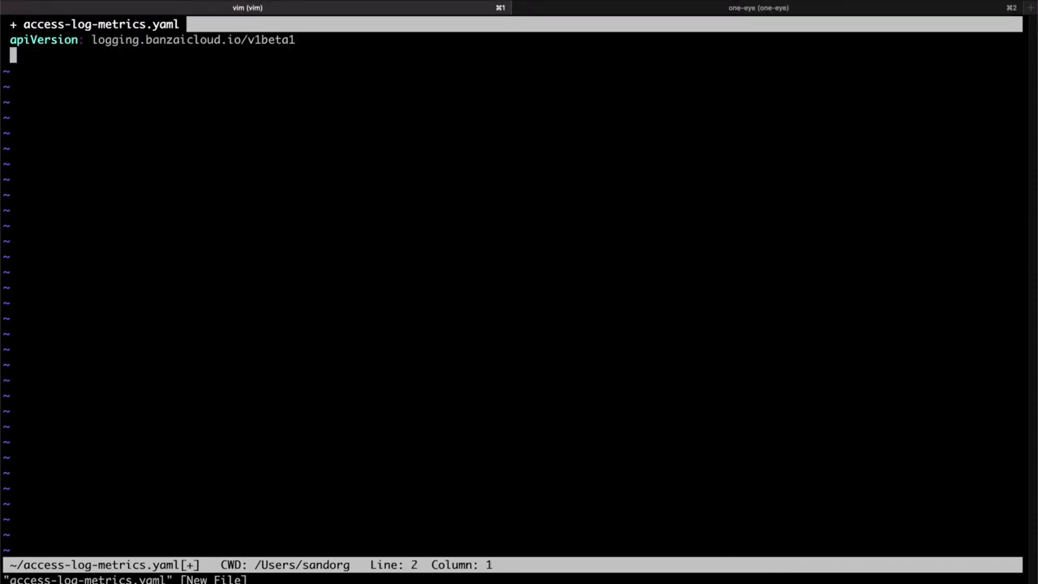
type("kind: Flow")
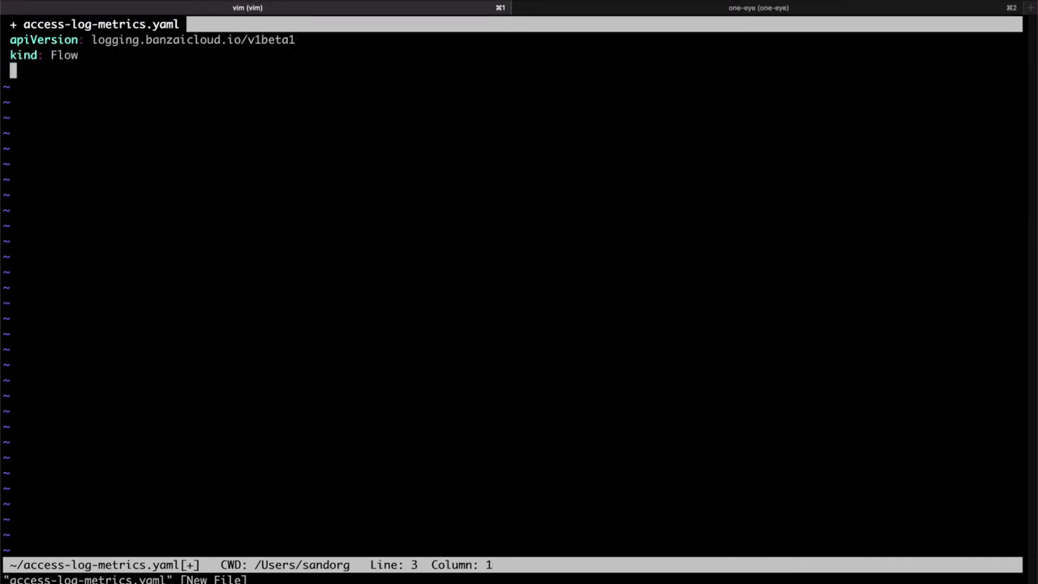
type("metadata:")
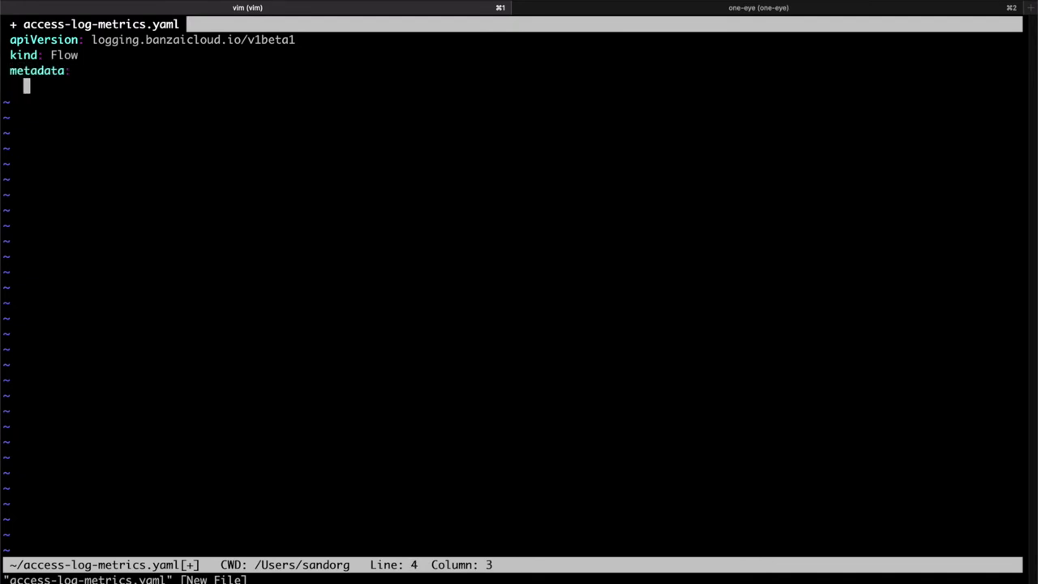
type("name:")
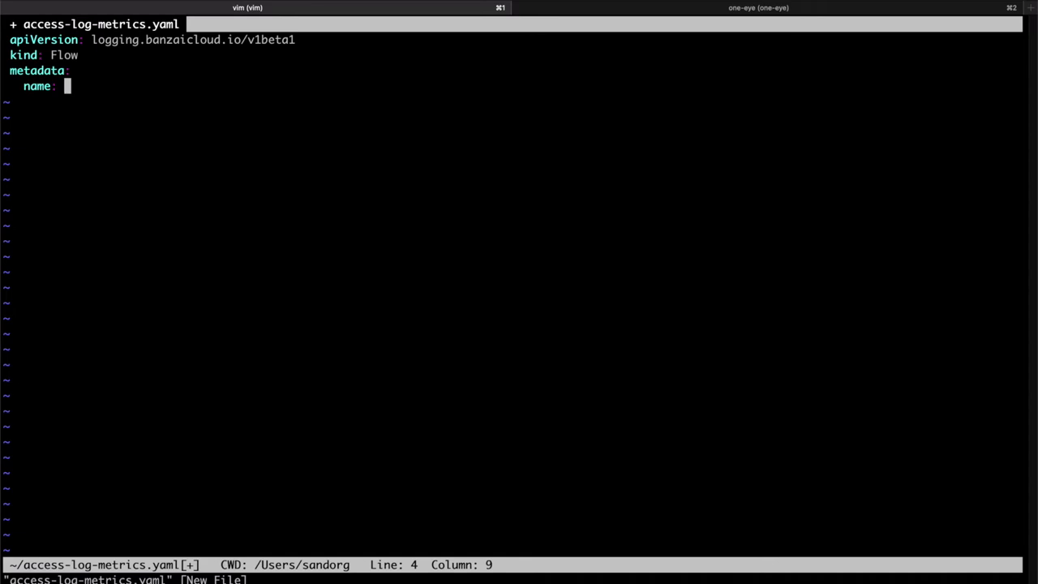
type("access-log")
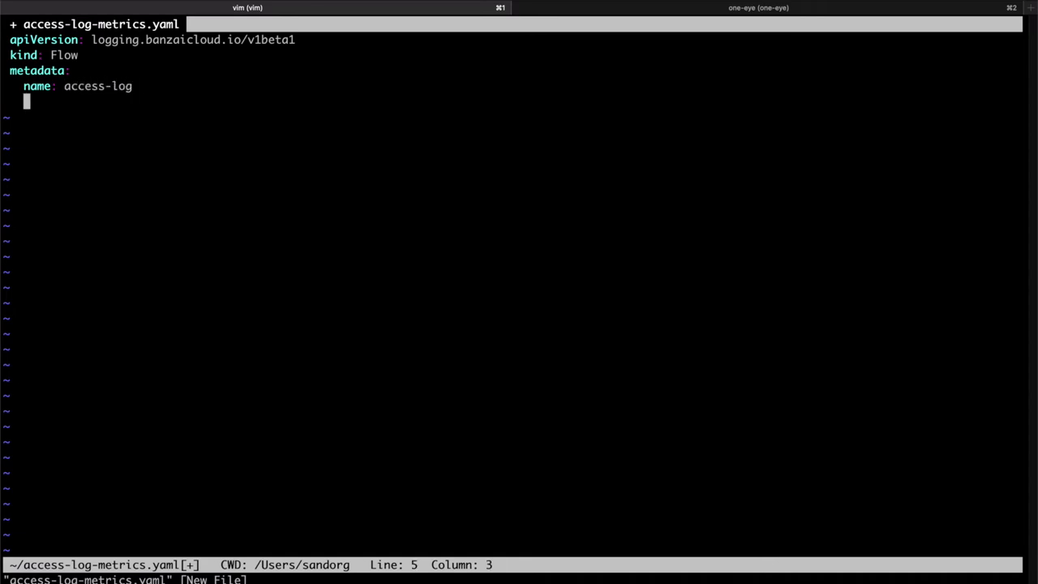
type("spec:")
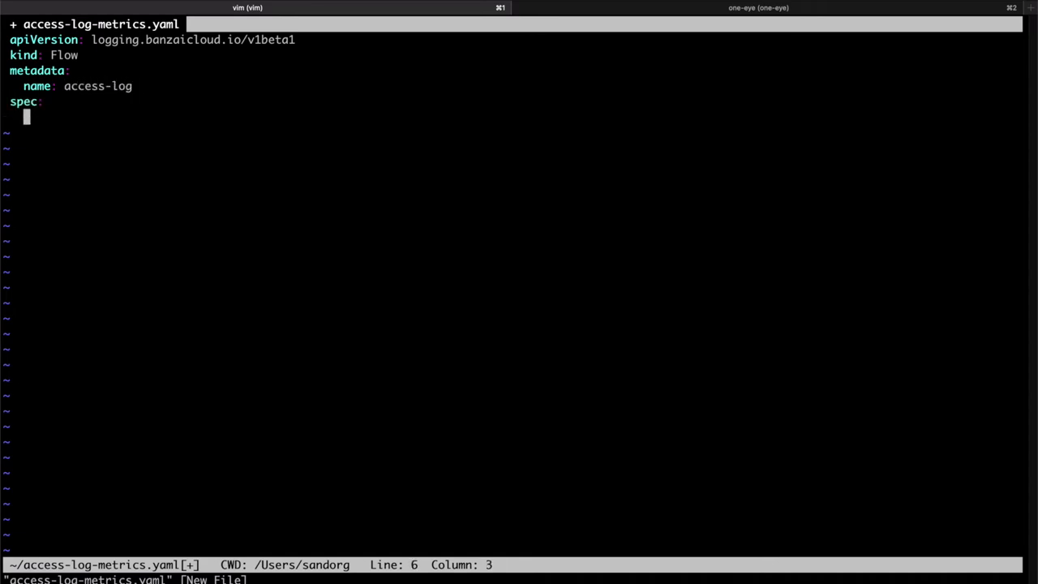
Add an nginx parse filter with remove_key_name_field and reserve_data set to true
type("f")
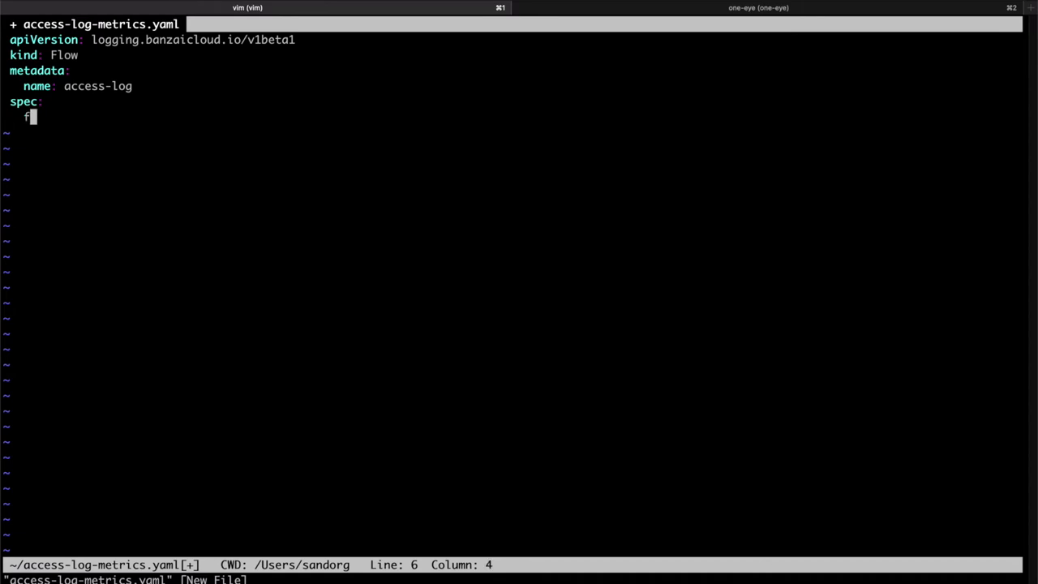
type("ilters:")
type("- ")
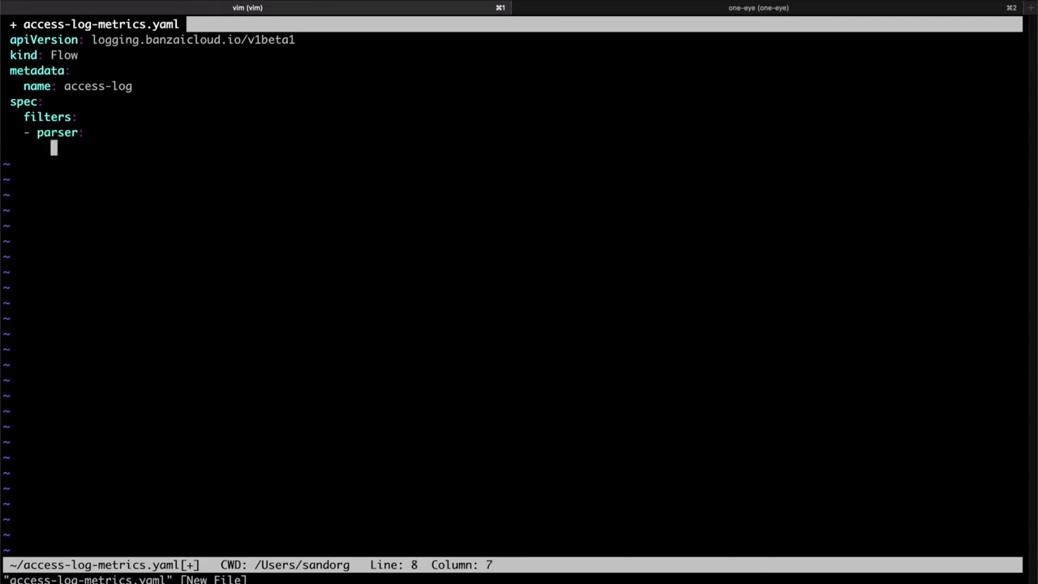
type("parse:")
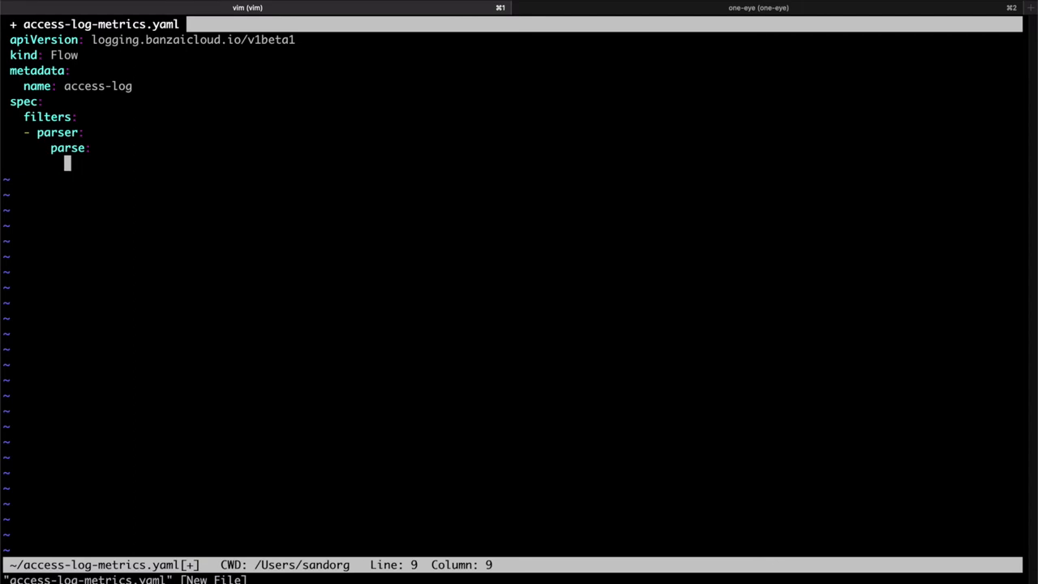
type("type:")
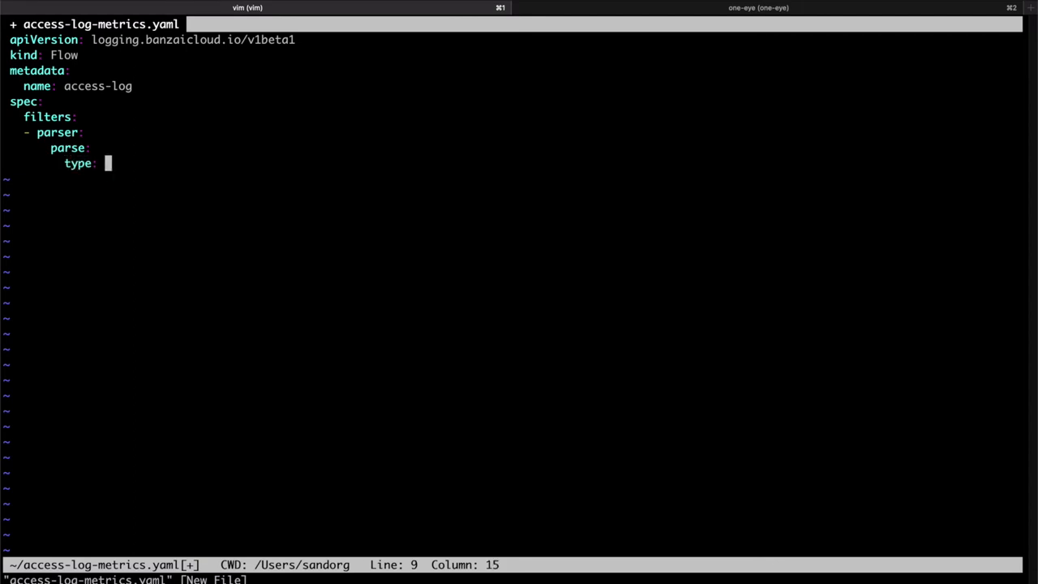
type("nginx")
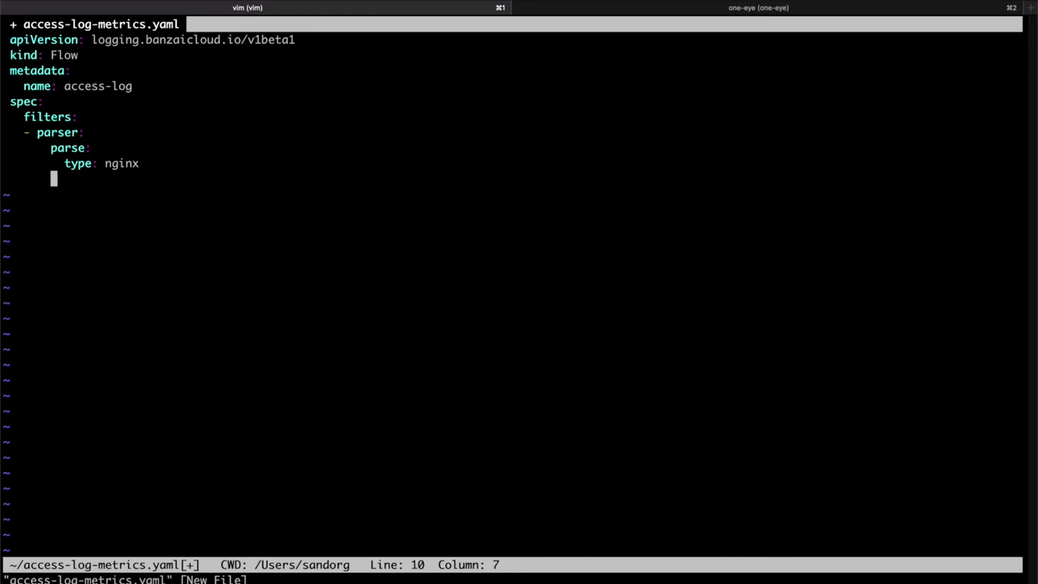
type("remove_key")
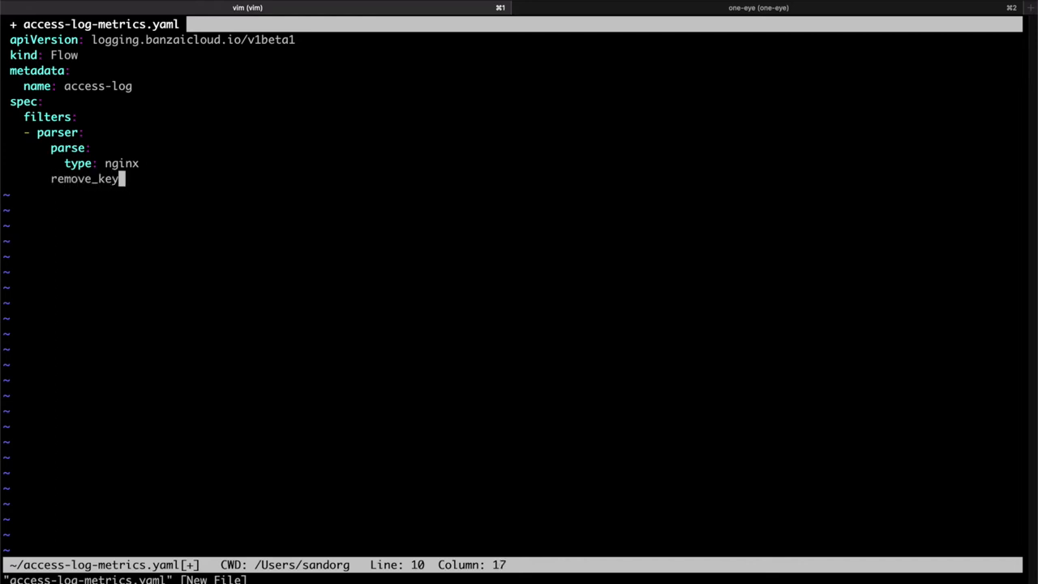
type("_name_")
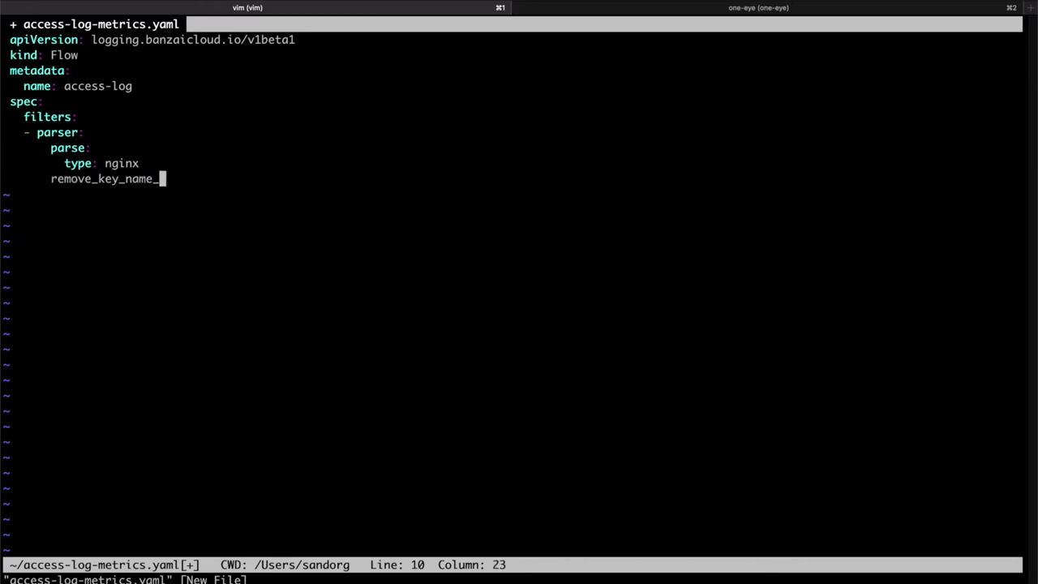
type("field: true")
type("s")
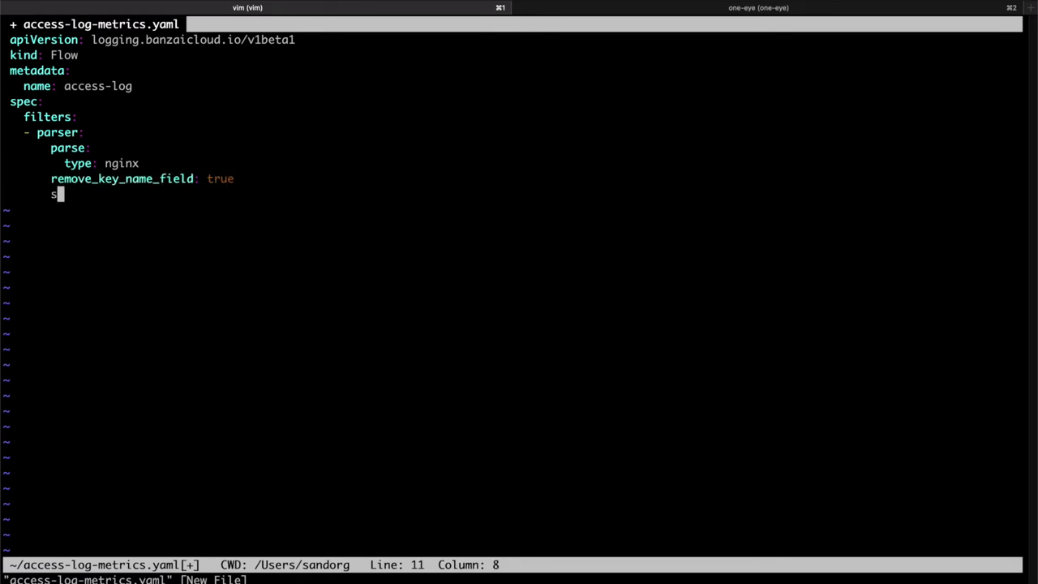
type("eserve_")
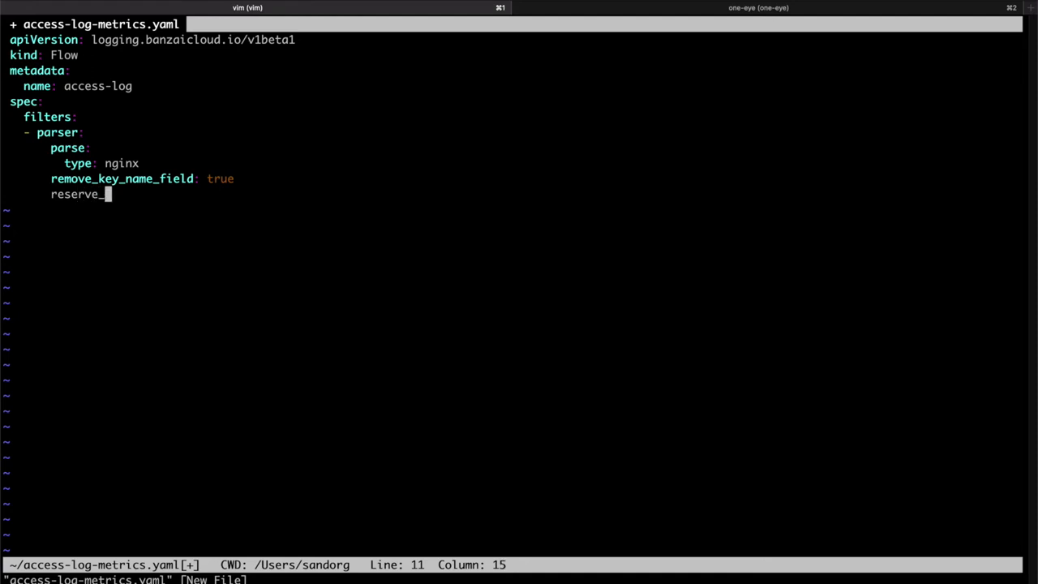
type("data: truu")
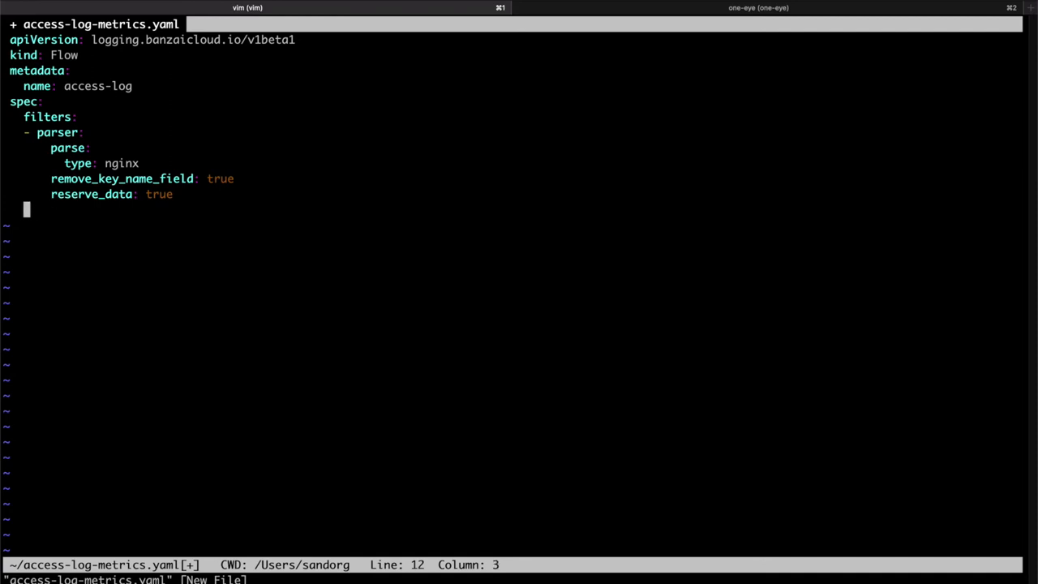
Match pods labelled kubernetes.io/name: log-generator and send them to the devnull localOutputRef
type("match:")
type("- select:")
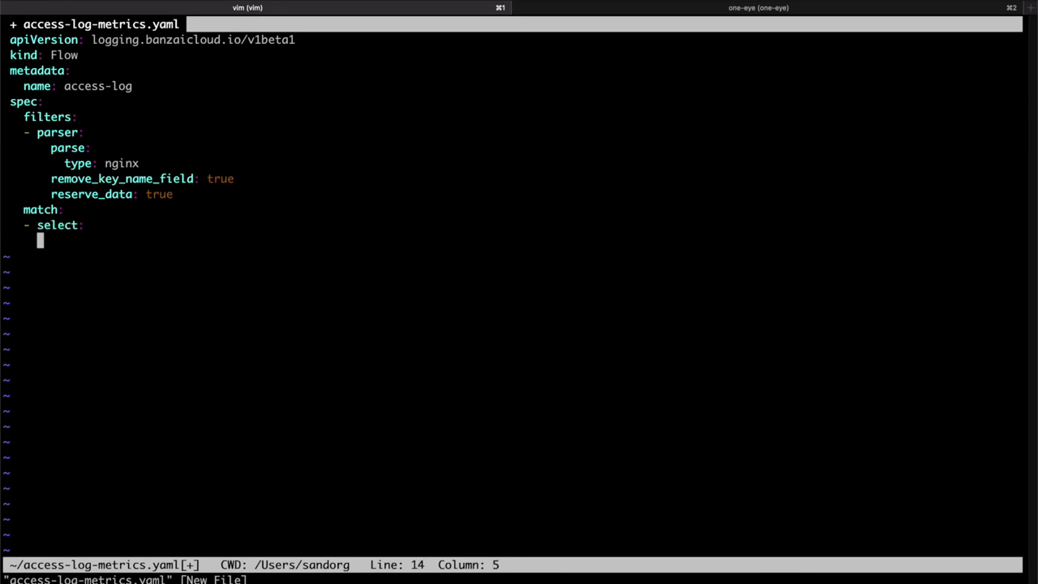
type("labels:")
type("app.")
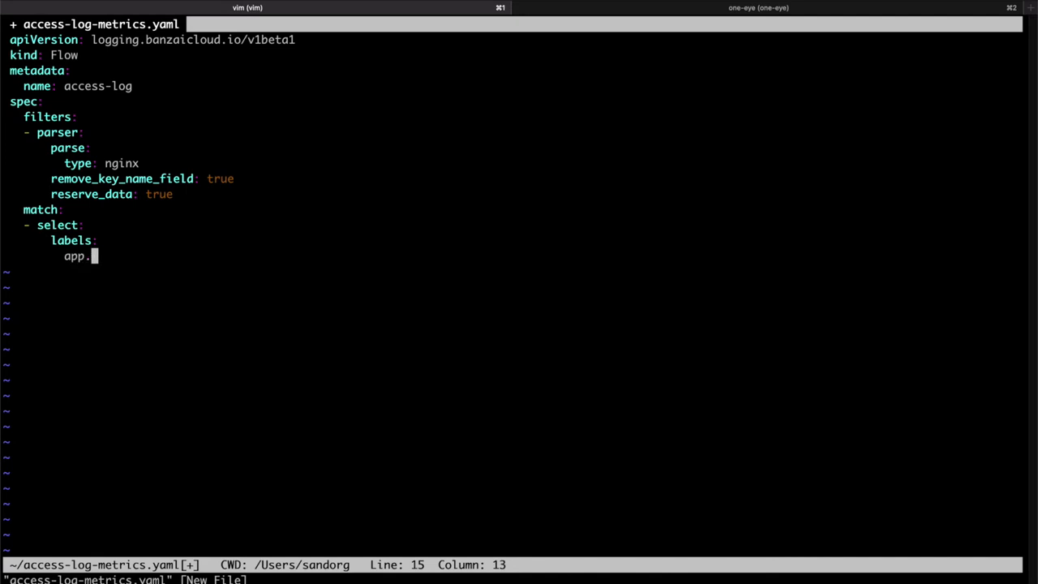
type("kubernetes")
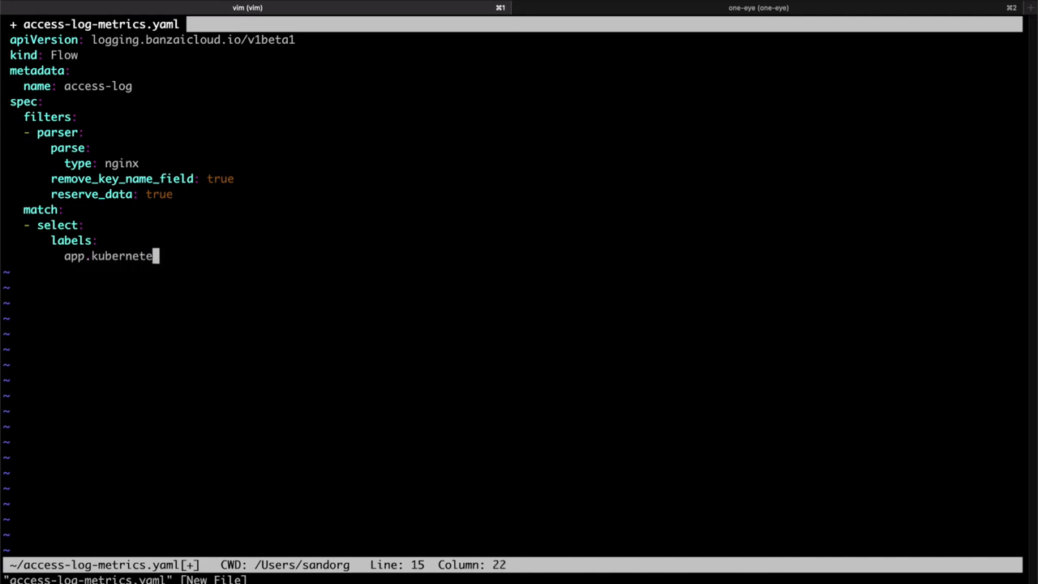
type(".io")
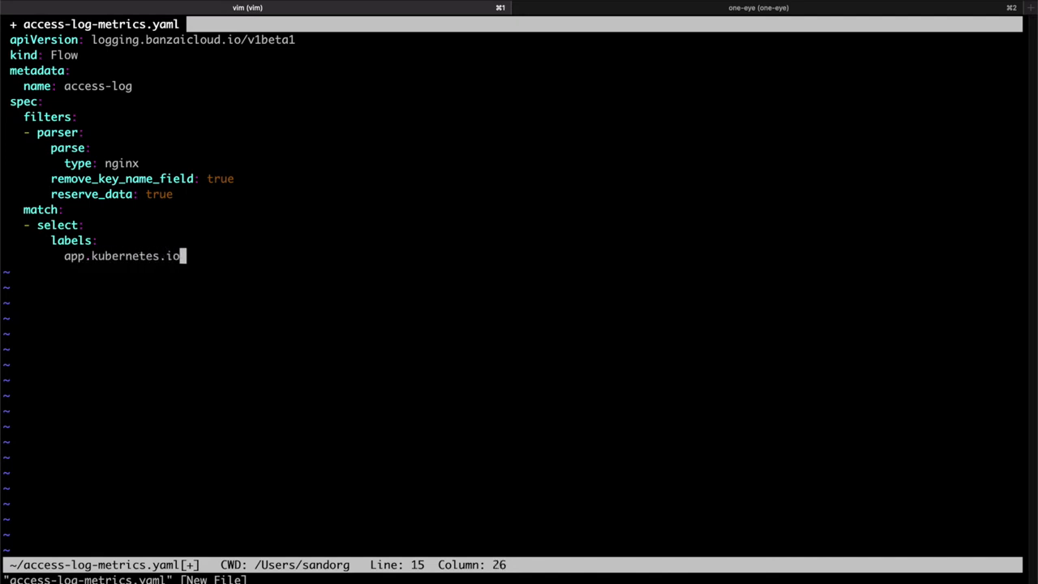
type("/")
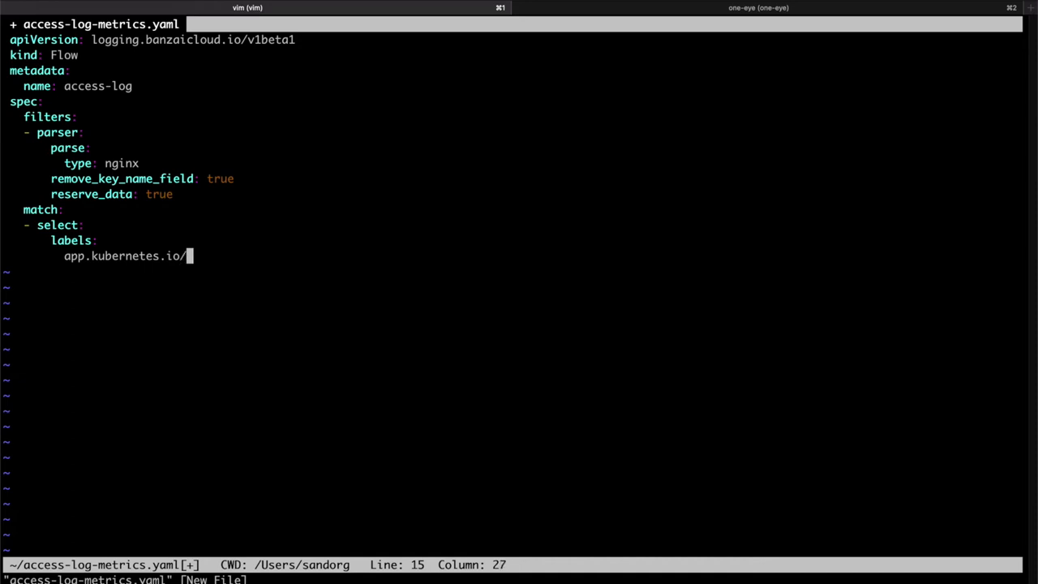
type("name: l")
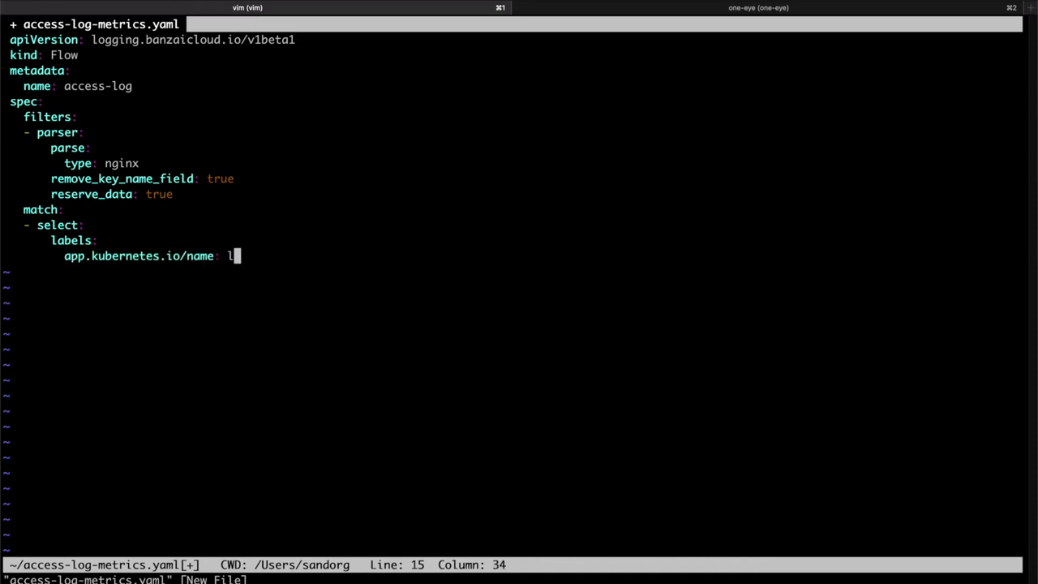
type("og-generator")
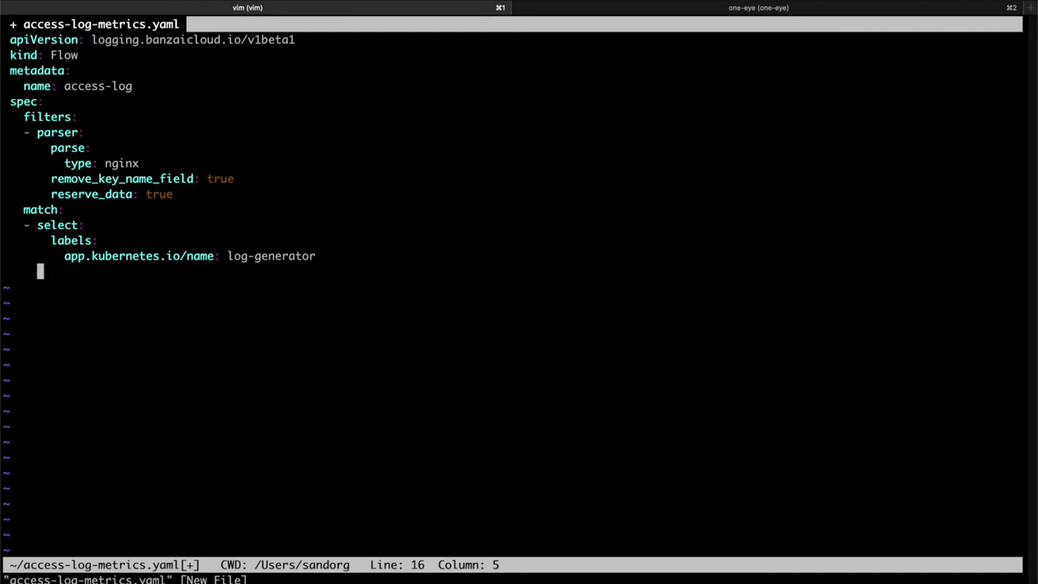
type("local0")
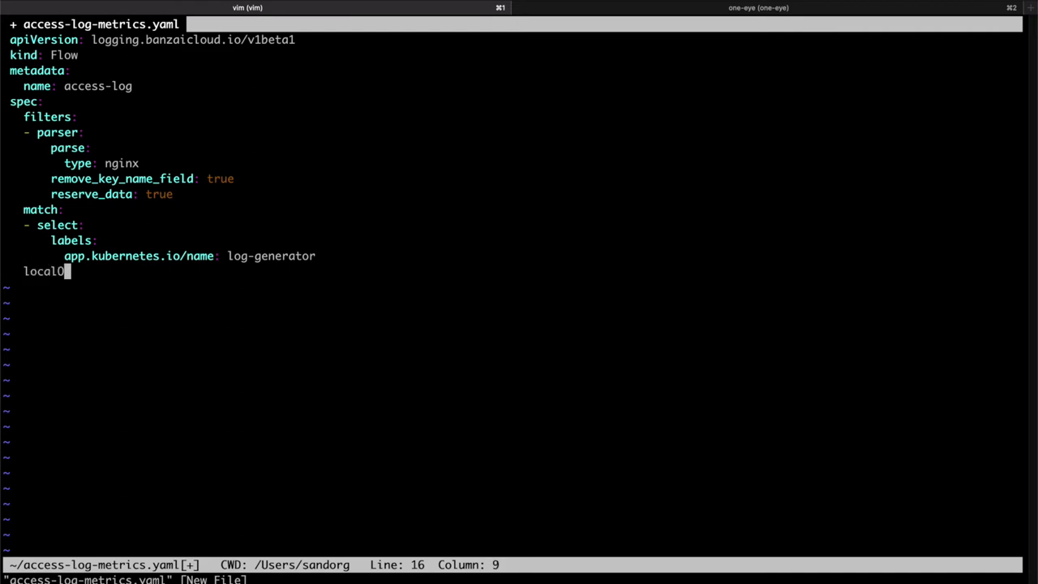
type("utputRe")
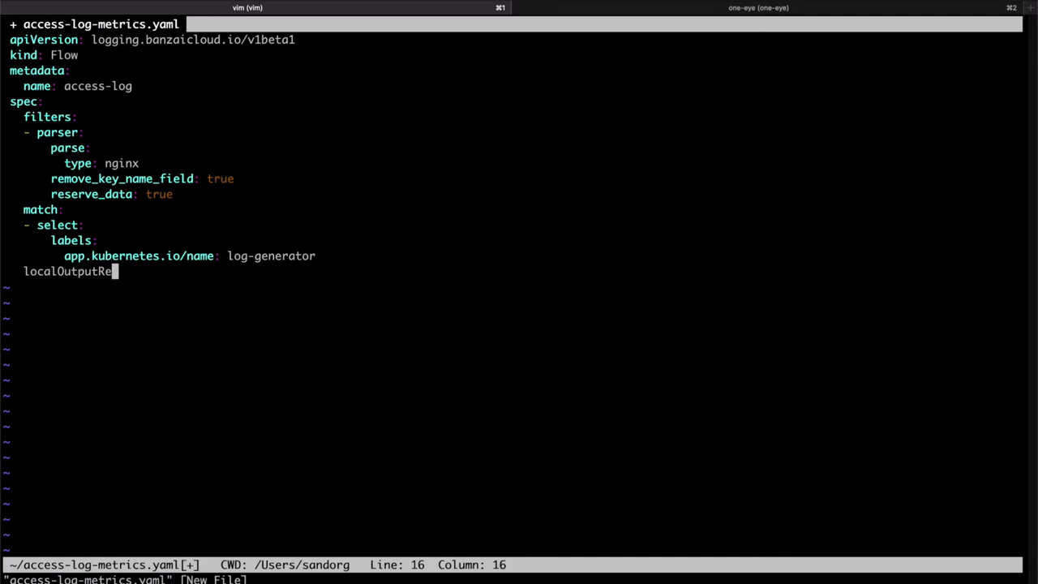
type("fs:")
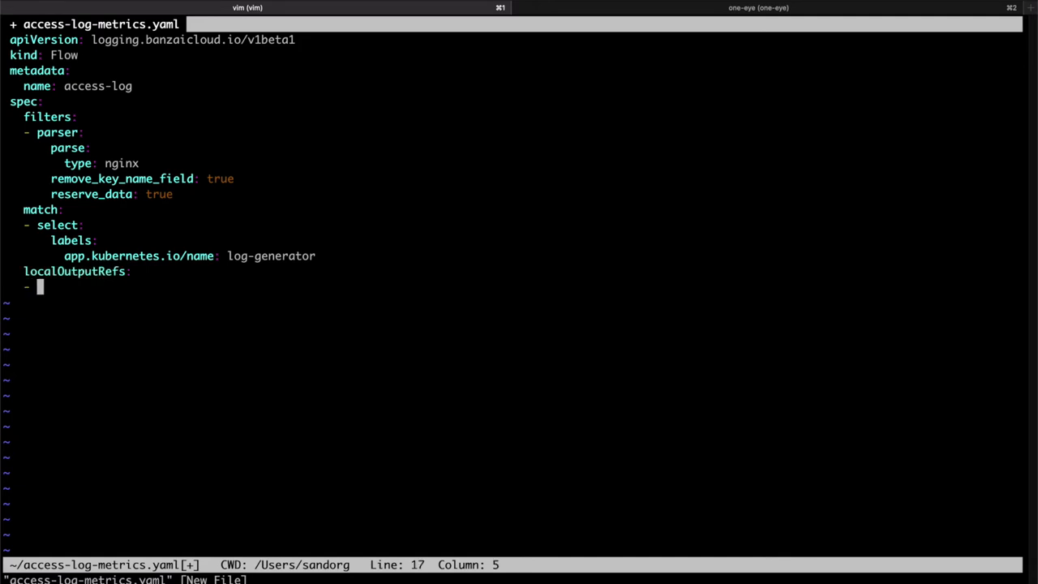
type("devn")
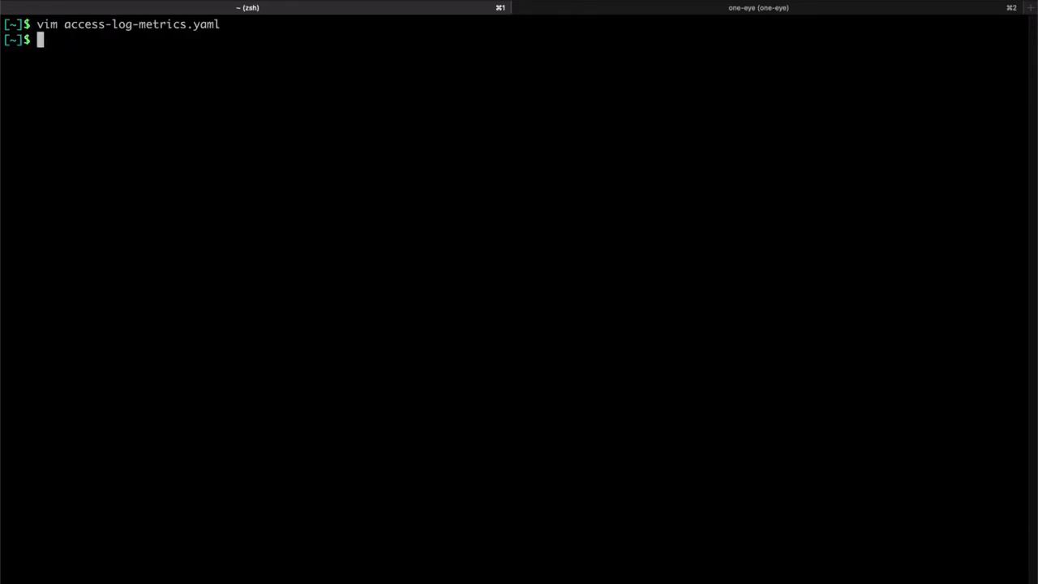
Run kubectl apply -f access-log-metrics.yaml
type("kubectl apply")
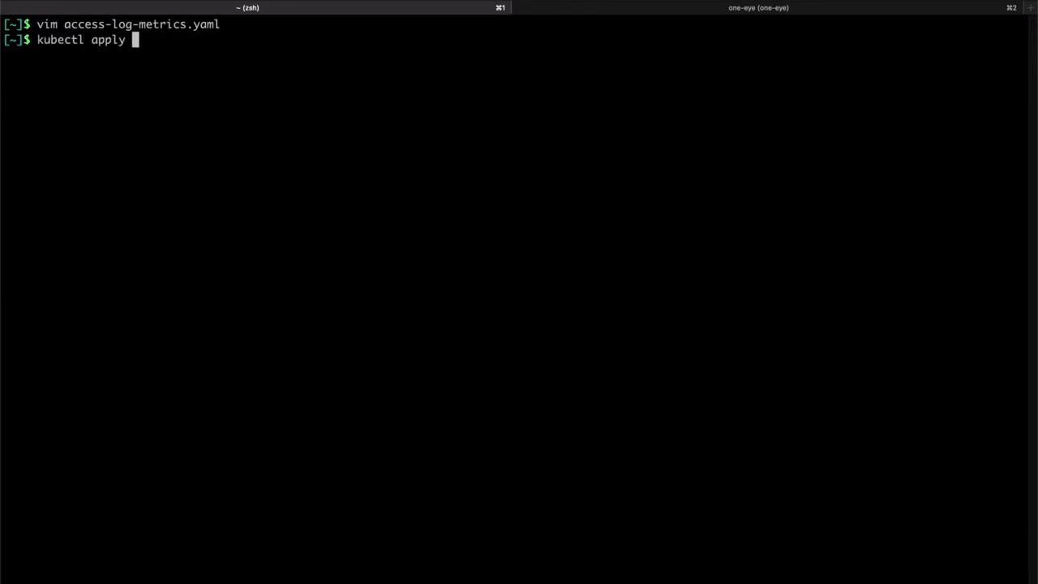
type("-f acce")
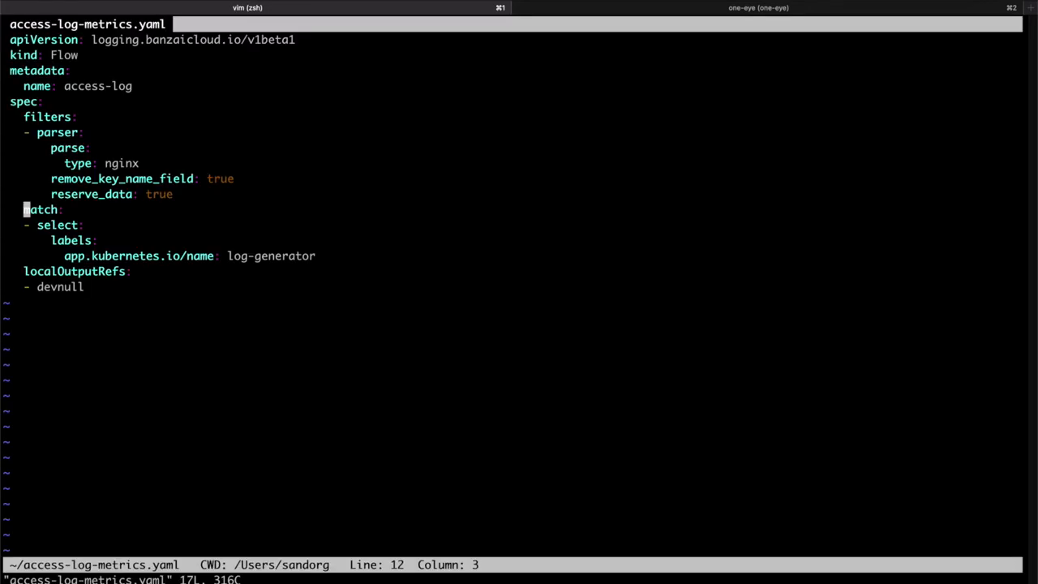
Add a prometheus filter with counter metric http_response_code_total and a requests description
key("o")
type("-")
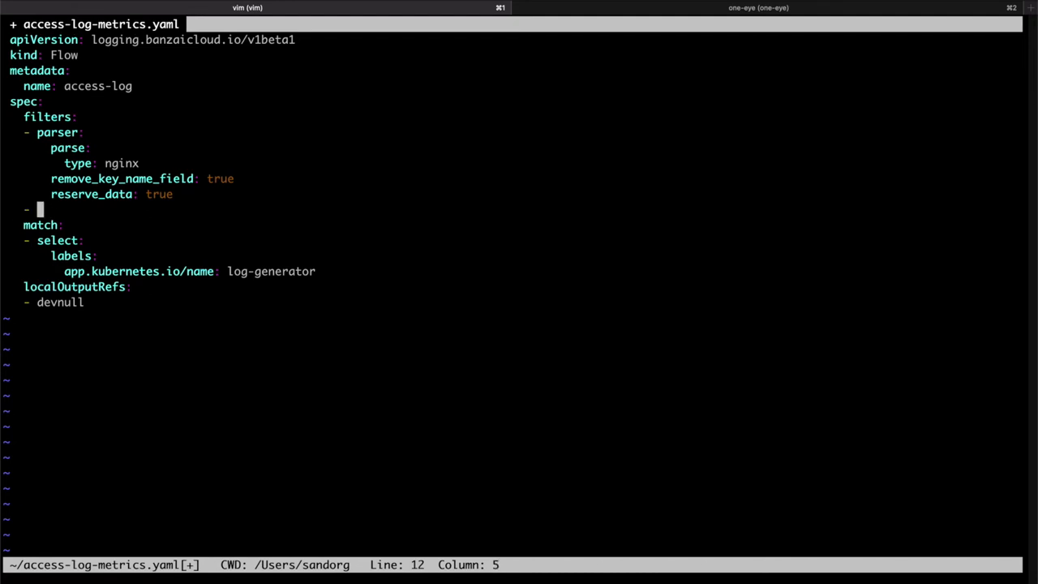
type("prometheus:")
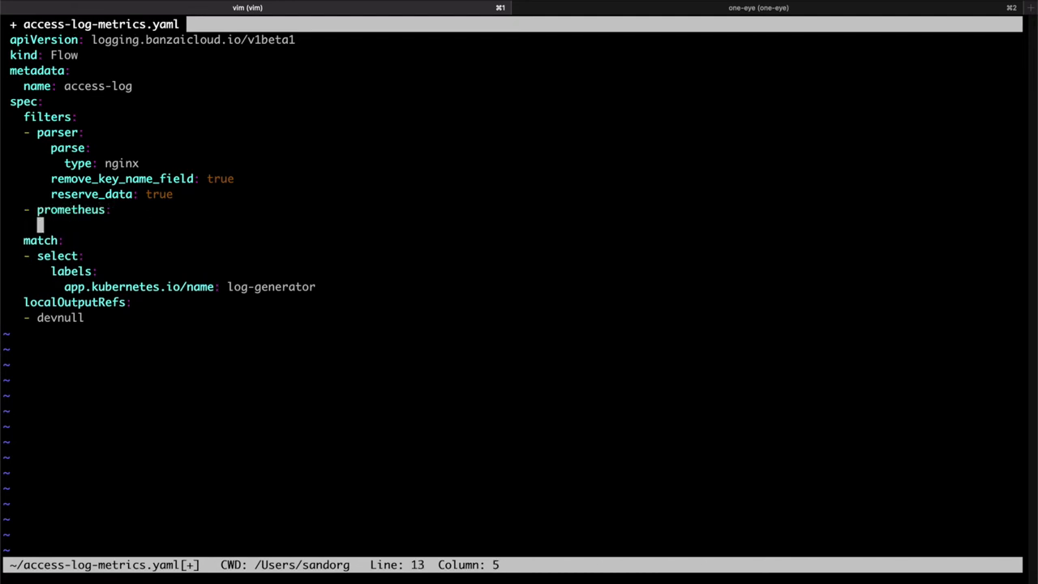
type("metrics:")
type("- name:")
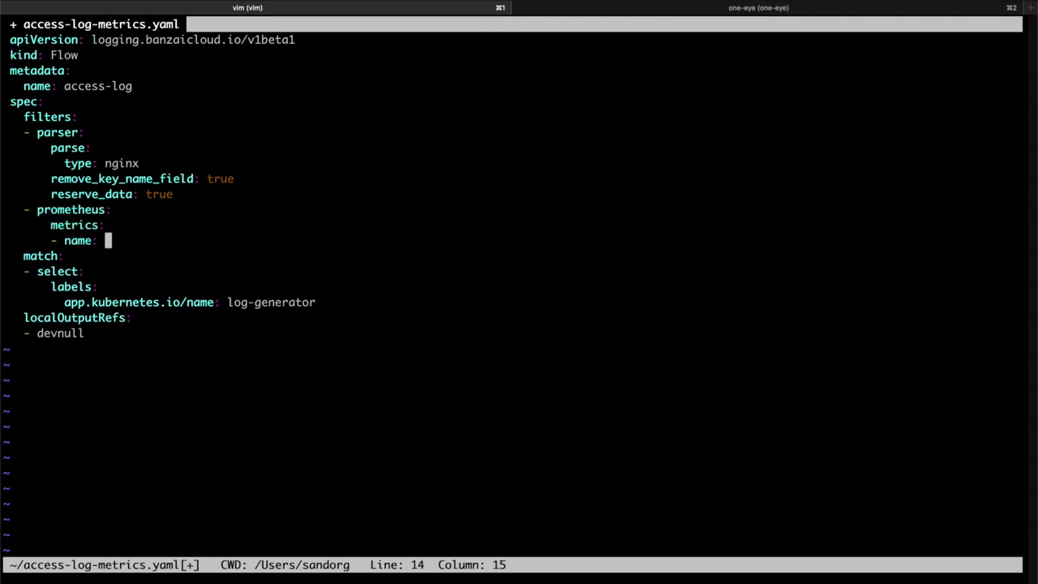
type("http")
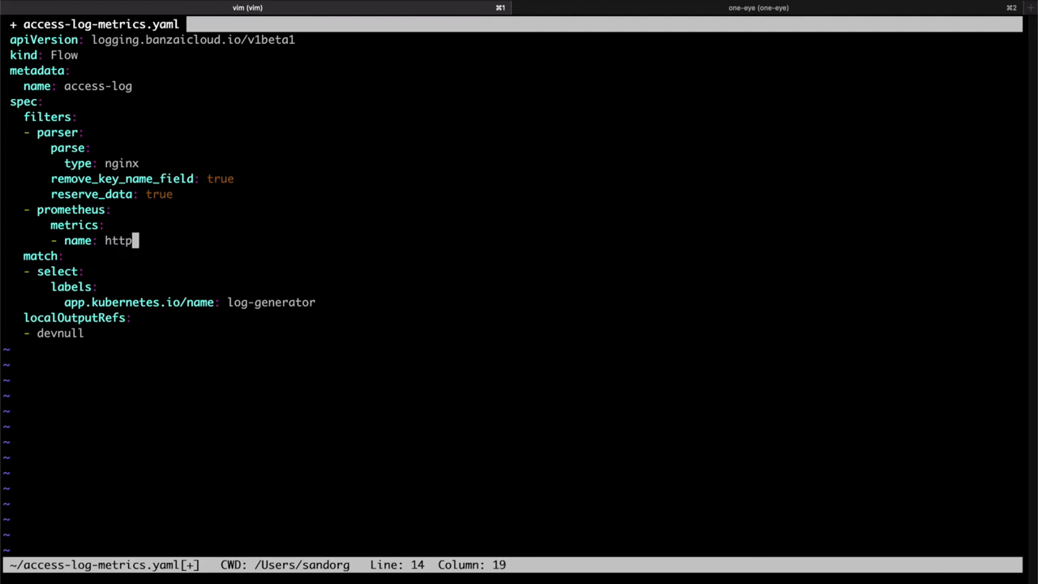
type("_response_code_total")
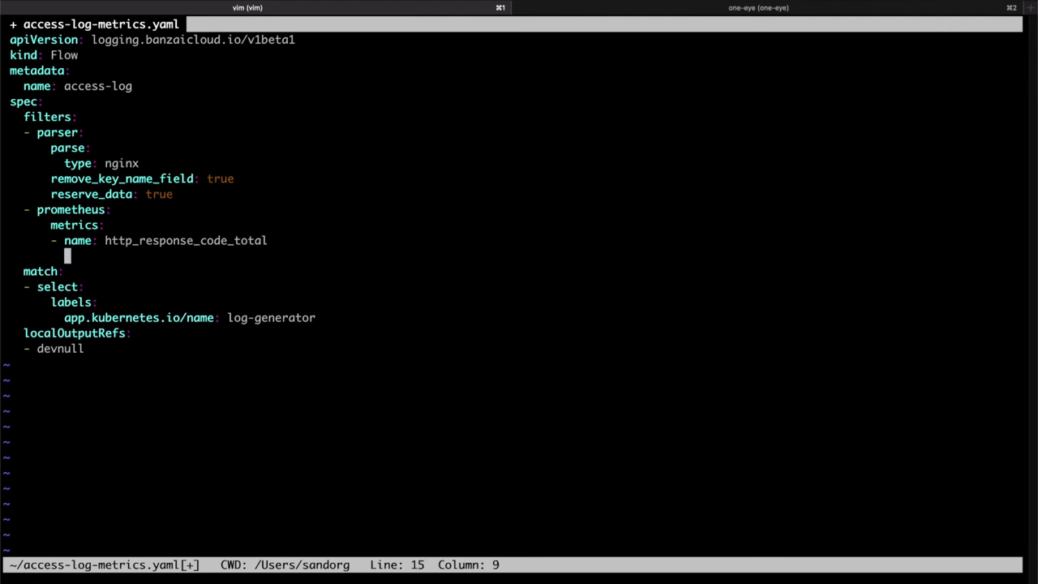
type("desc: The total number of")
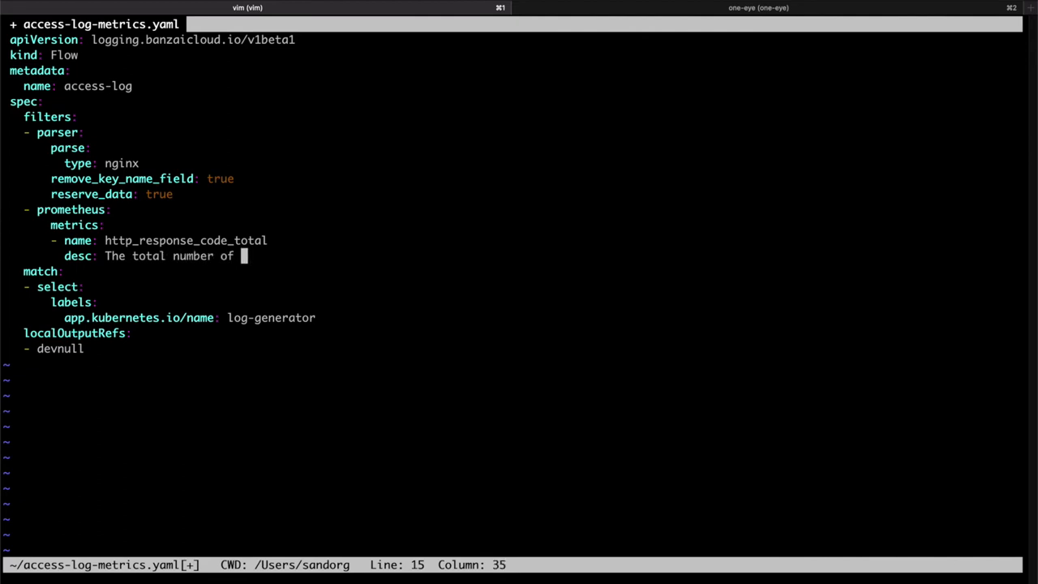
type("requests")
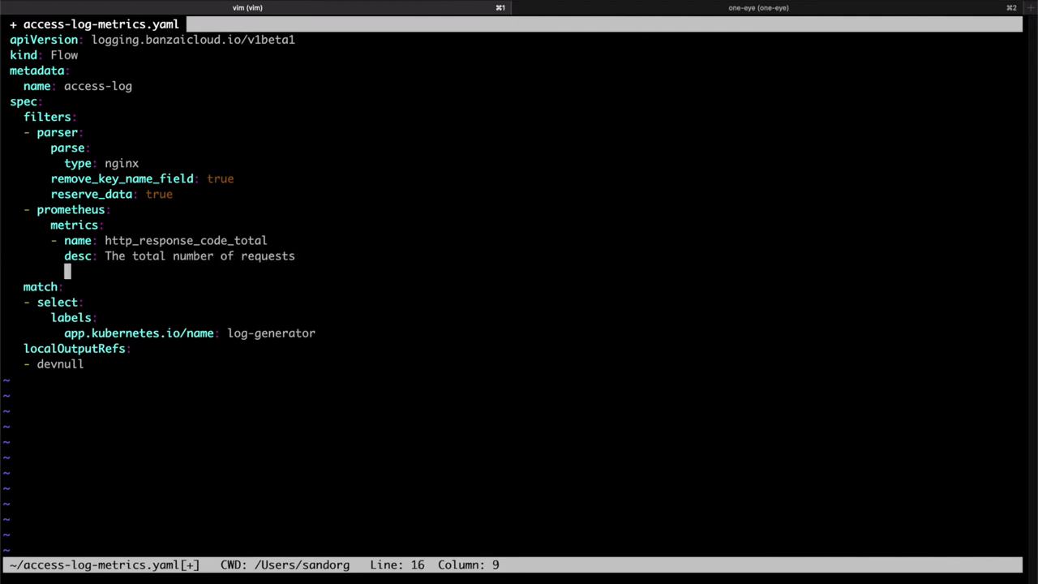
type("type: counter")
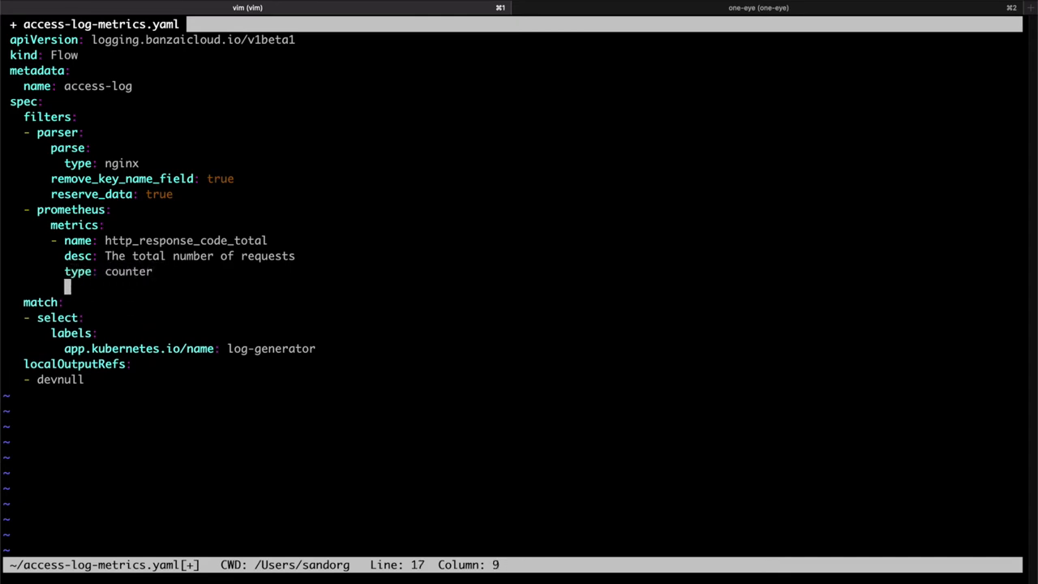
Label the metric with code: ${code} and app: log-generator
type("labels:")
type("code: ${")
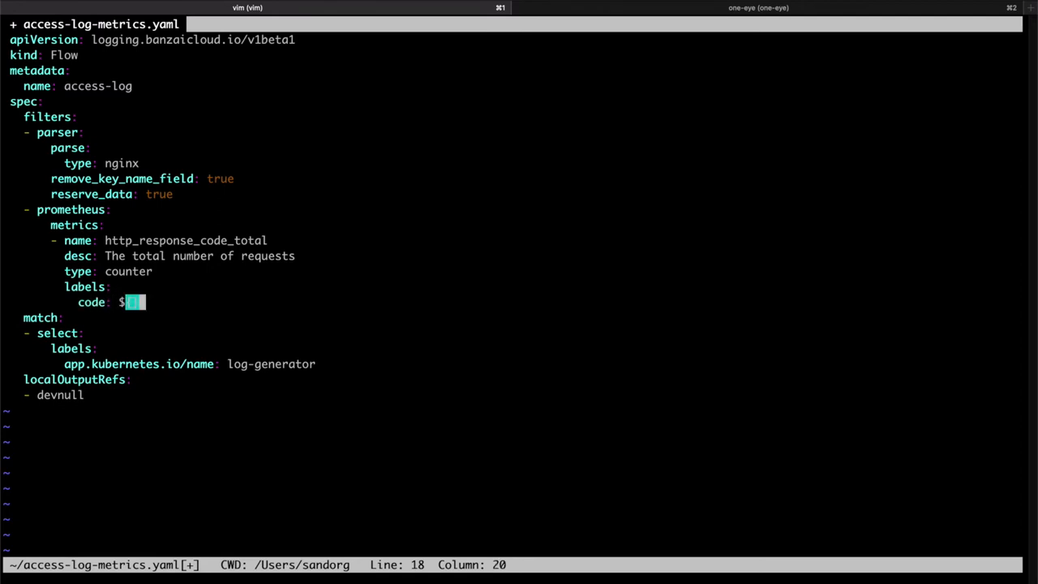
type("{code}")
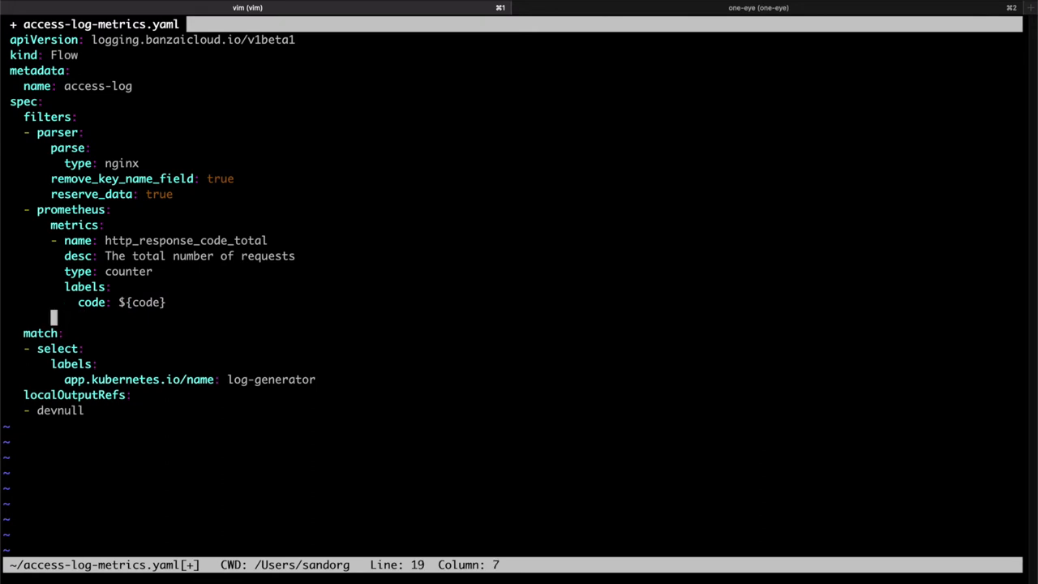
type("labels:")
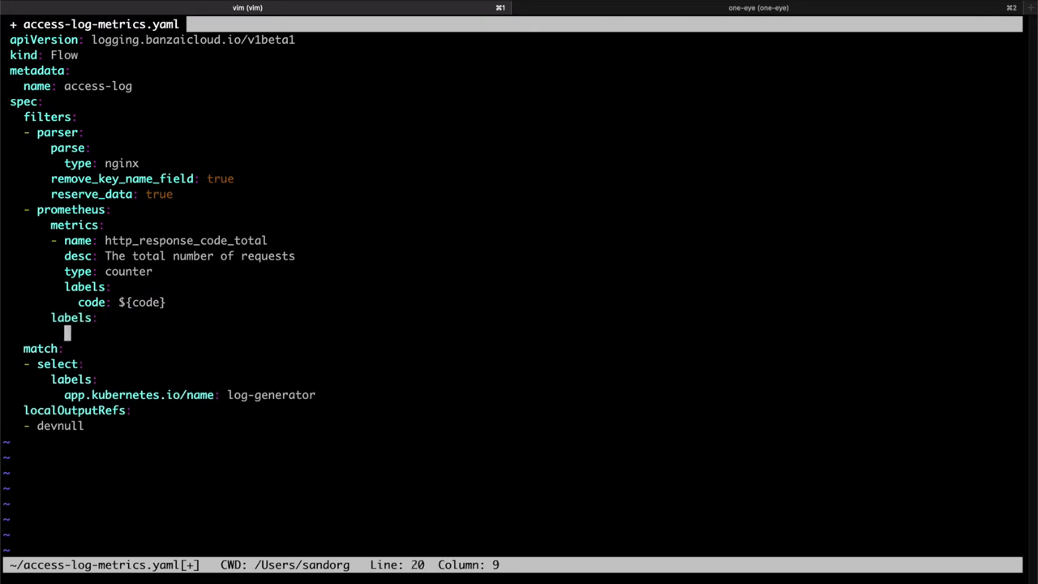
type("app:")
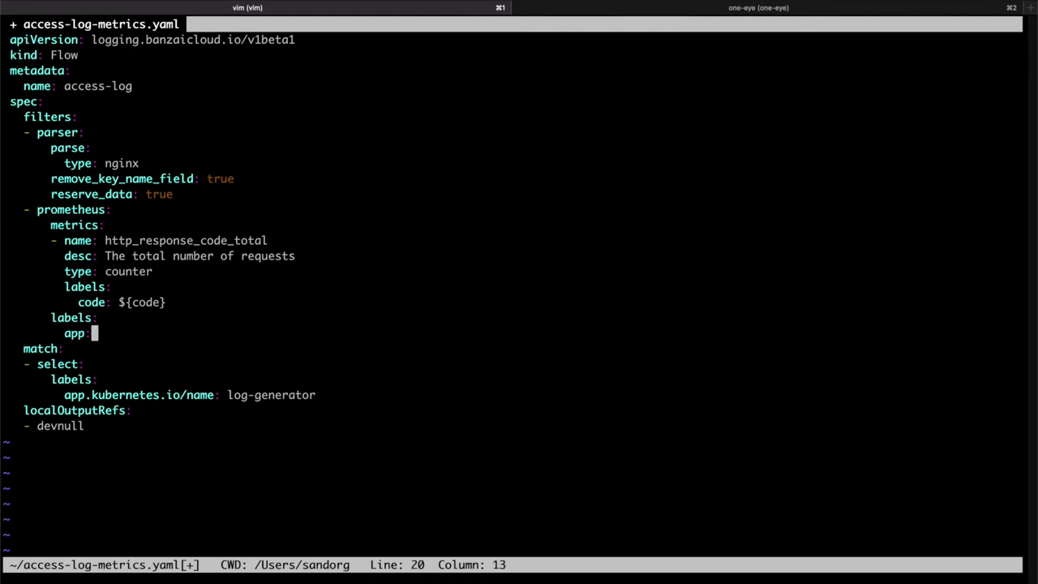
type("log-ge")
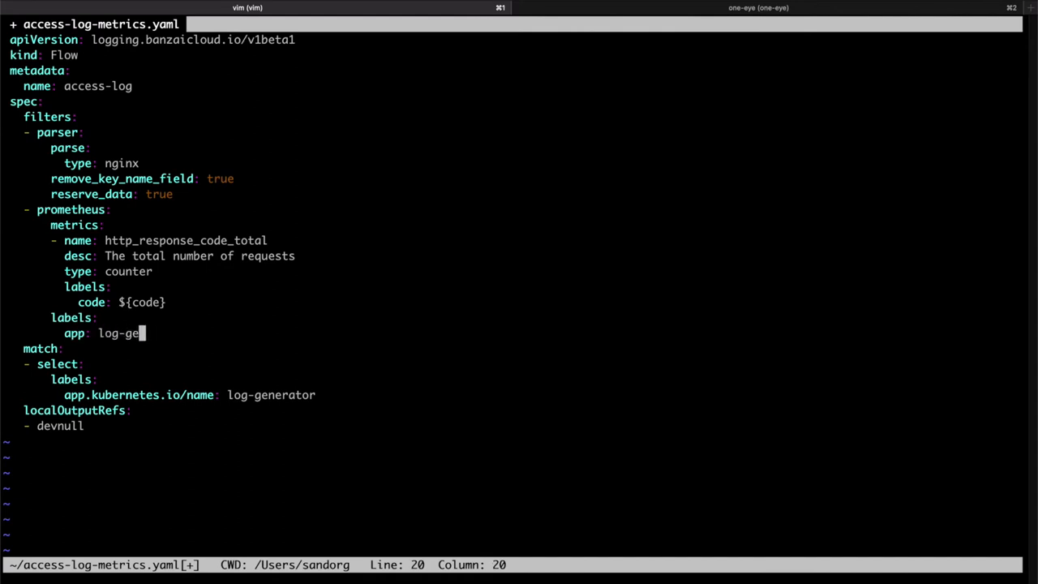
type("rator")
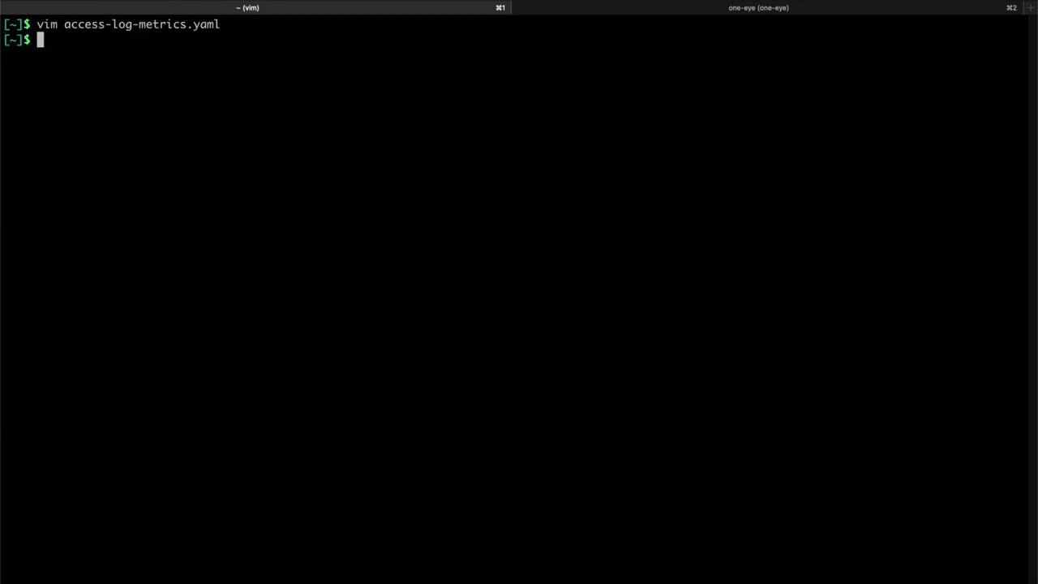
Reapply access-log-metrics.yaml with kubectl apply -f
type("kube")
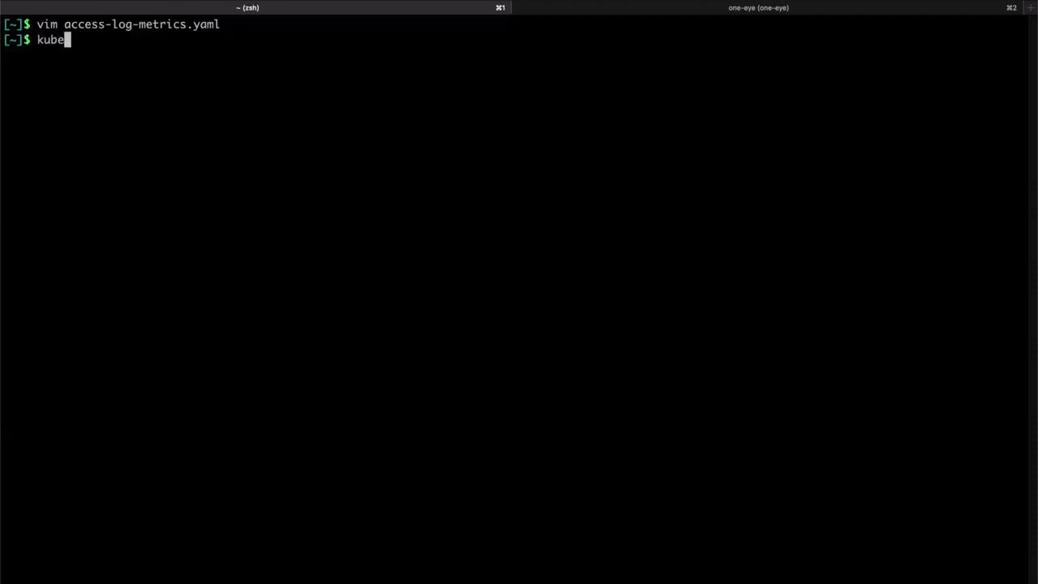
type("ctl apply")
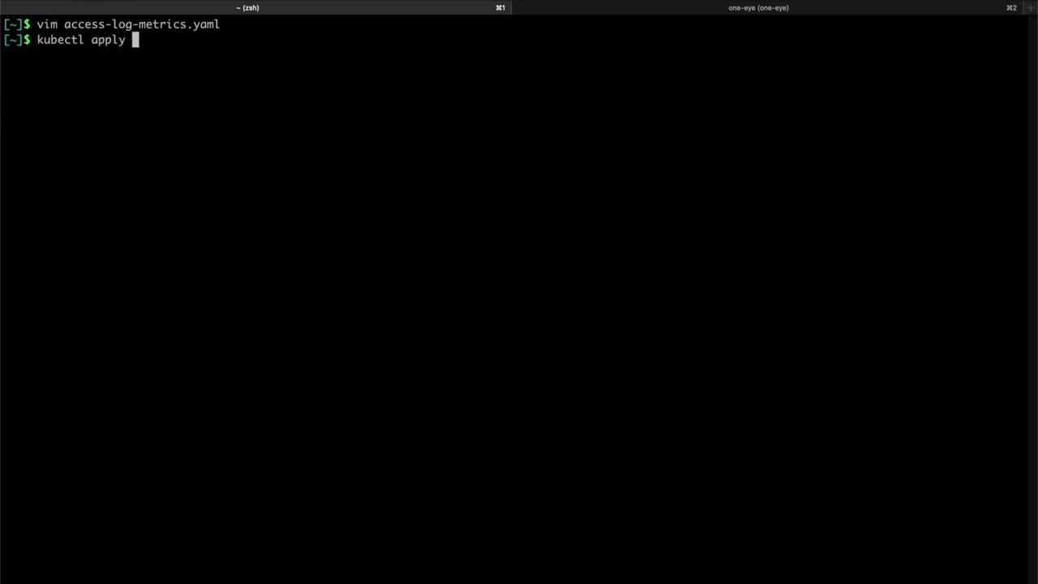
type("-f acces")
type("kubectl port-forward")
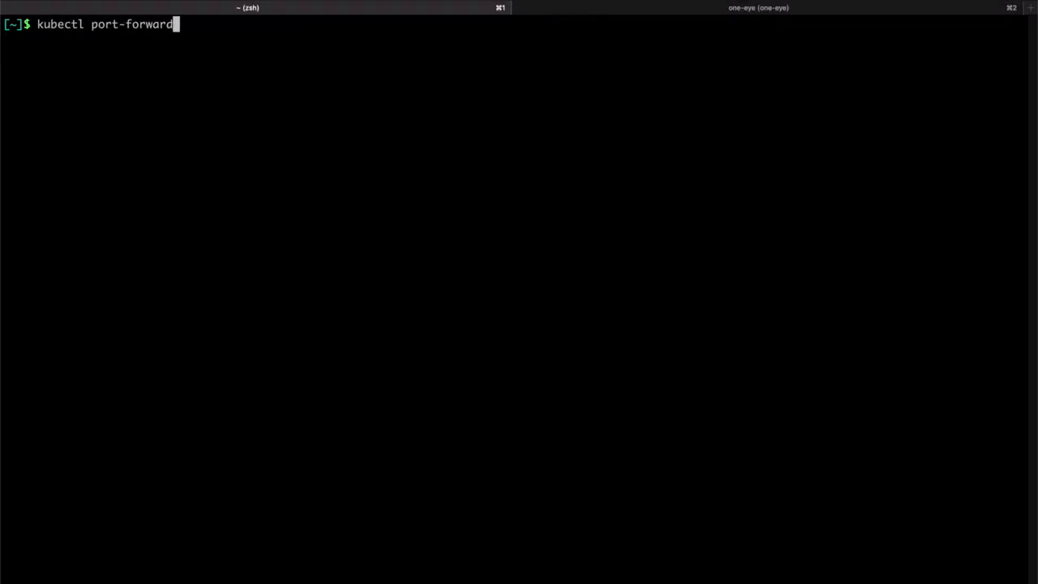
Port-forward svc/one-eye-fluentd-metrics on port 24231 and check the metrics in the browser
type("svc%")
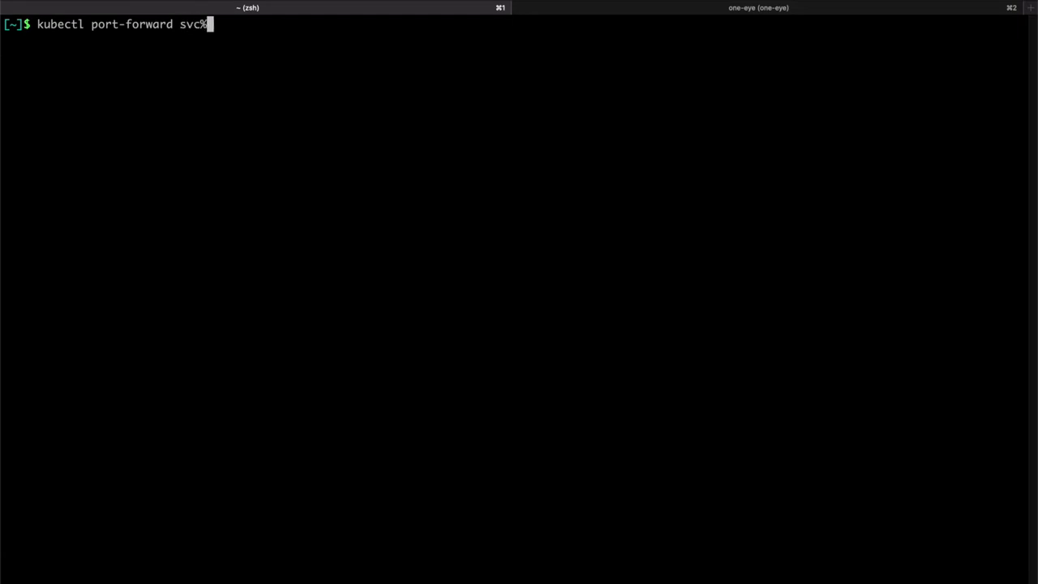
type("/one-eye-")
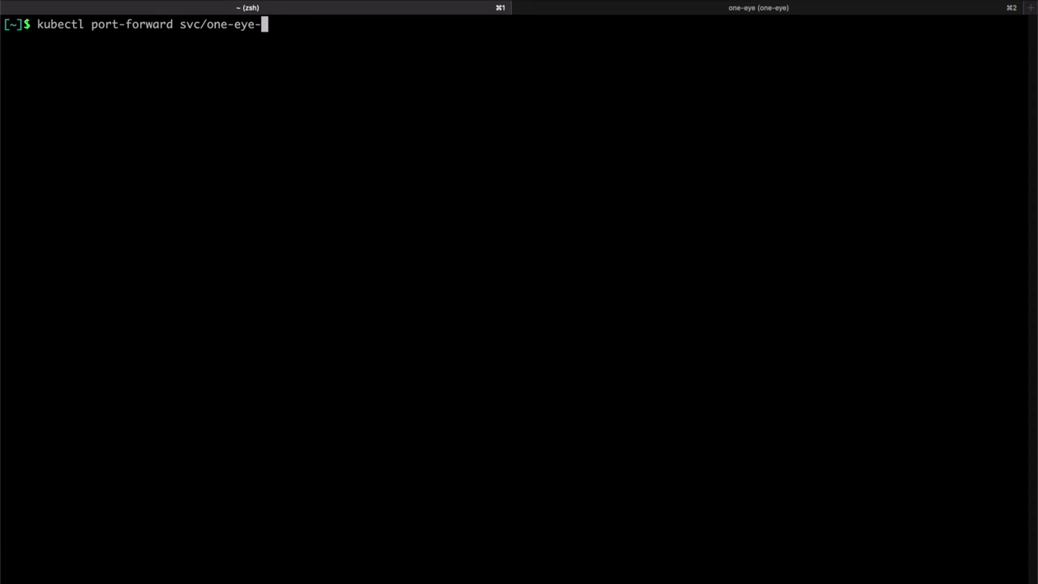
type("fluentd")
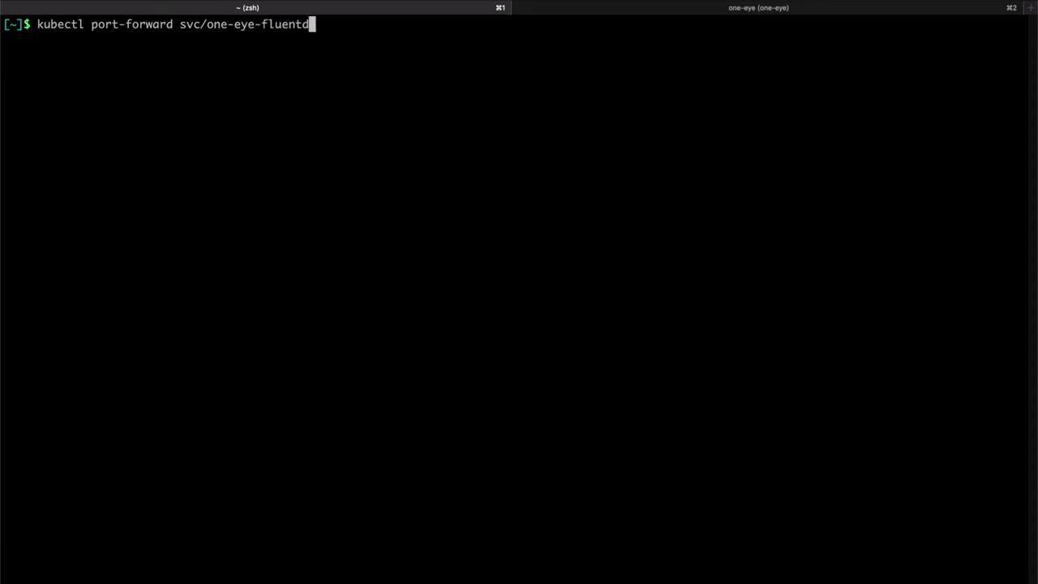
type("-metrics")
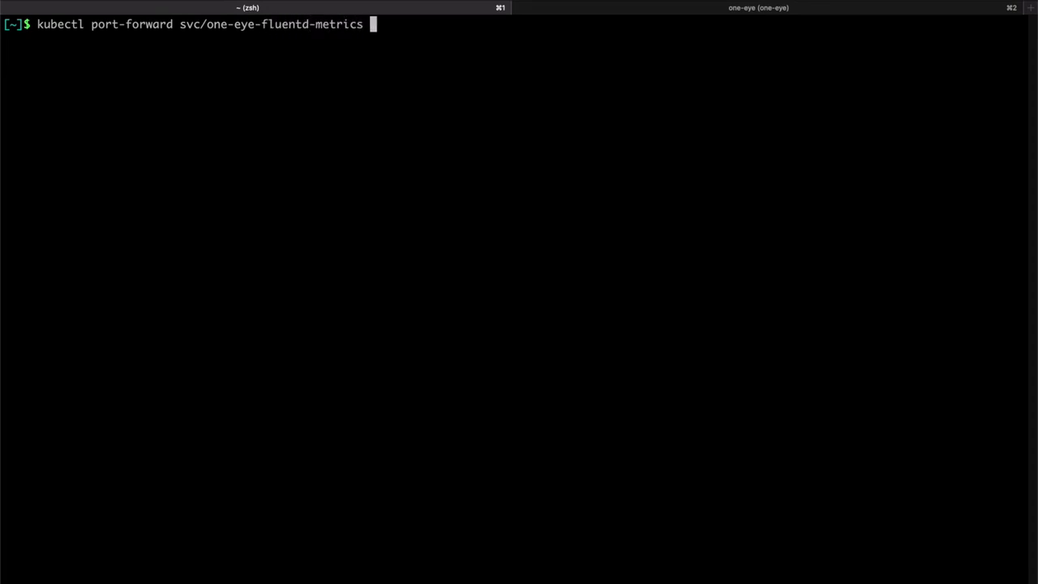
type("24")
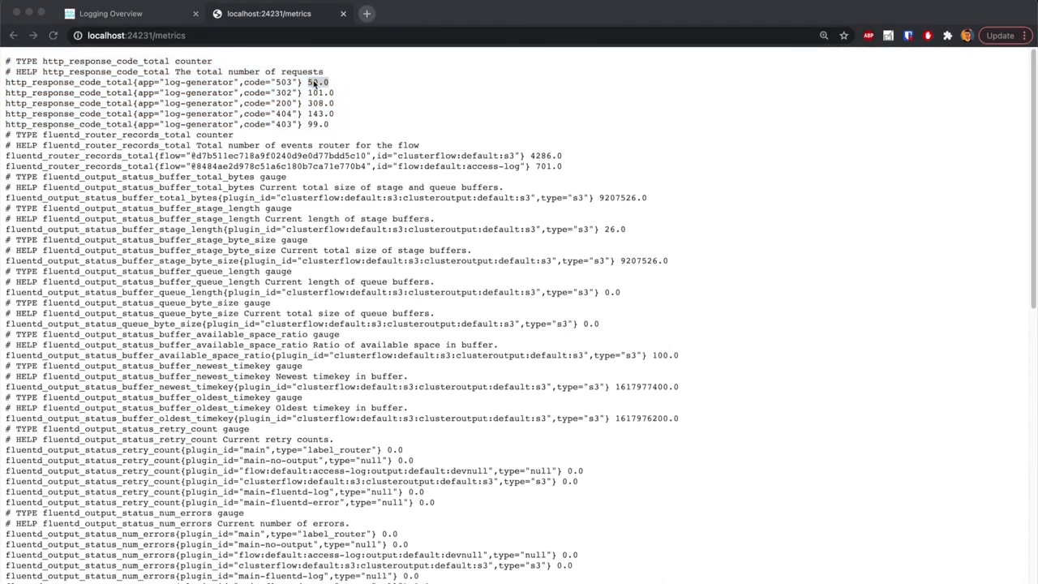
left_click(366, 13)
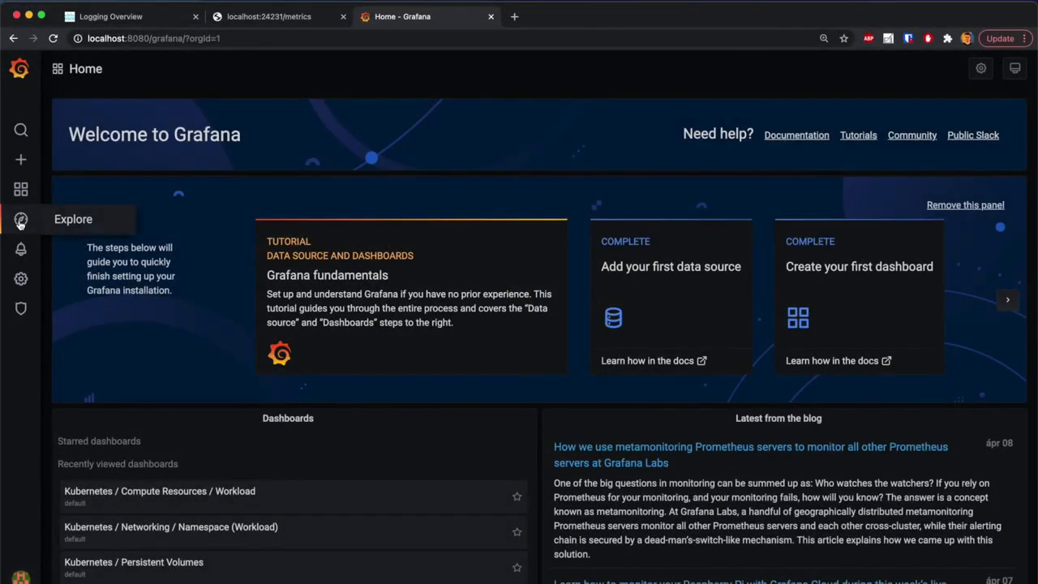
Graph rate(http_response_code_total[5m]) in Grafana Explore, one line per response code
left_click(20, 219)
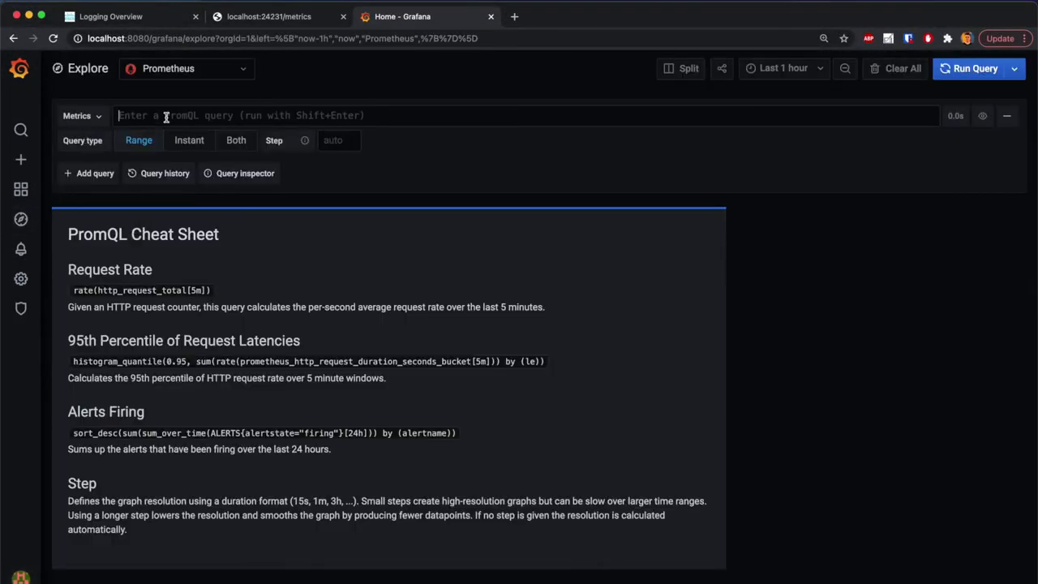
type("http")
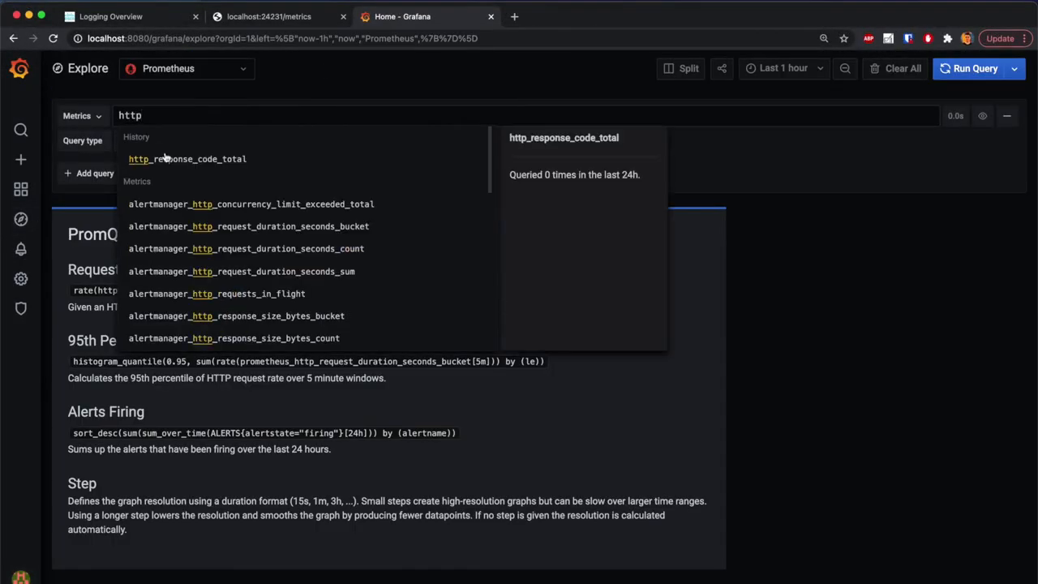
left_click(187, 159)
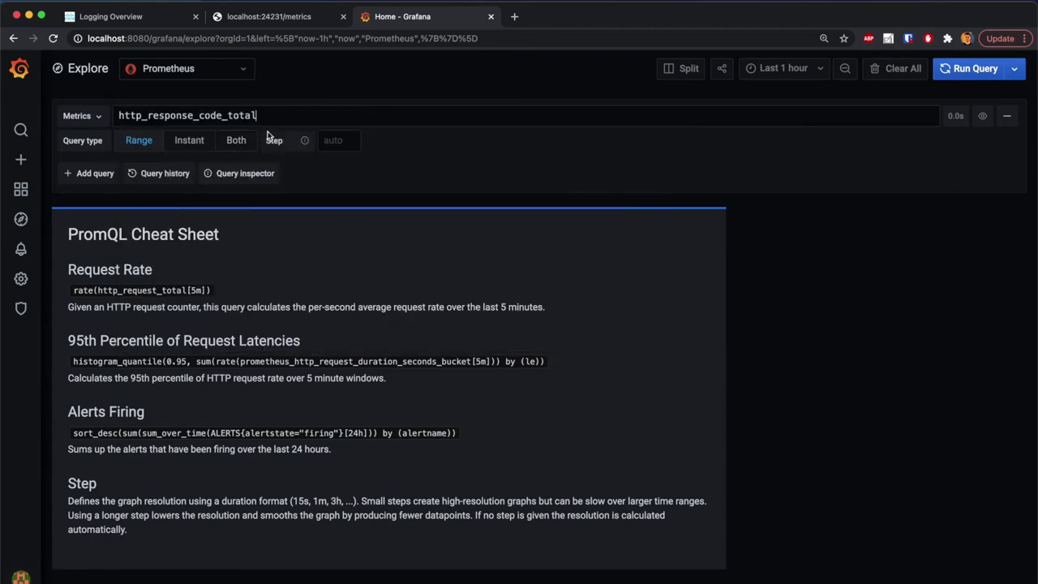
left_click(975, 68)
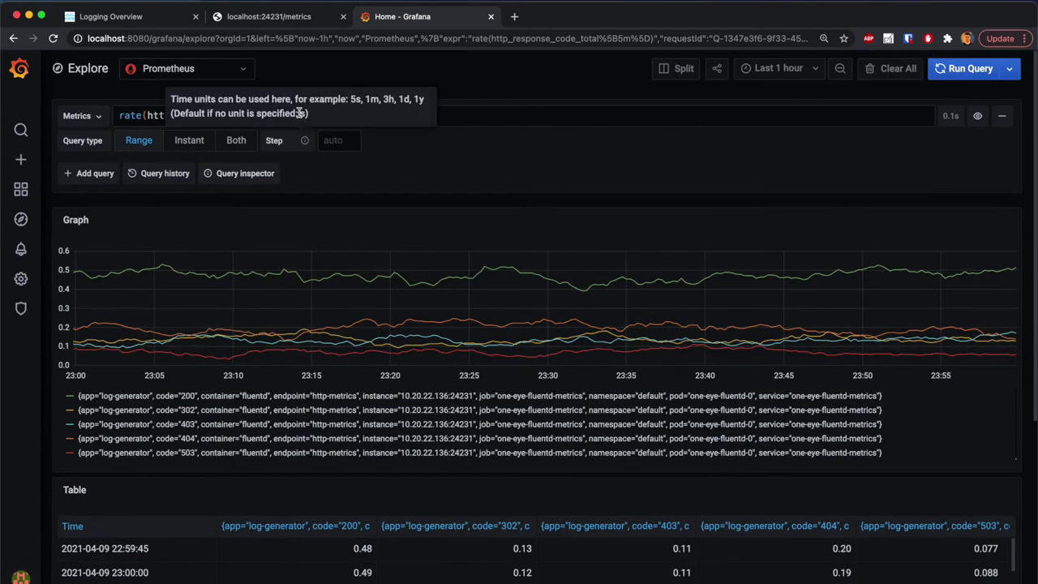
mouse_move(442, 186)
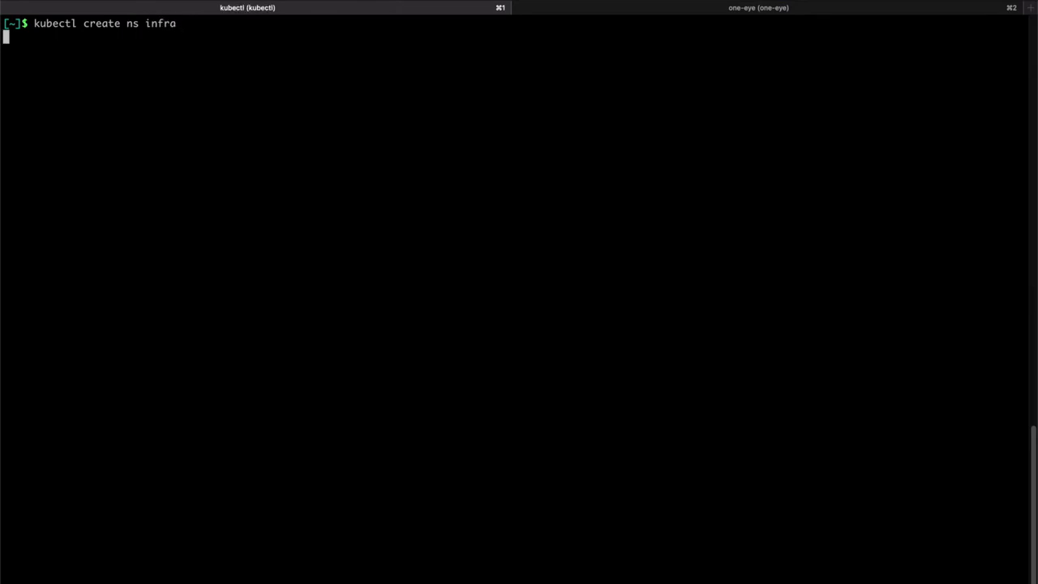
Start the vim command for the hosttailer-kubelet.yaml file
type("vim")
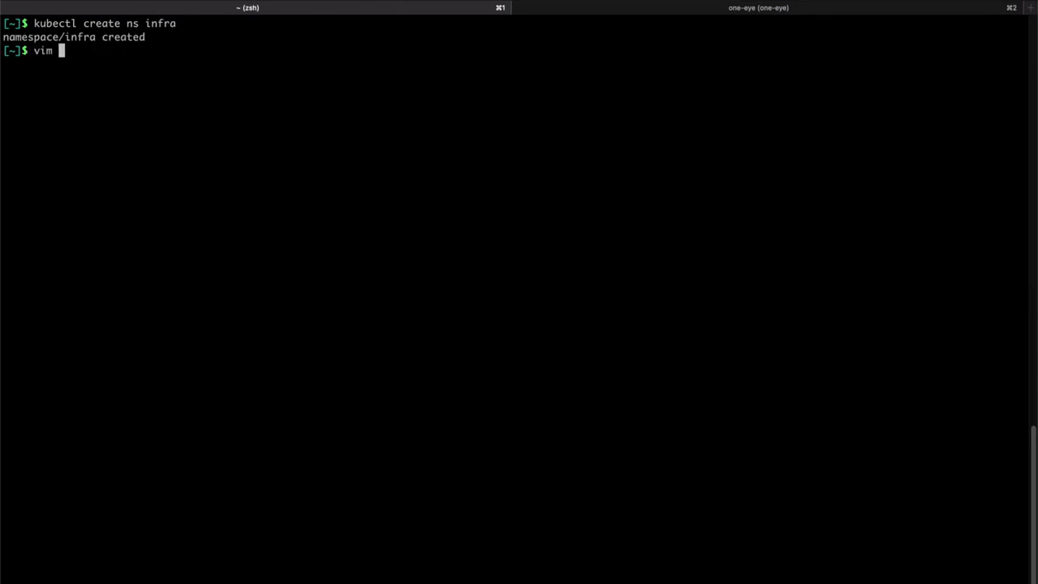
type("ho")
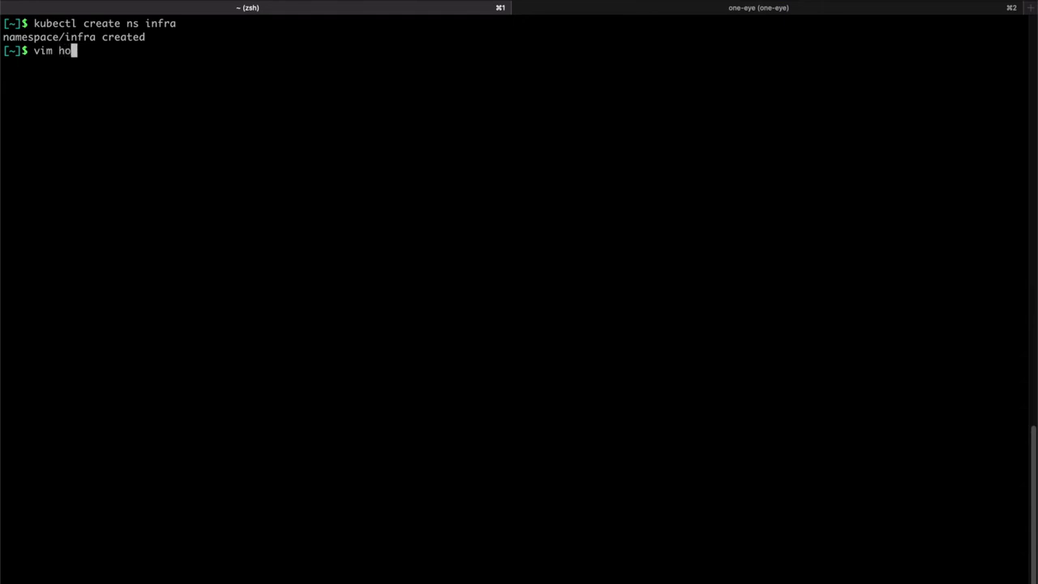
type("sttailer-k")
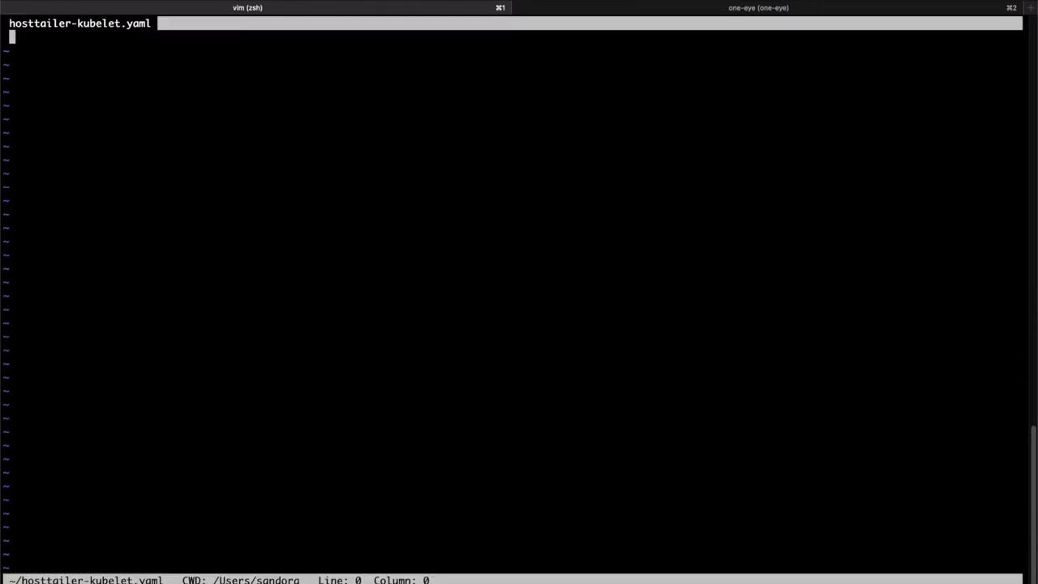
Write the HostTailer header: logging-extensions v1alpha1, name systemd-kubelet, namespace infra
type("apiVersion: logging-extensions.banzaicloud.io/v1alpha1")
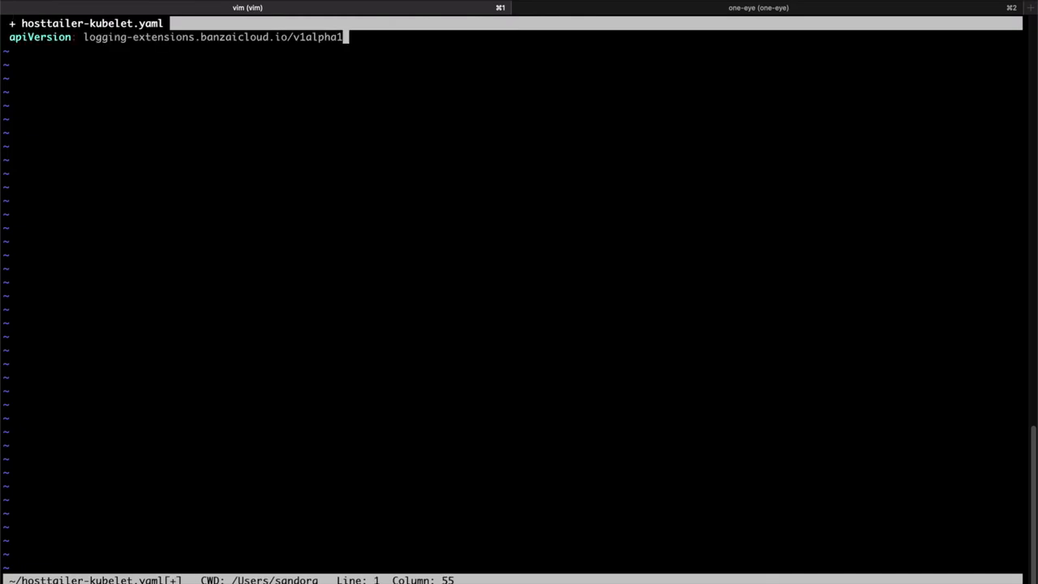
type("kind: Host")
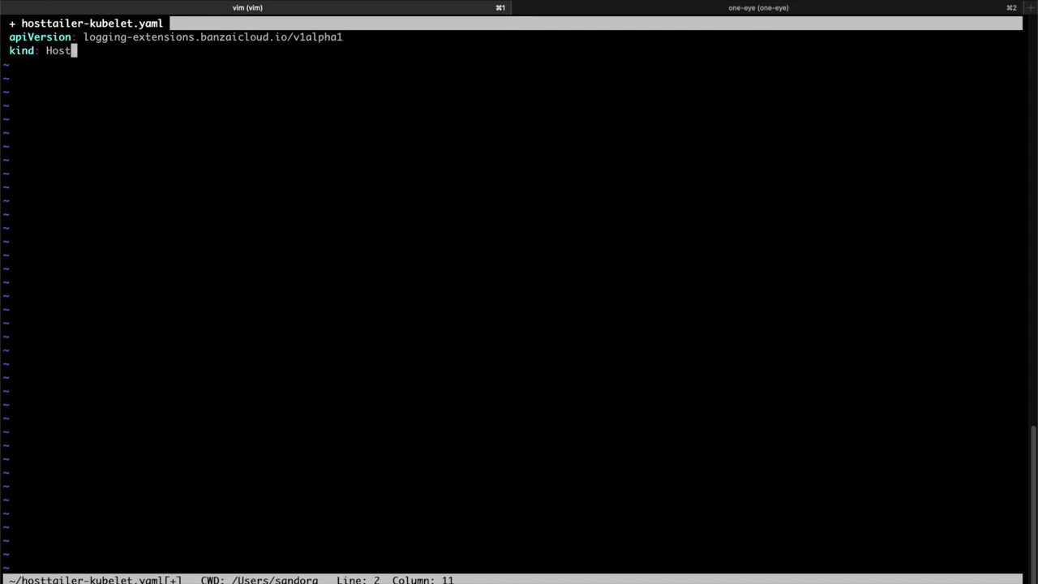
type("Tailer")
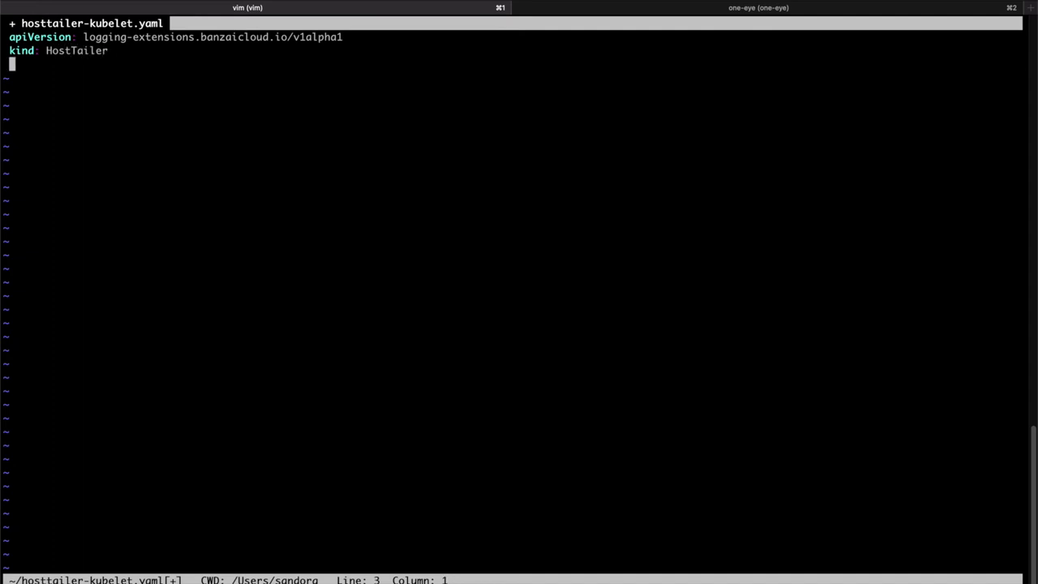
type("metadata")
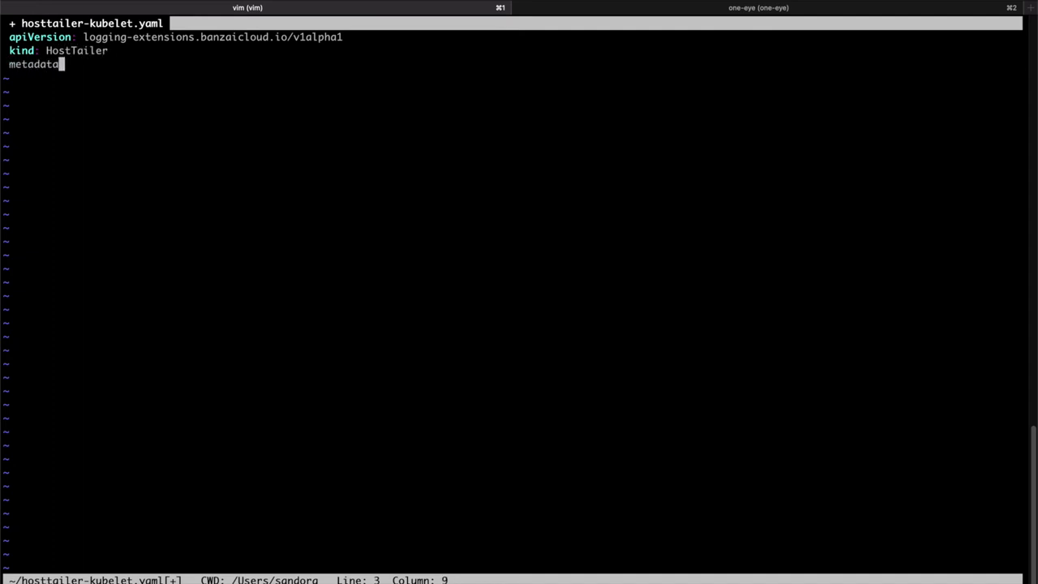
type(":")
type("name: systemd")
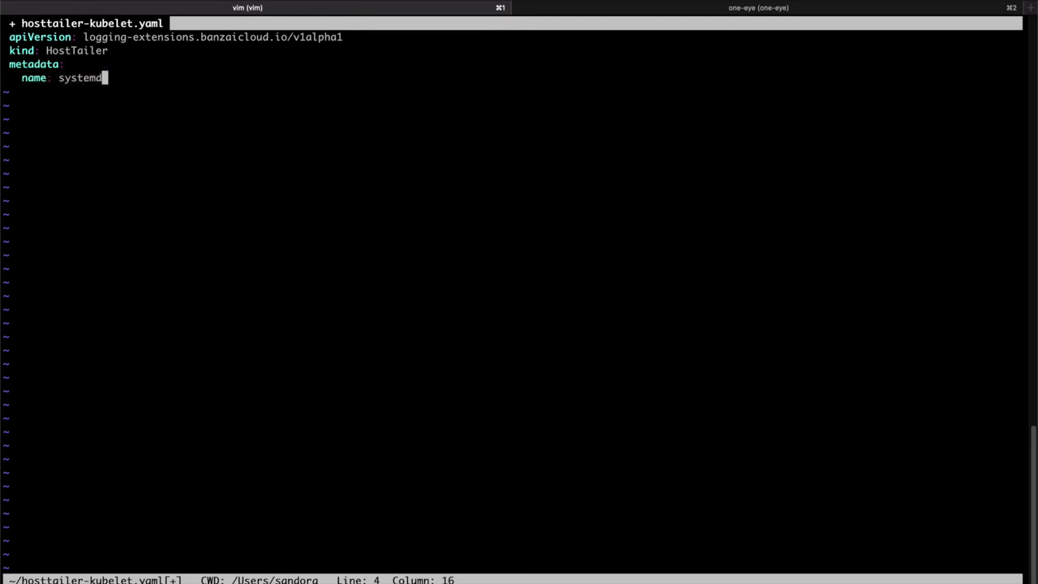
type("-kubelet")
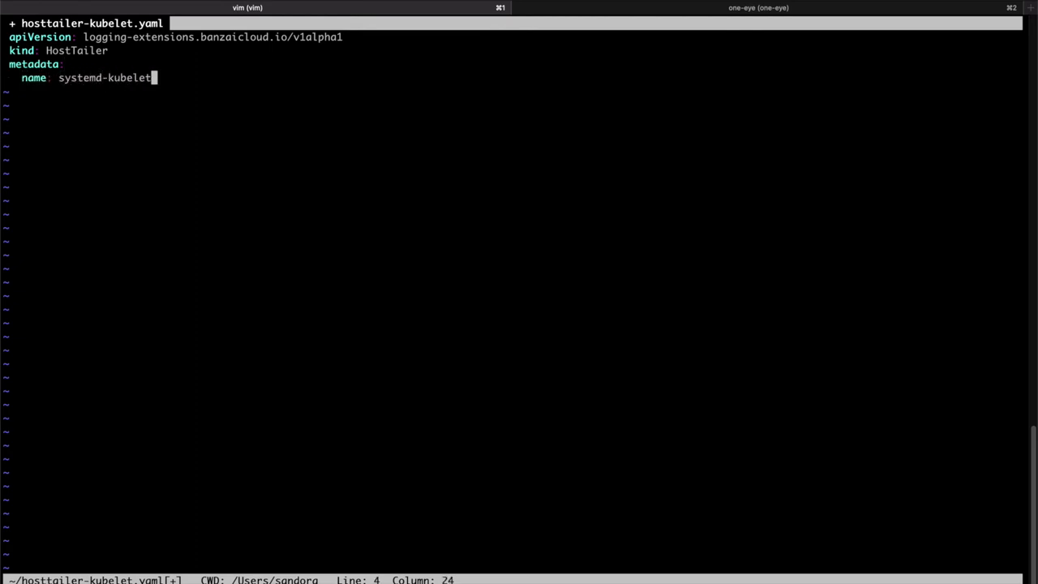
type("na")
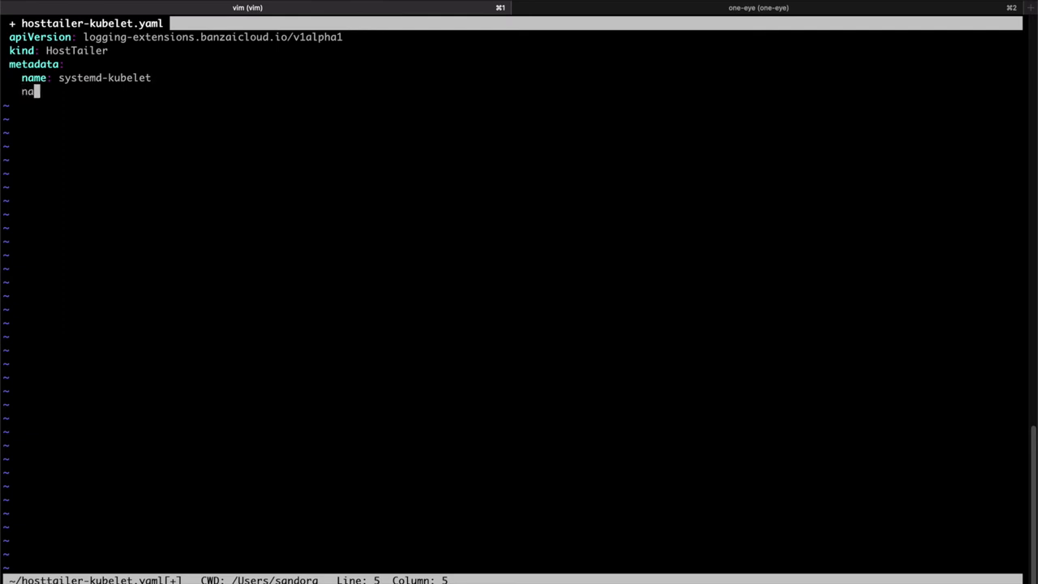
type("mespace: i")
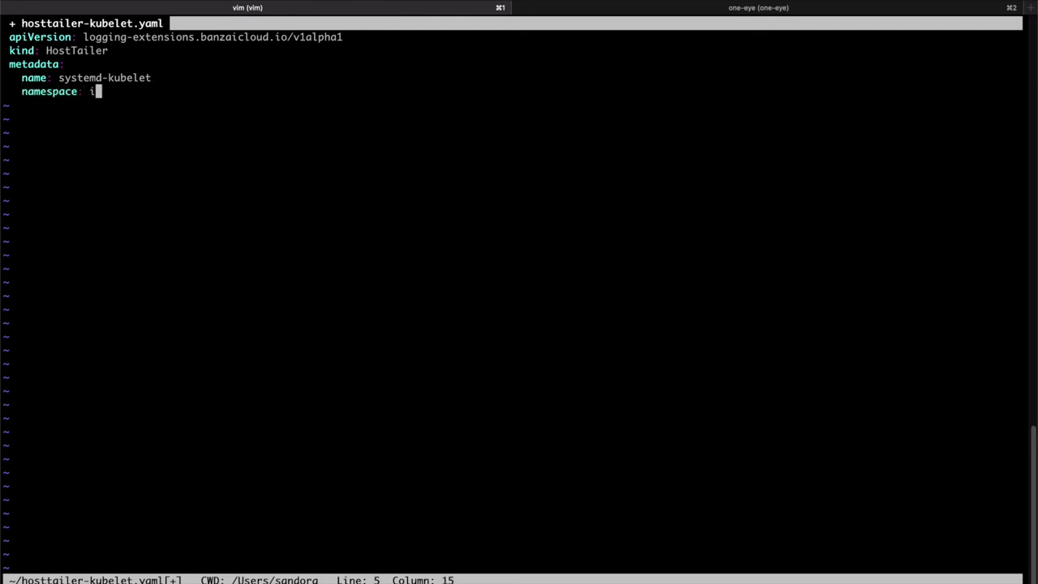
type("nfra")
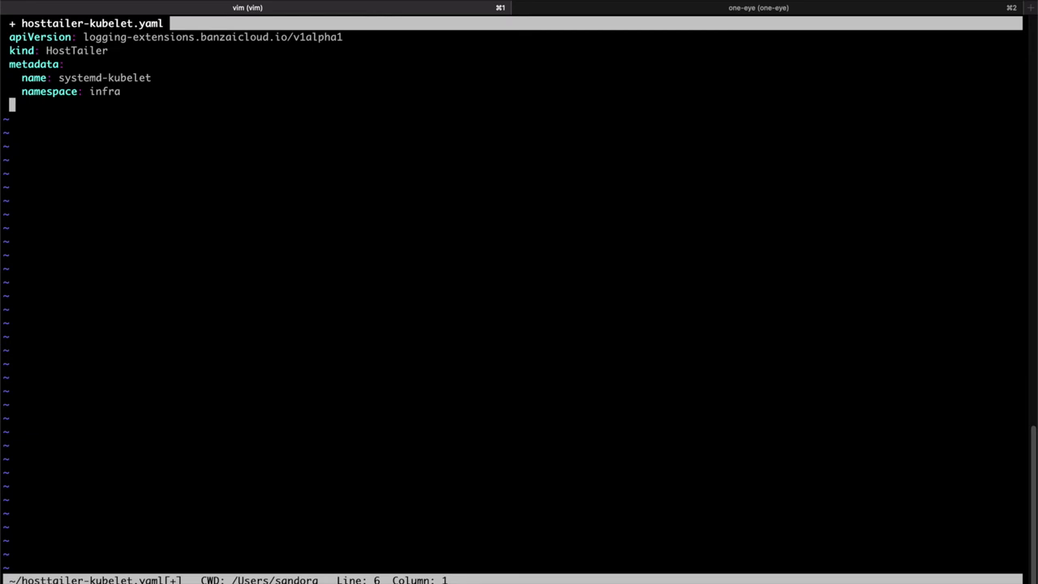
Add a systemdTailers entry: disabled false, maxEntries 100, name kubelet, filter kubelet.service
type("spec:")
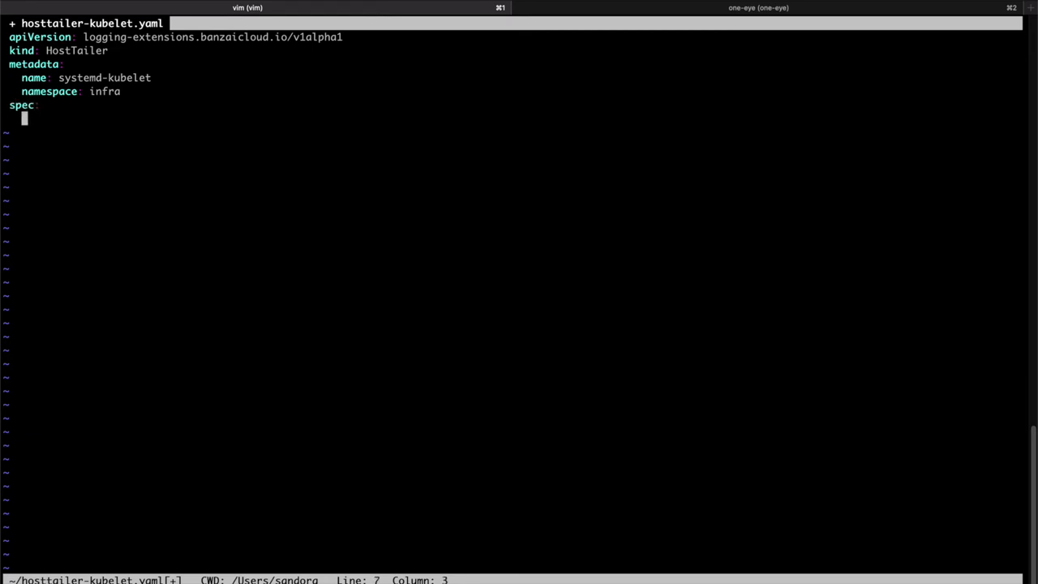
type("systemdTa")
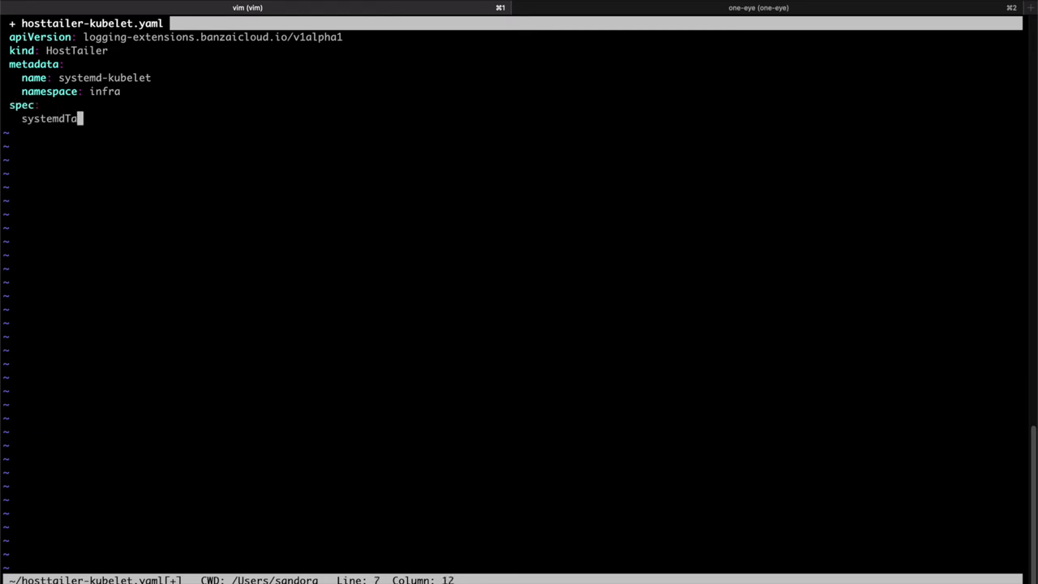
type("ilers:")
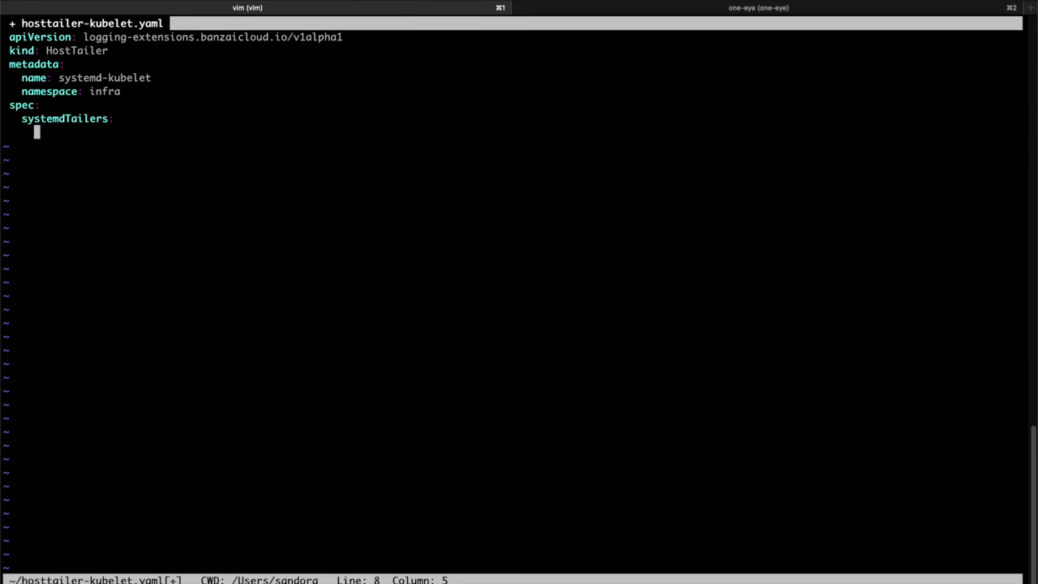
type("-")
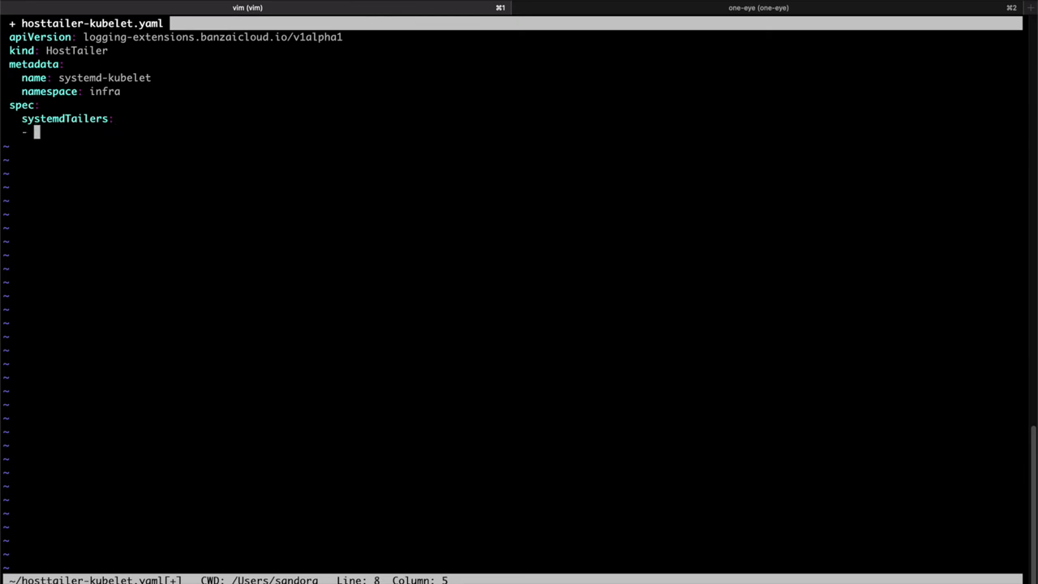
type("disable")
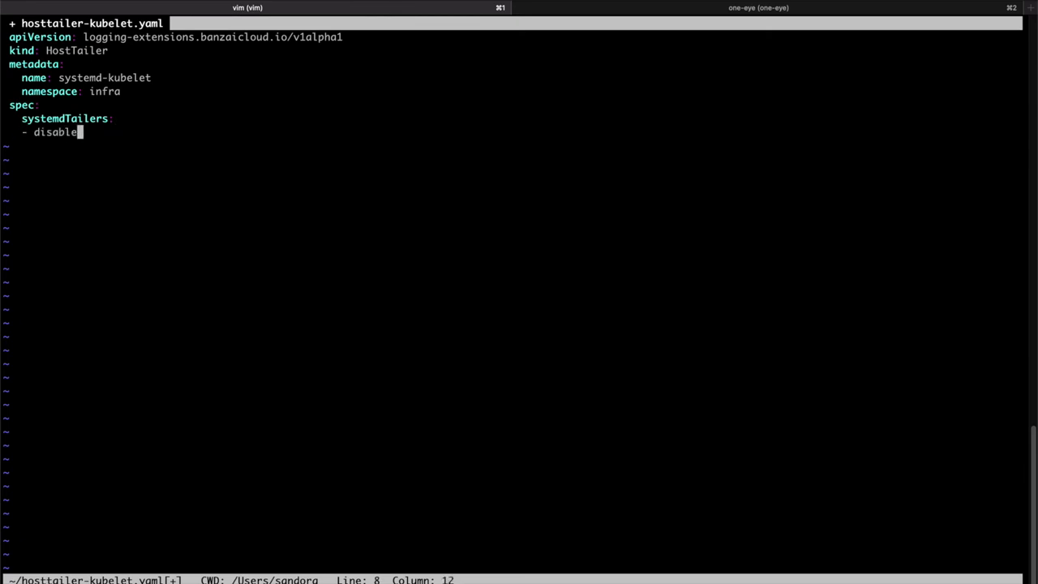
type("d: false")
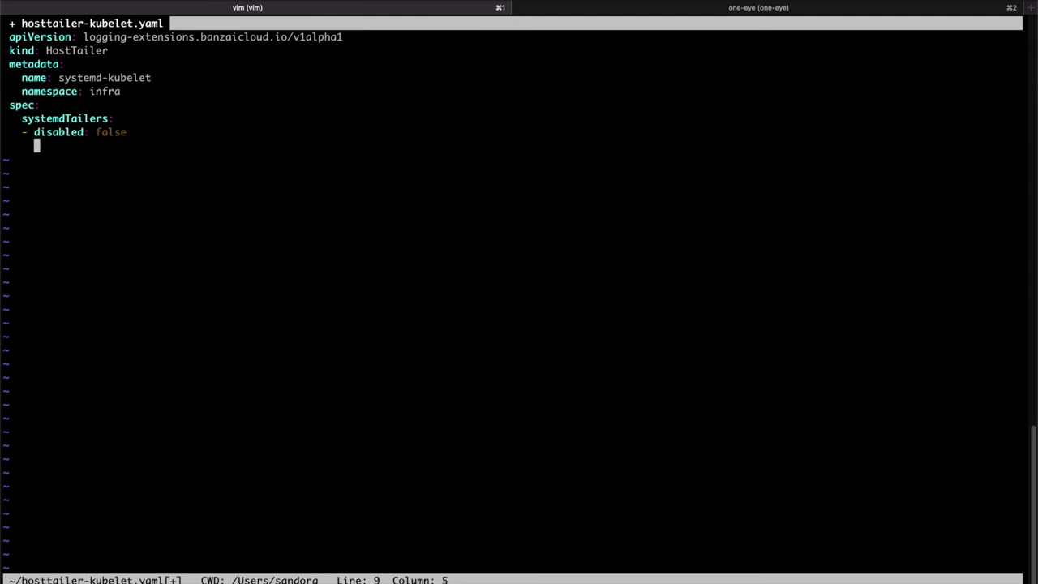
type("maxEntr")
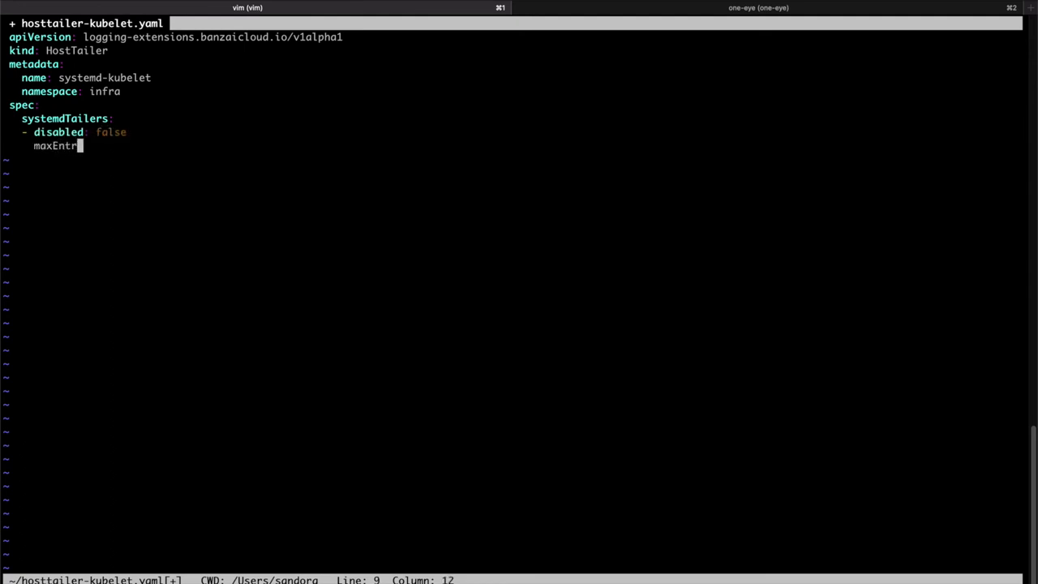
type("ies: 100")
type("name:")
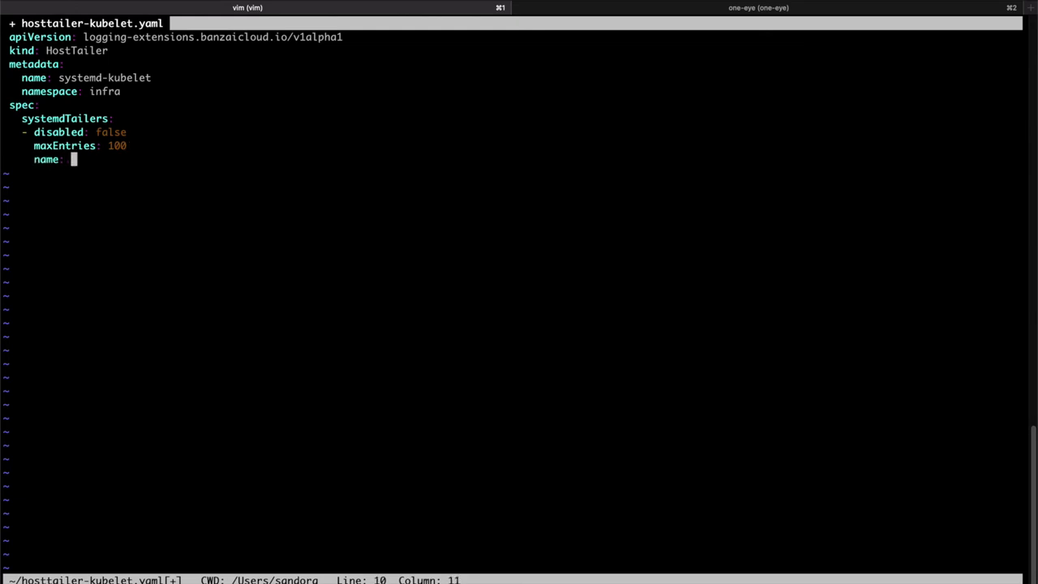
type("kubelet")
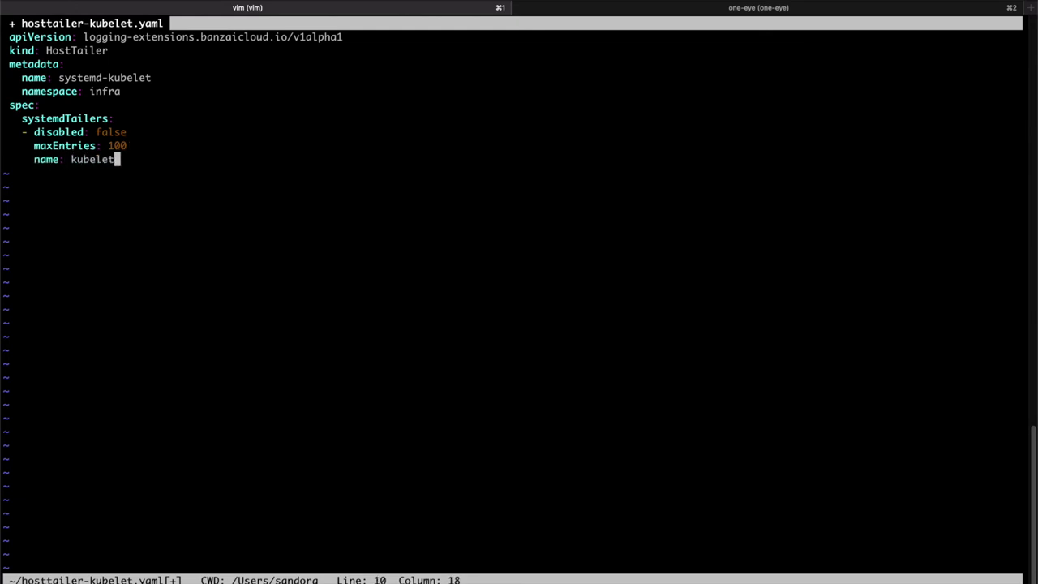
type("systemdFilter:")
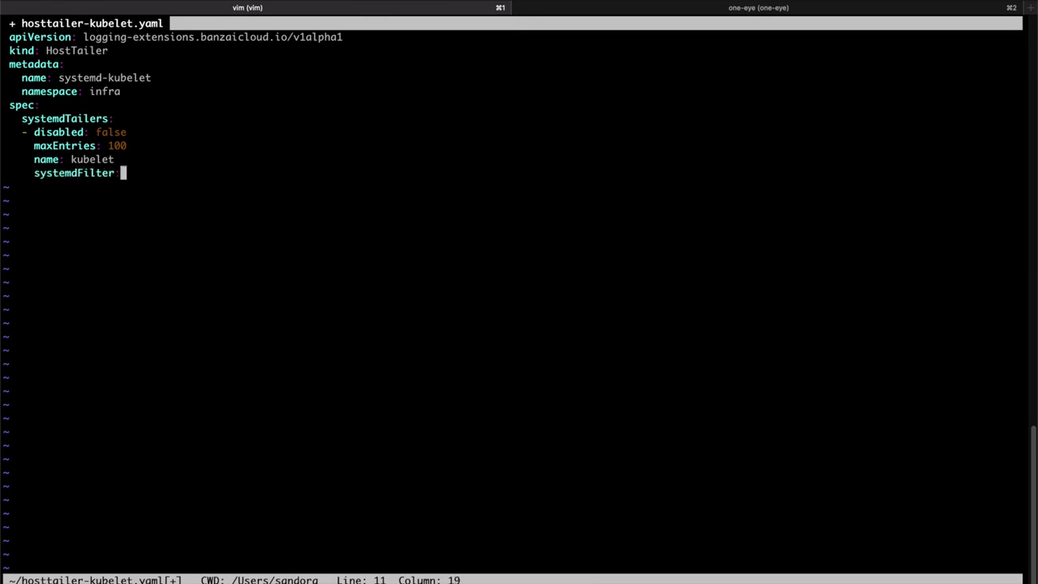
type("kubelet")
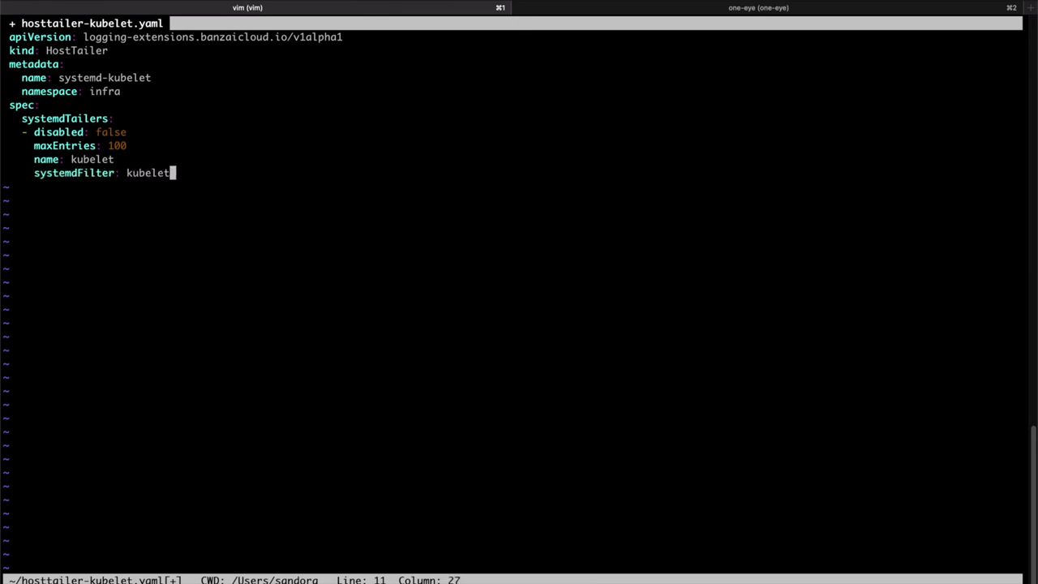
type(".service")
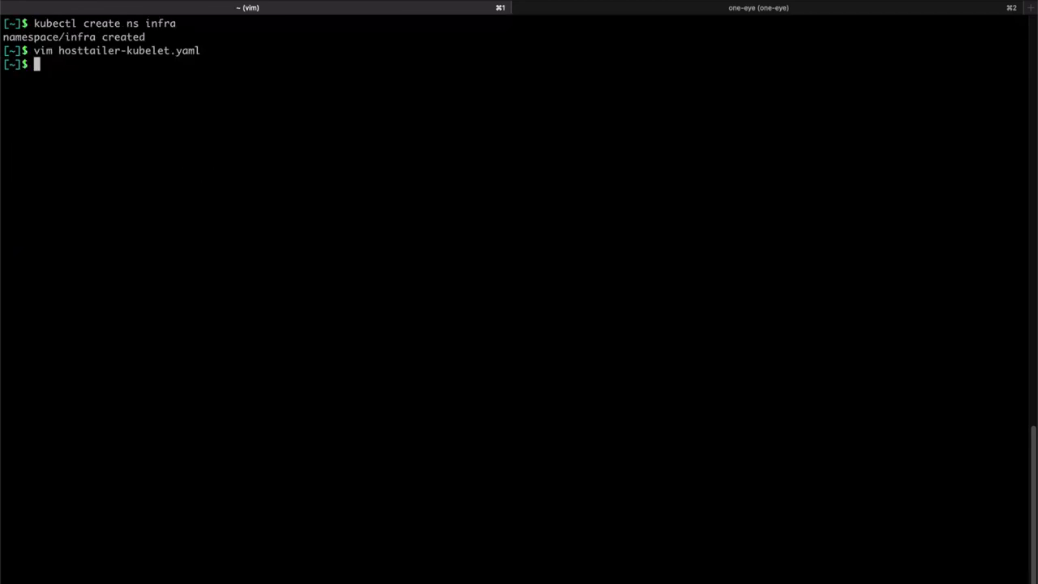
Apply hosttailer-kubelet.yaml with kubectl apply -f, then begin a vim command for an infra- file
type("kubectl app")
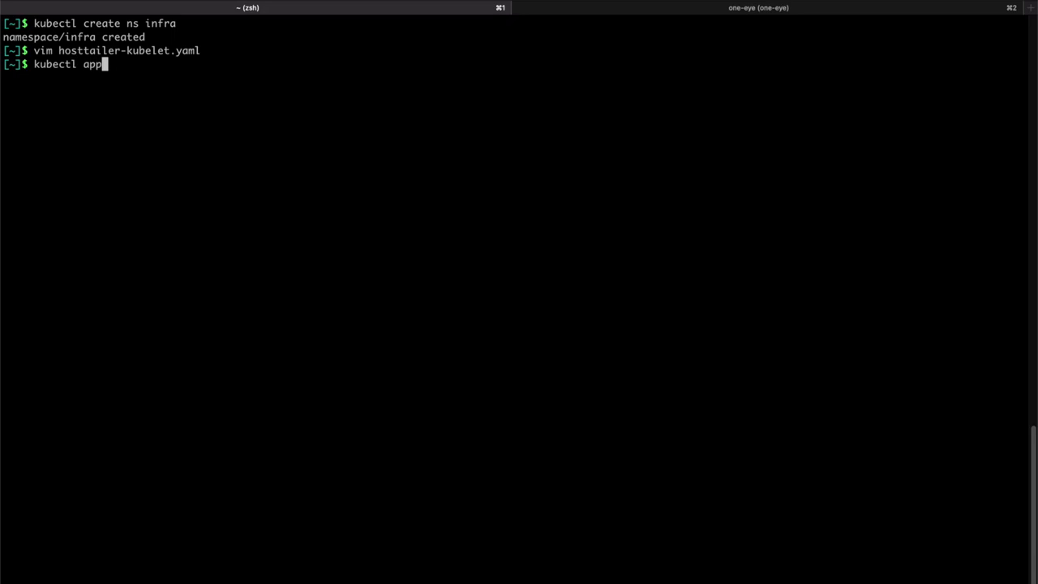
type("ly -f ghosttailer-kubelet.yaml")
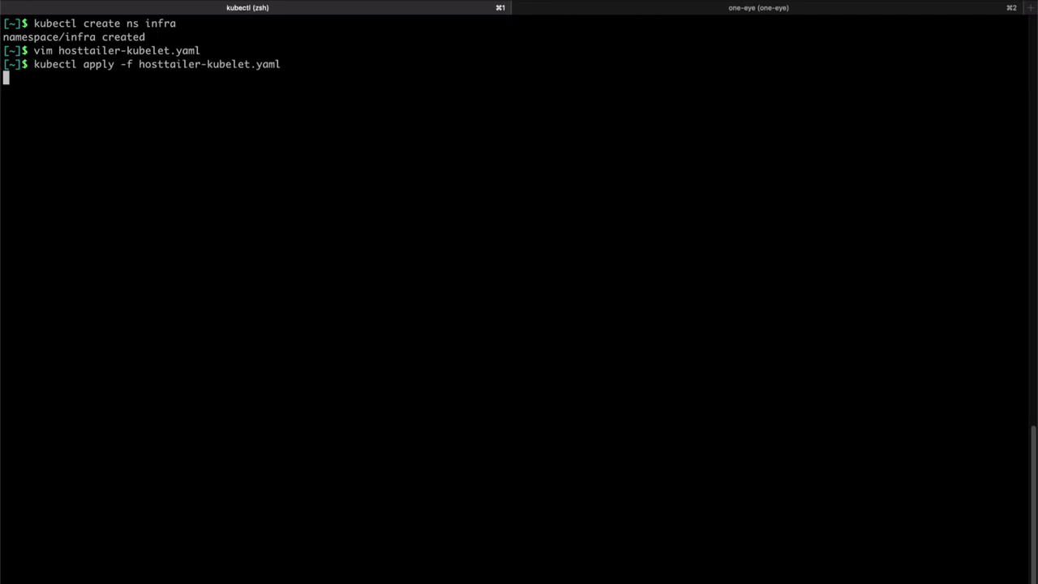
type("vim infra-")
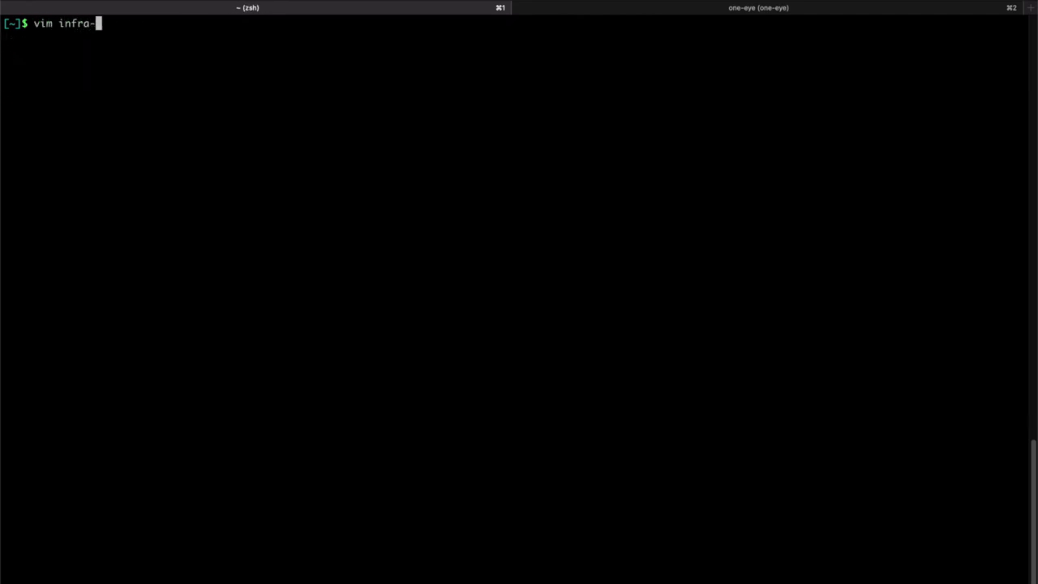
Create infra-loki-output.yaml as a logging v1beta1 Output named loki in infra
type("loki-output")
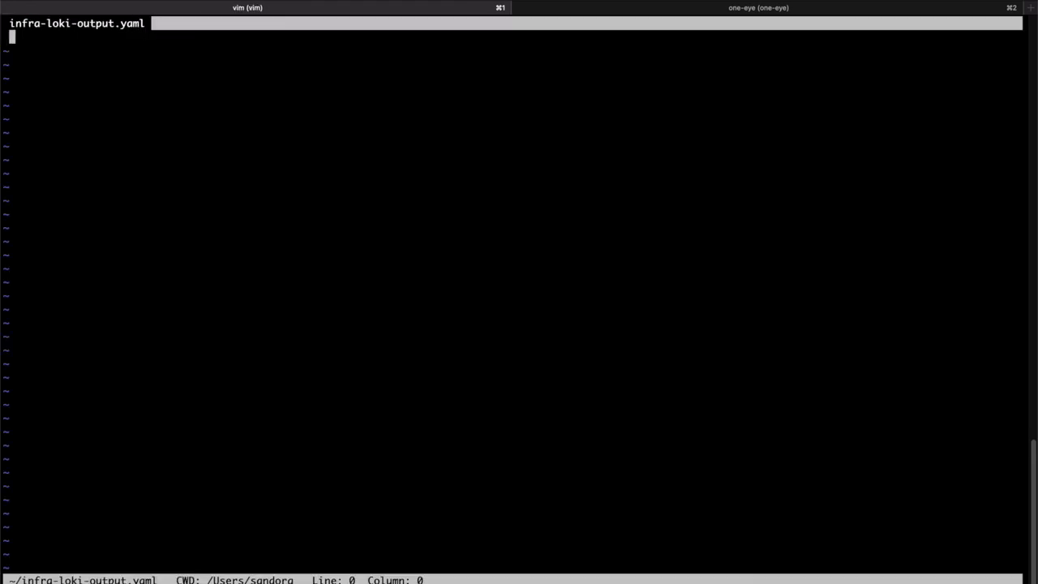
type("apiVersion: logging.banzaicloud.io/v1beta1")
left_click(511, 50)
type("kind: Output")
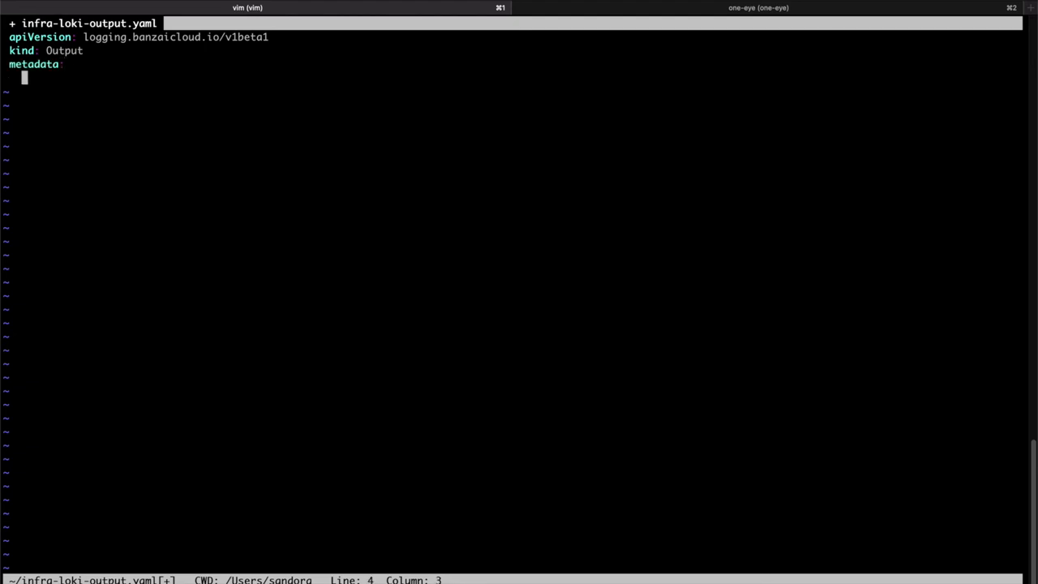
type("name:")
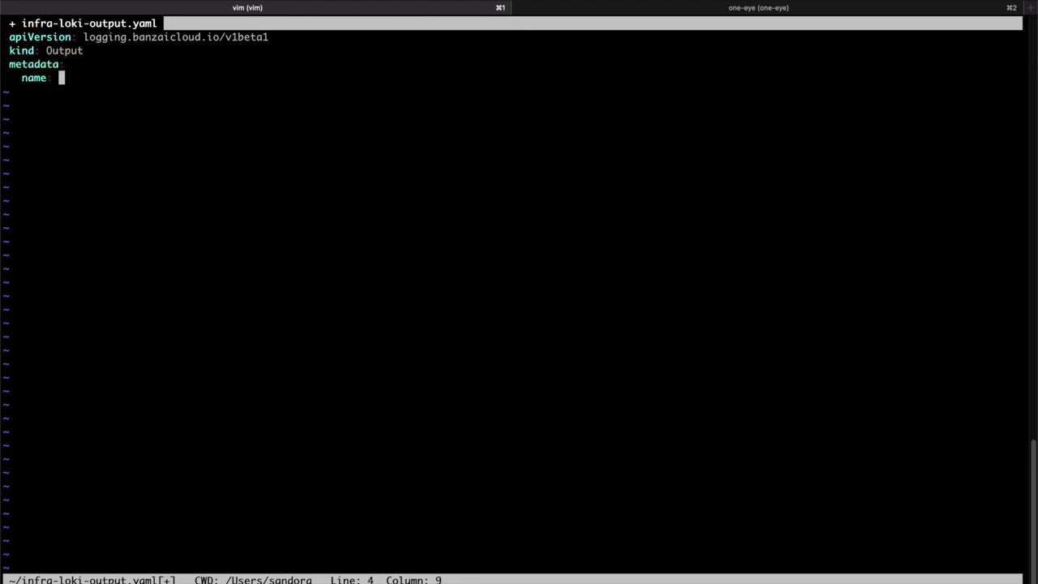
type("loki")
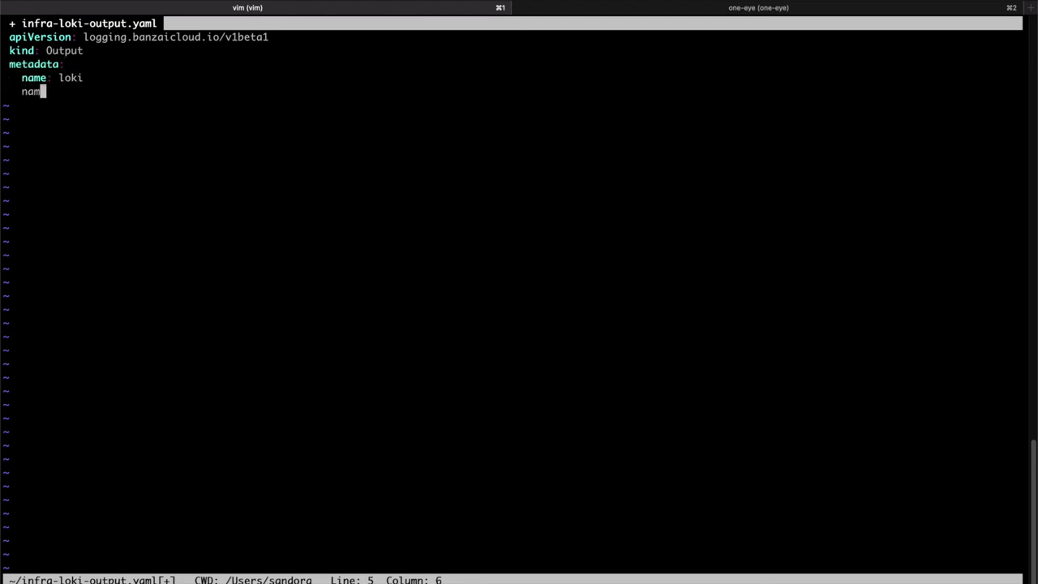
type("espace: infra")
type("spec:")
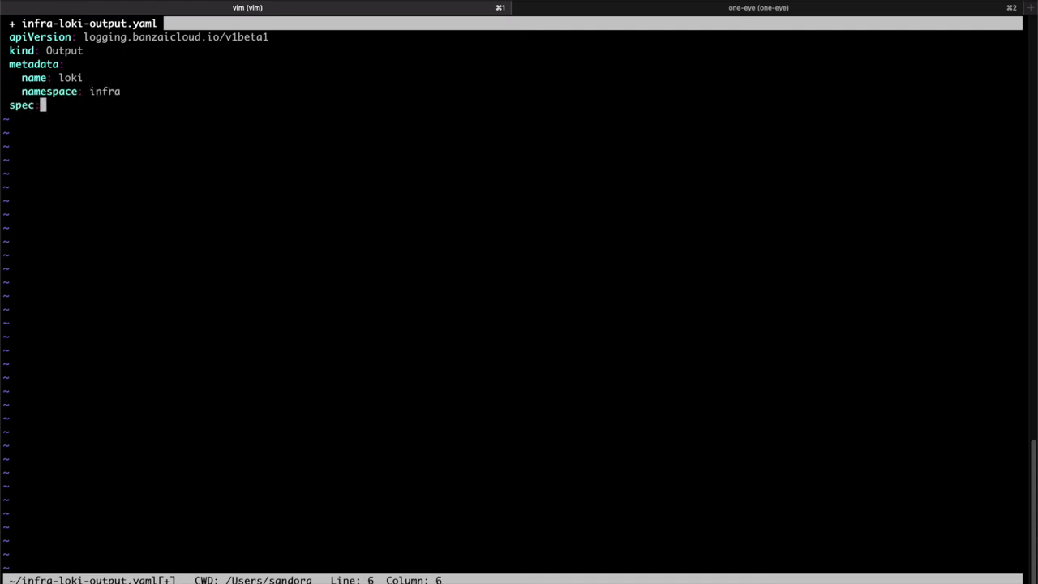
type("loki:")
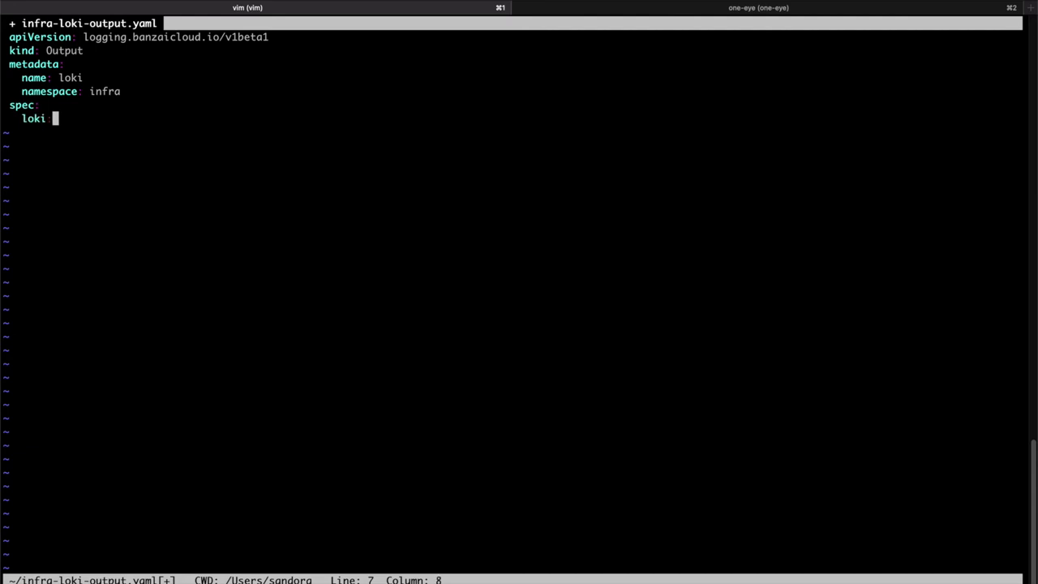
type("buffer")
type("timekye")
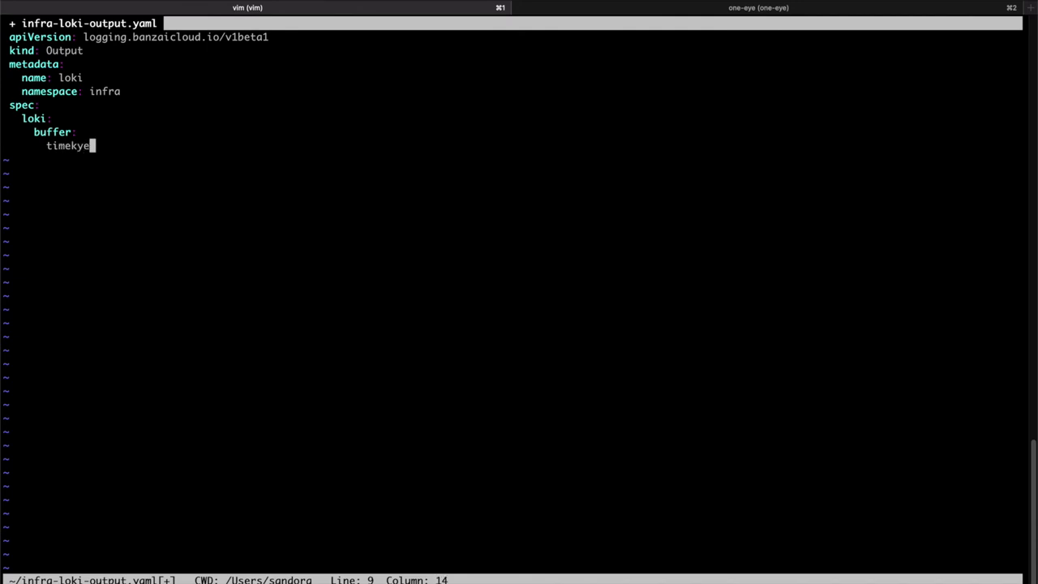
type(": 10s")
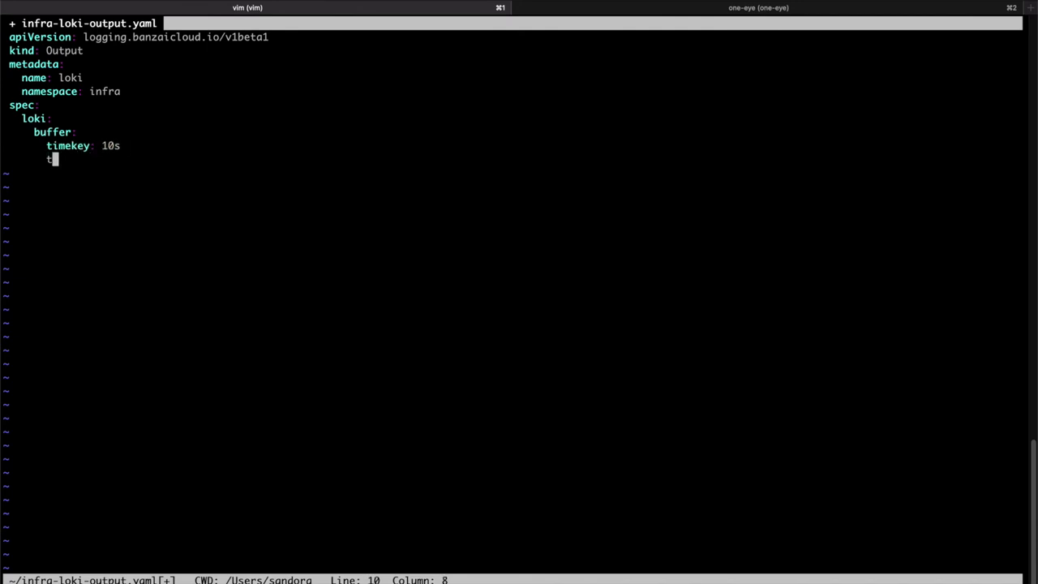
type("timekey")
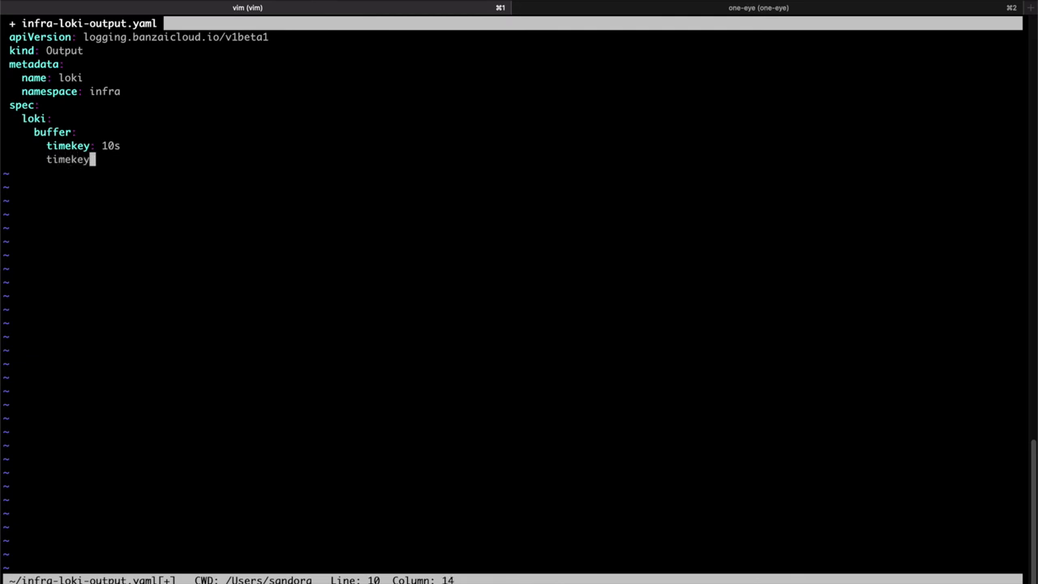
type("_use_ut")
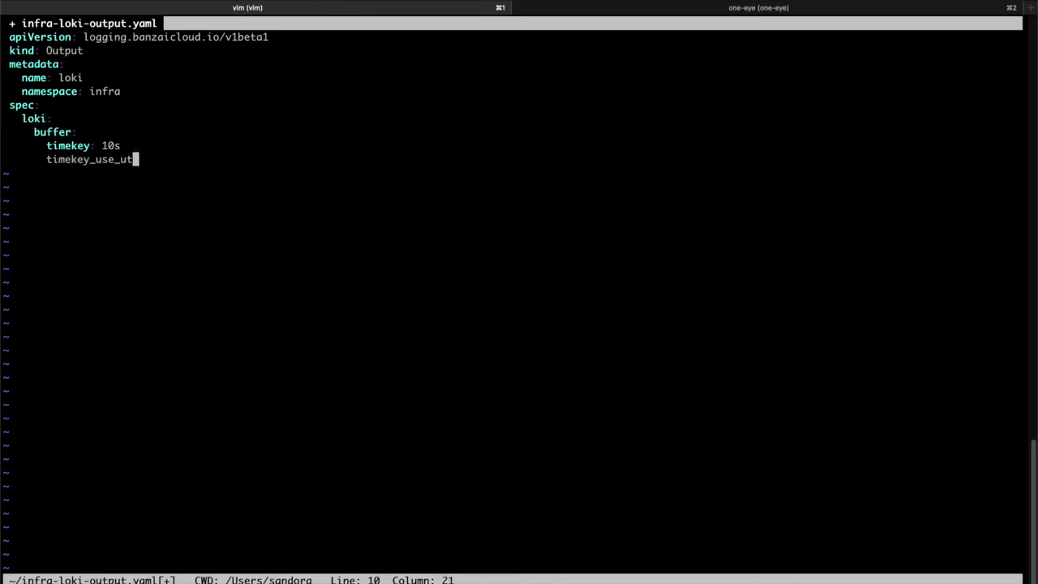
type("c: true")
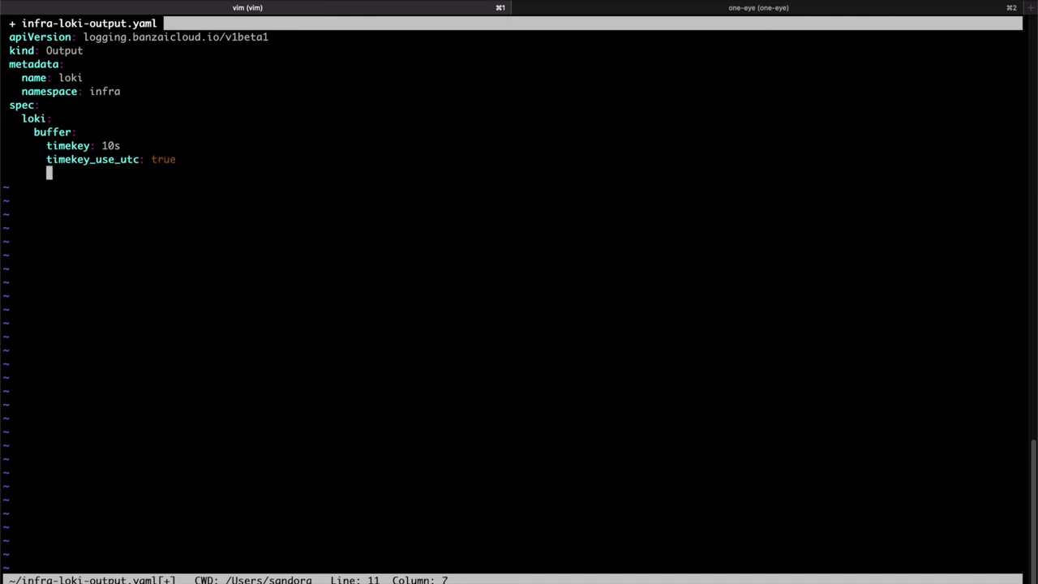
type("timekey_wait: 2s")
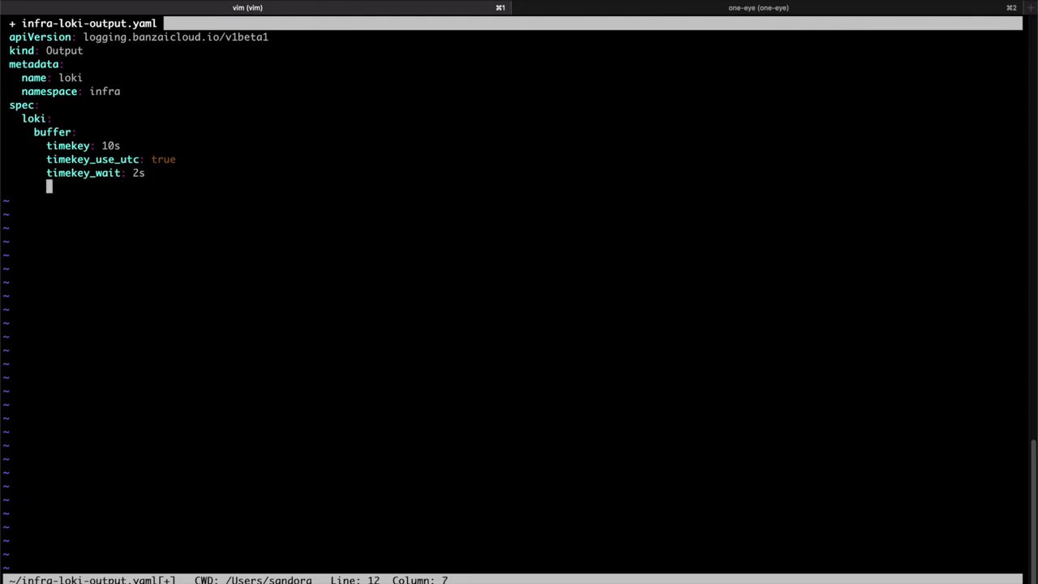
type("configure")
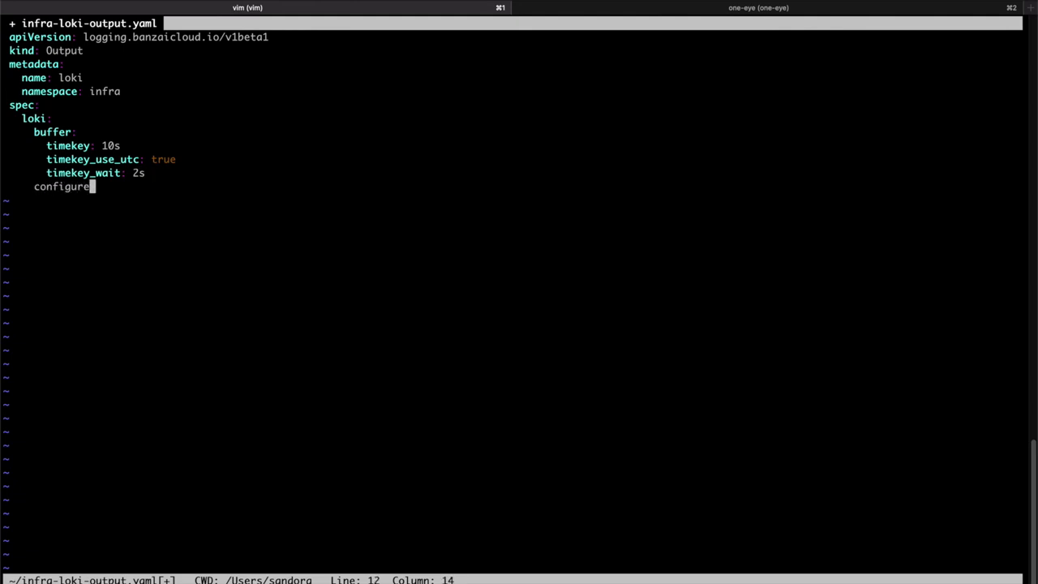
type("_kubern")
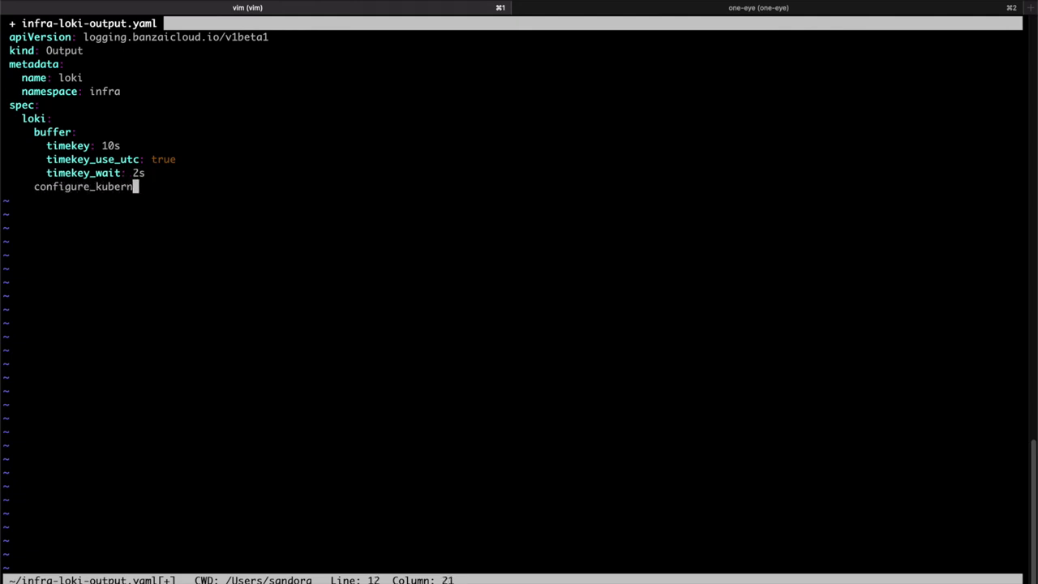
type("etes_labels: true")
type("url:")
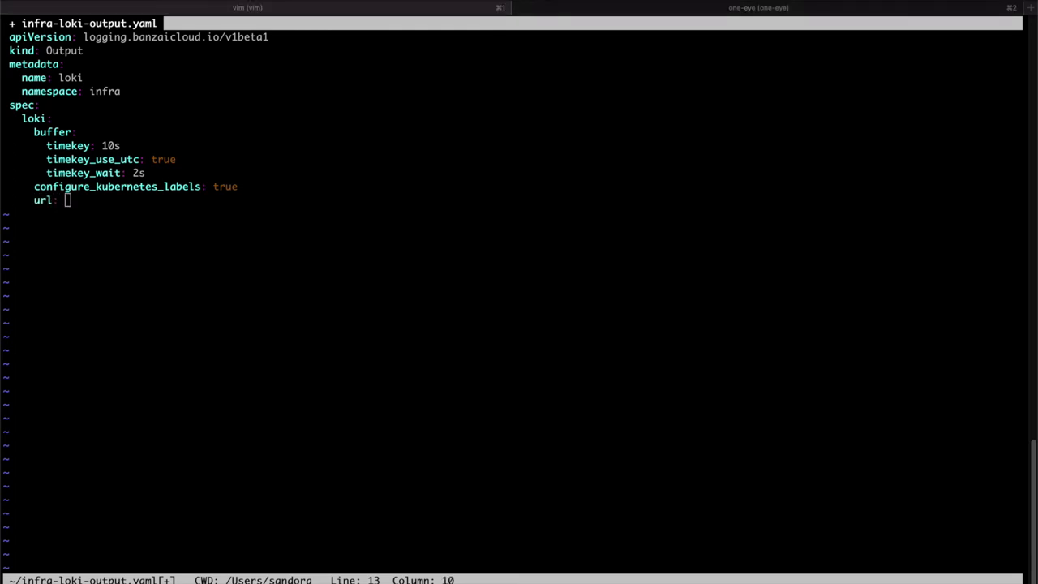
type("http://infra-loki.infra.svc.cluster.local:3100")
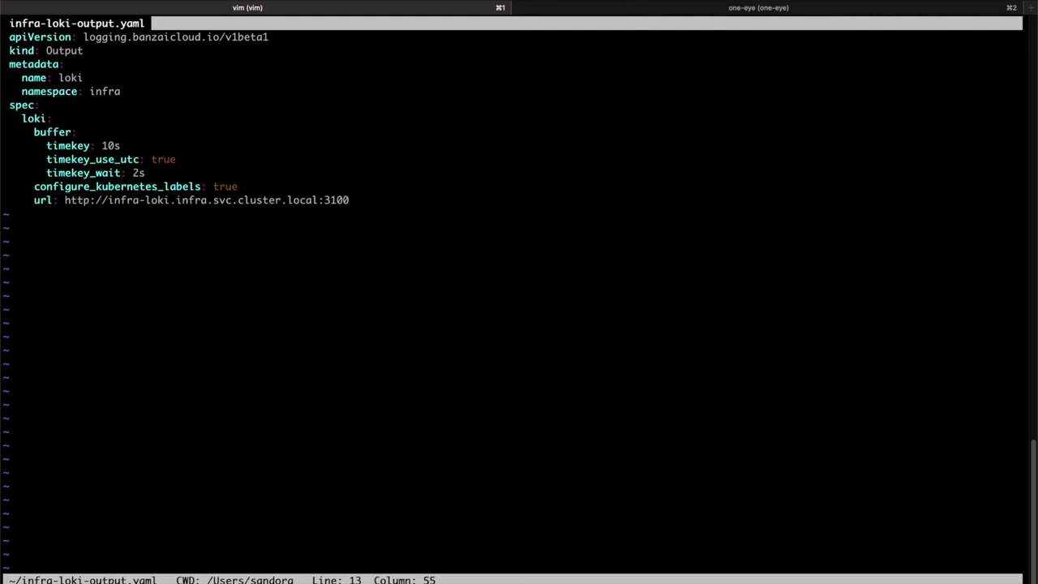
Apply infra-loki-output.yaml with kubectl to create the loki Output
type("kube")
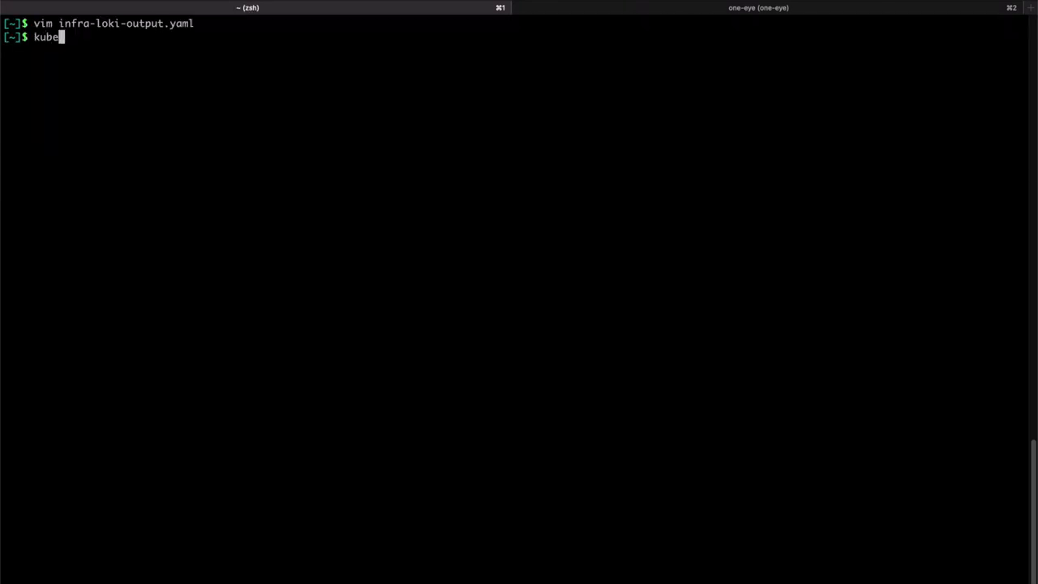
type("ctl apply -f")
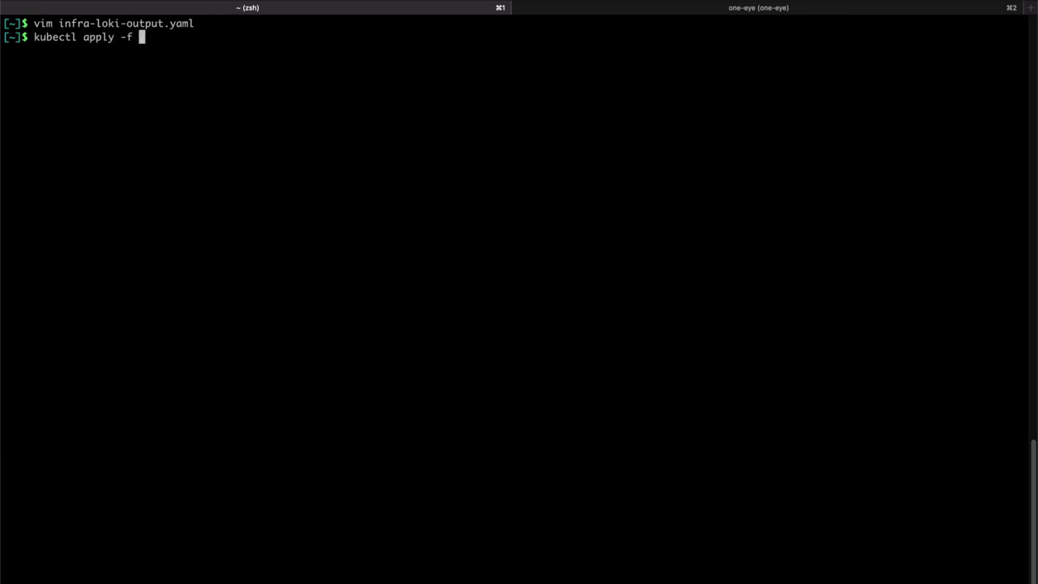
type("infra-loki-output.yaml")
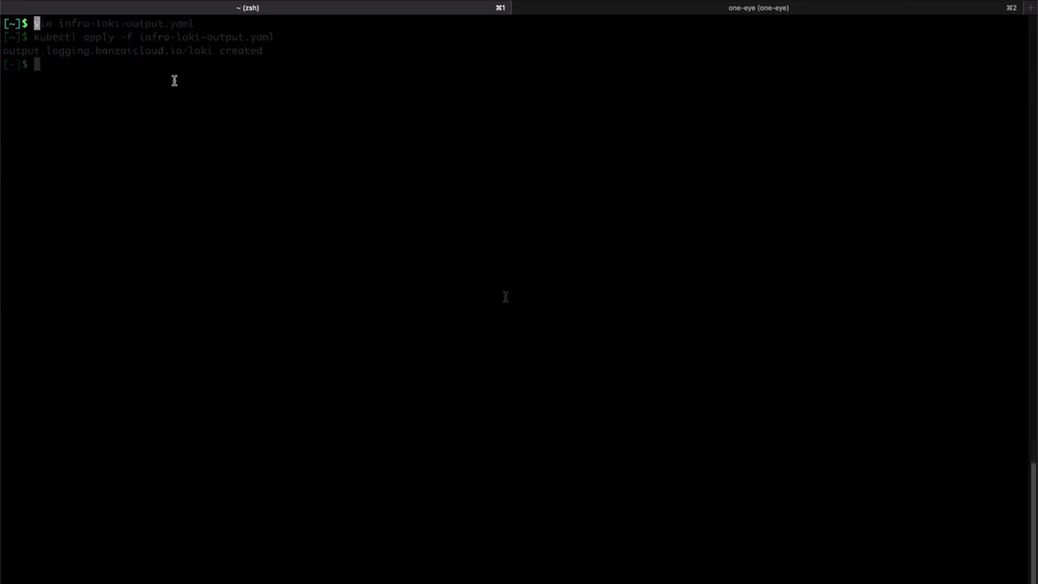
Open kubelet-flow.yaml in vim and start a v1beta1 Flow named kubelet
type("vim kubele")
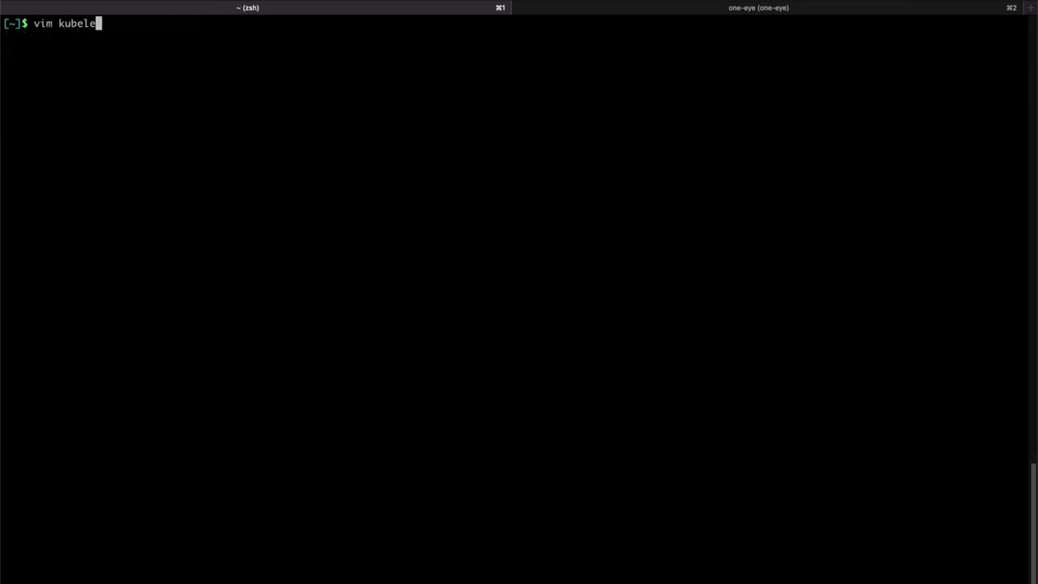
type("t-flow.yaml")
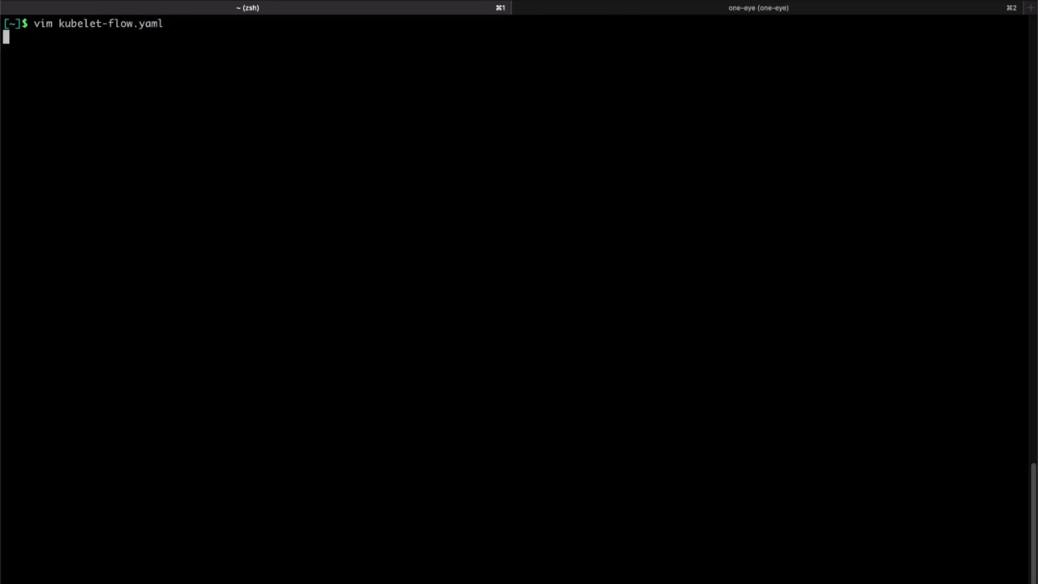
key("enter")
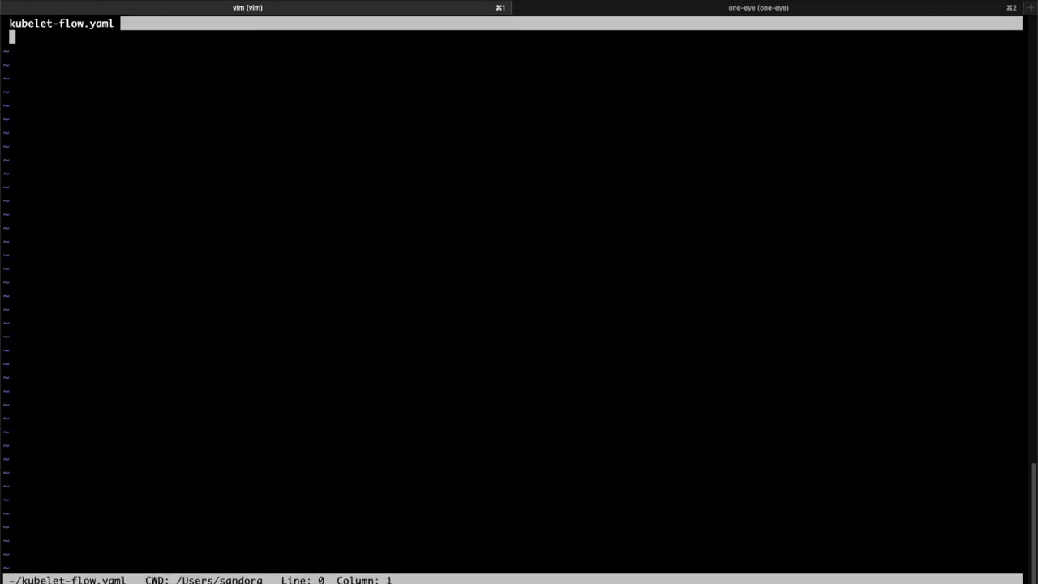
type("apiVersion: logging.banzaicloud.io/v1beta1")
type("kind:")
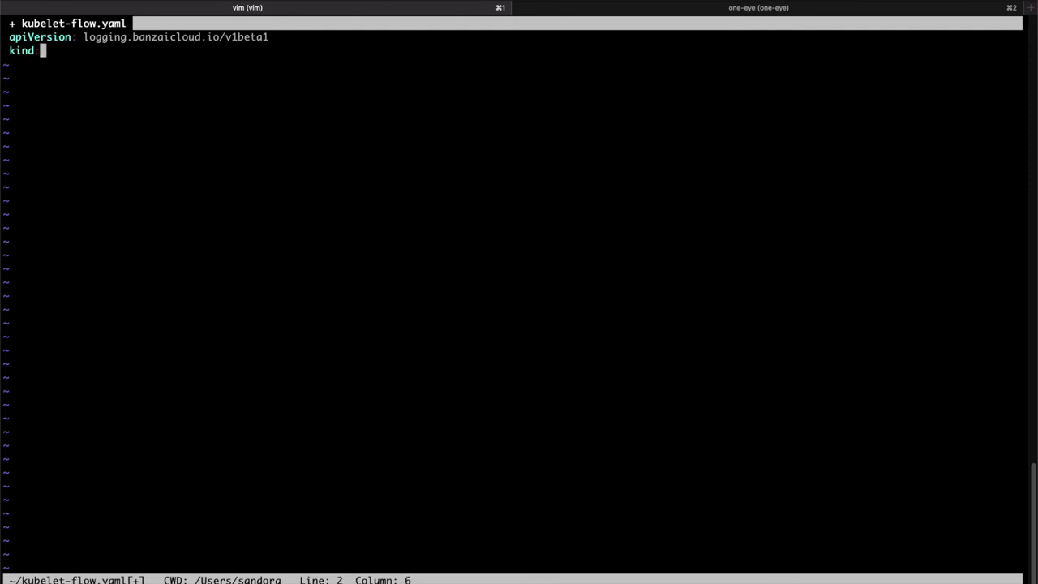
type("Flow")
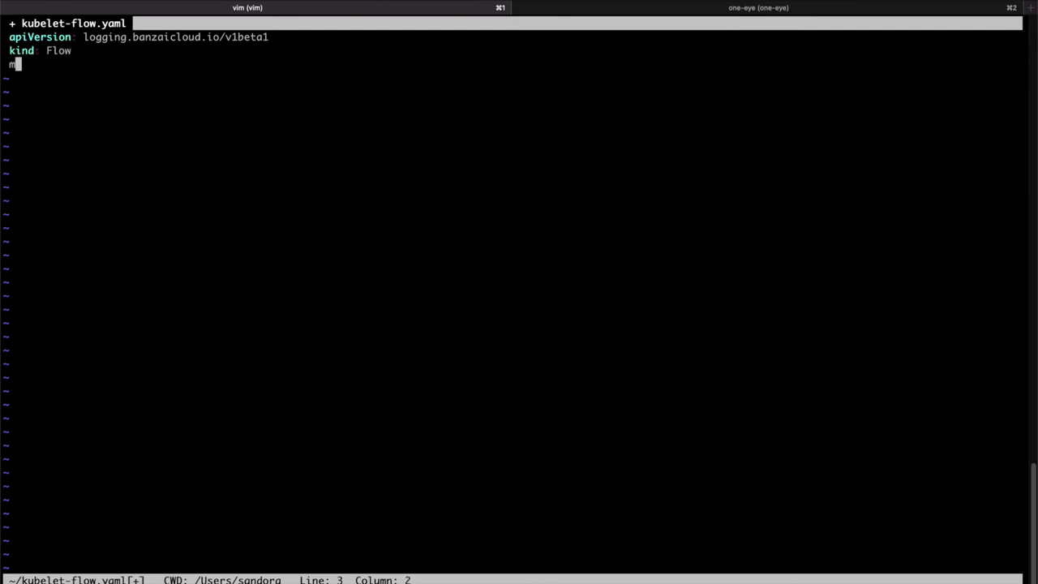
type("metadata:")
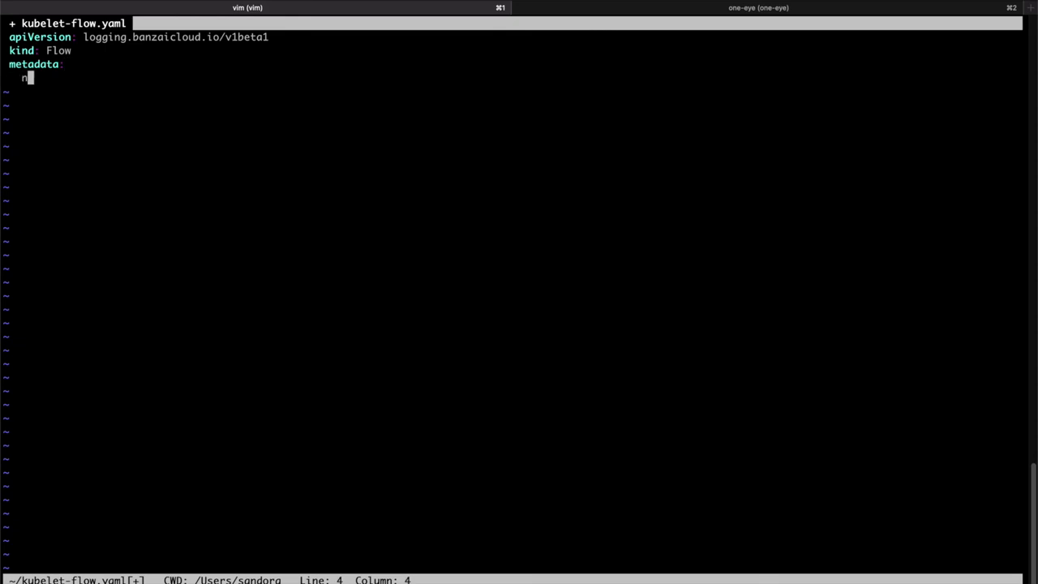
type("ame: kub")
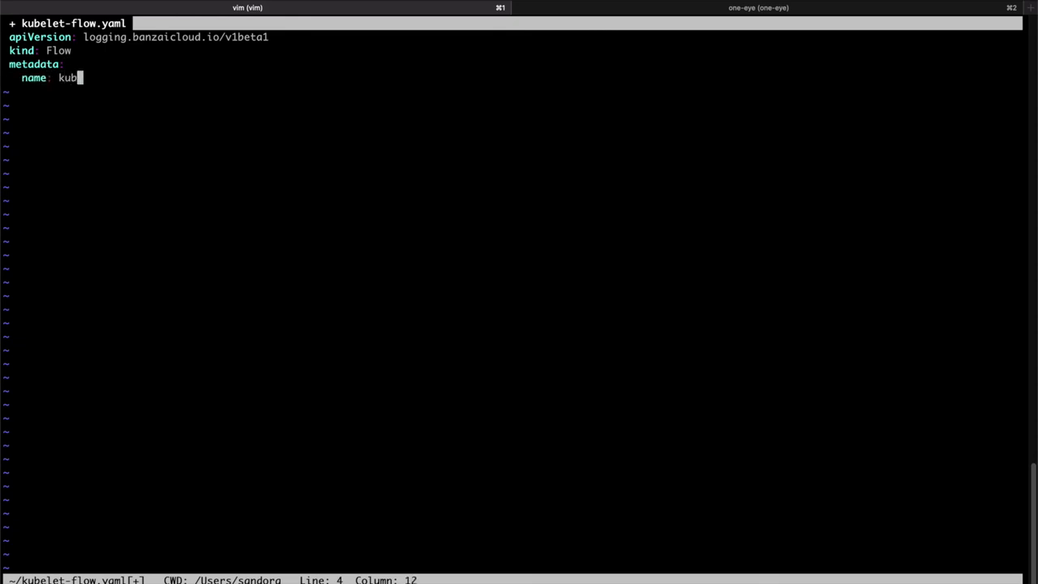
type("elet")
type("name")
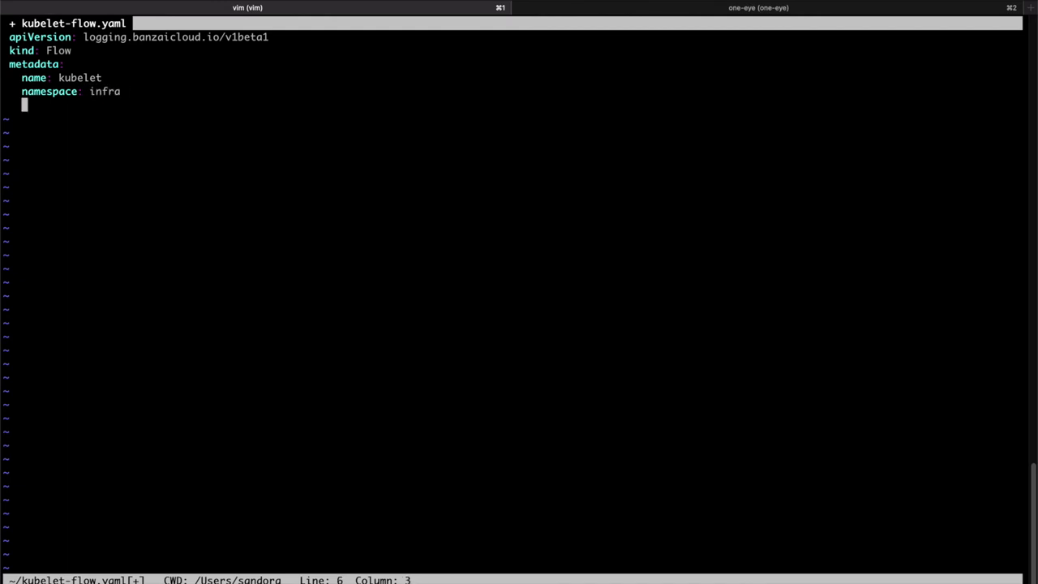
Add empty filters and a match selecting app.kubernetes.io/name: host-tailer pods
type("sp")
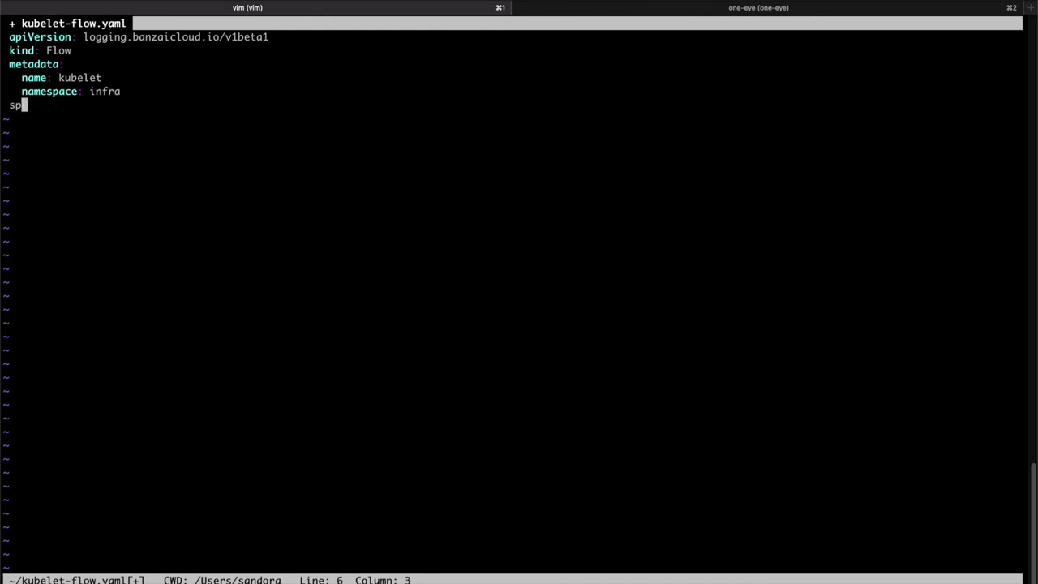
type("ec:")
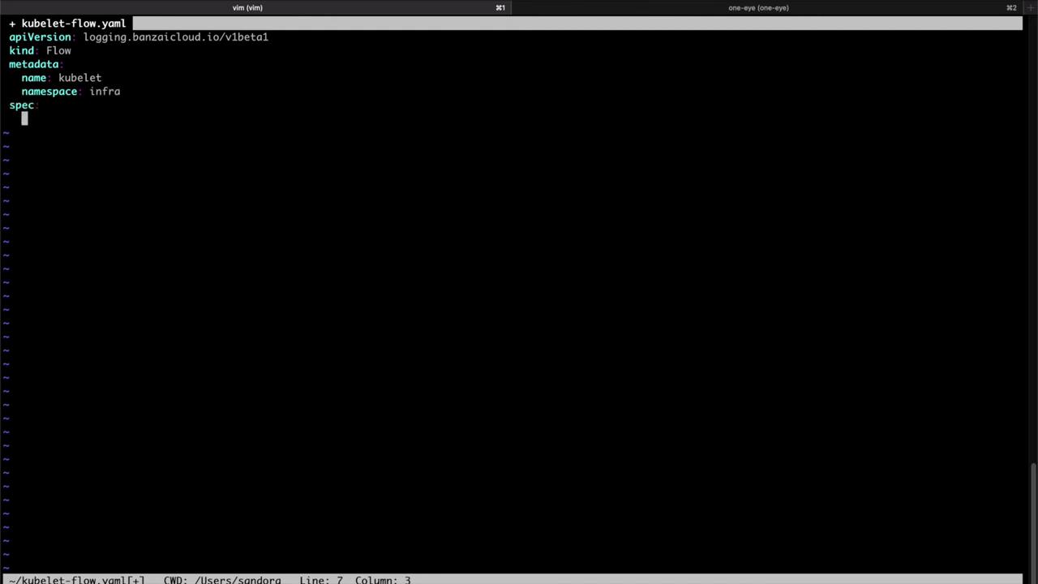
type("filters:")
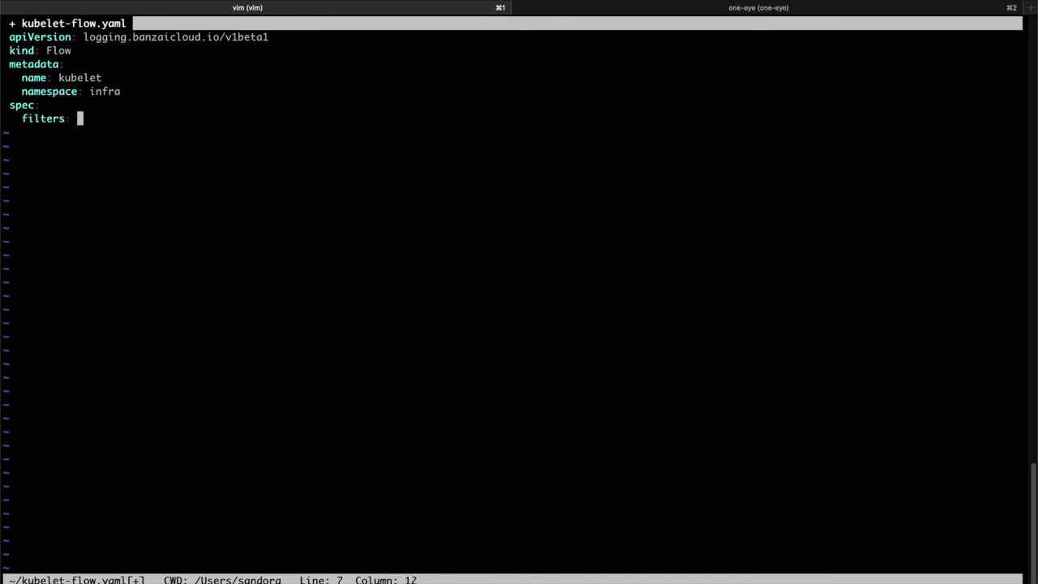
type("[]")
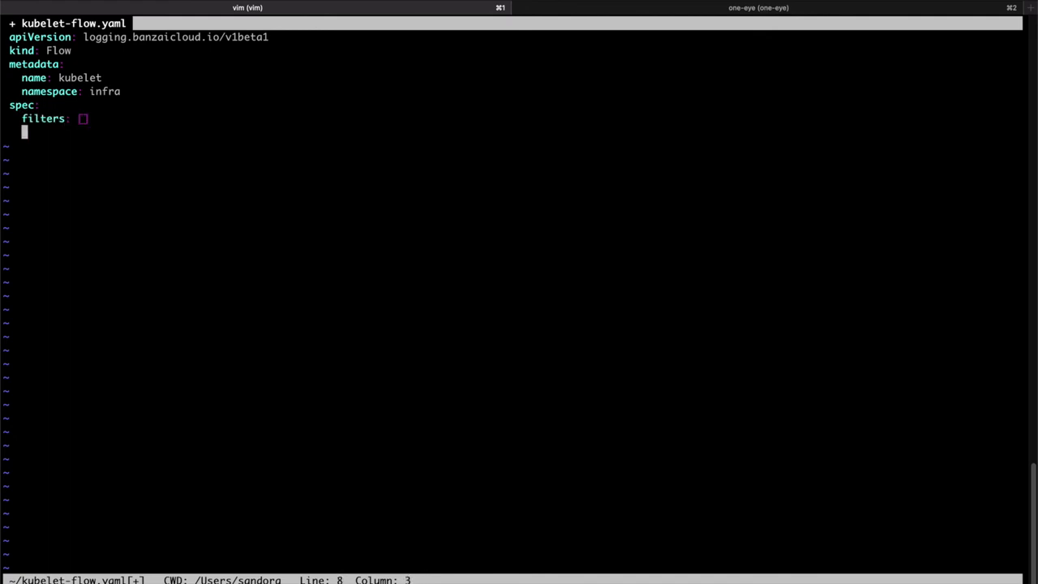
type("match:")
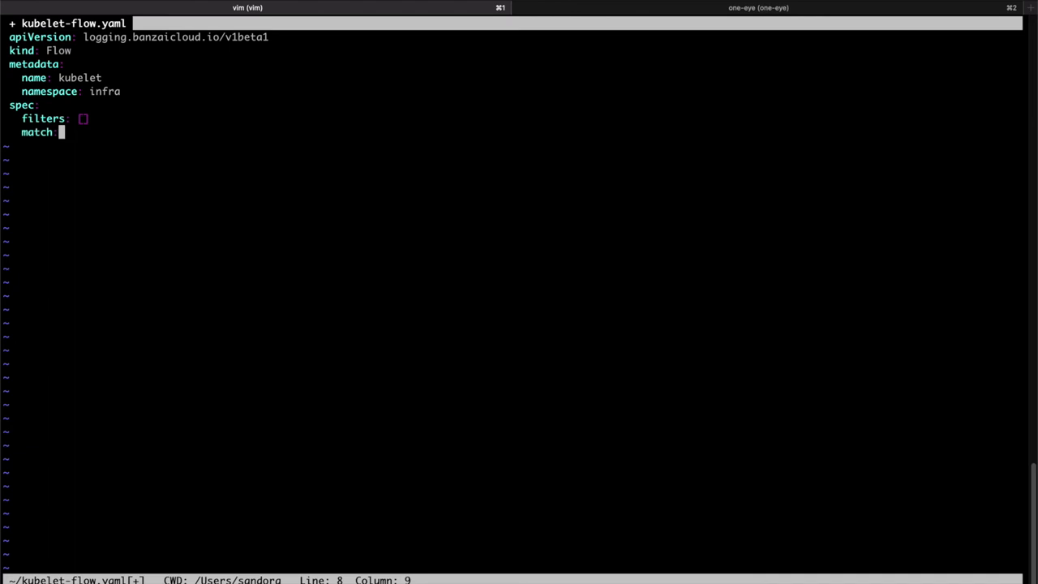
type("- select:")
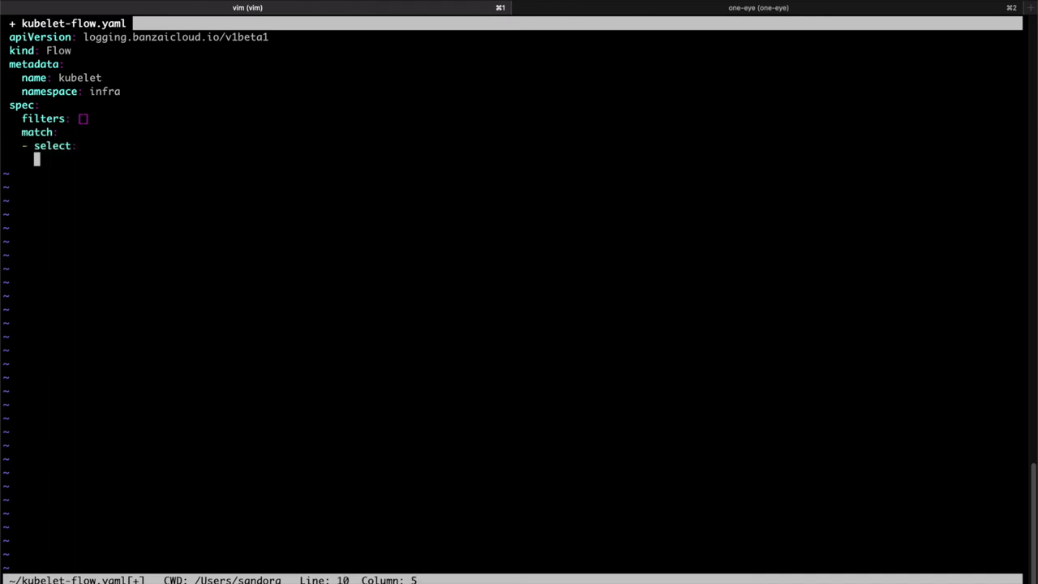
type("labels:")
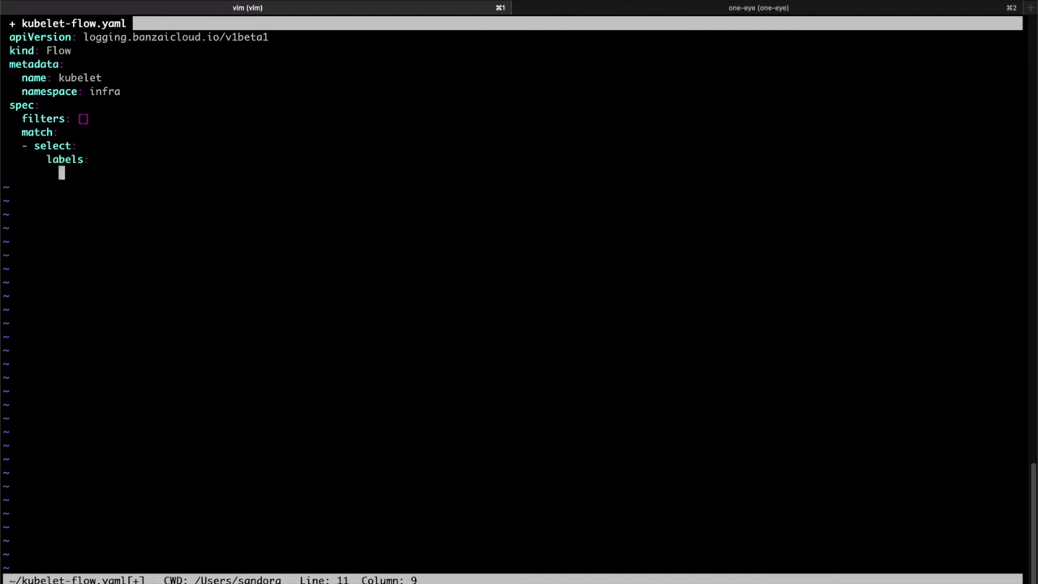
type("app.")
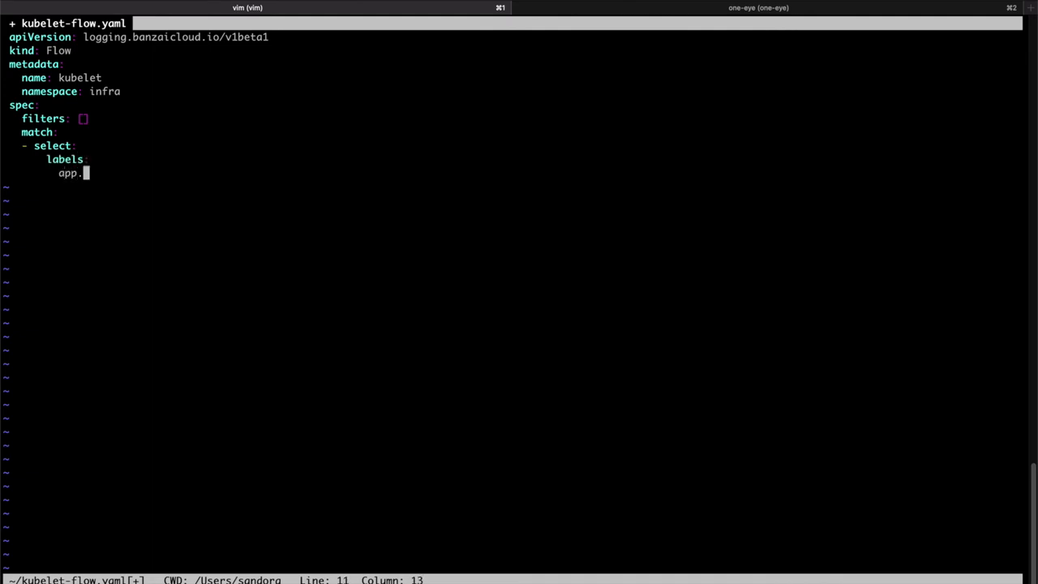
type("kubernetes")
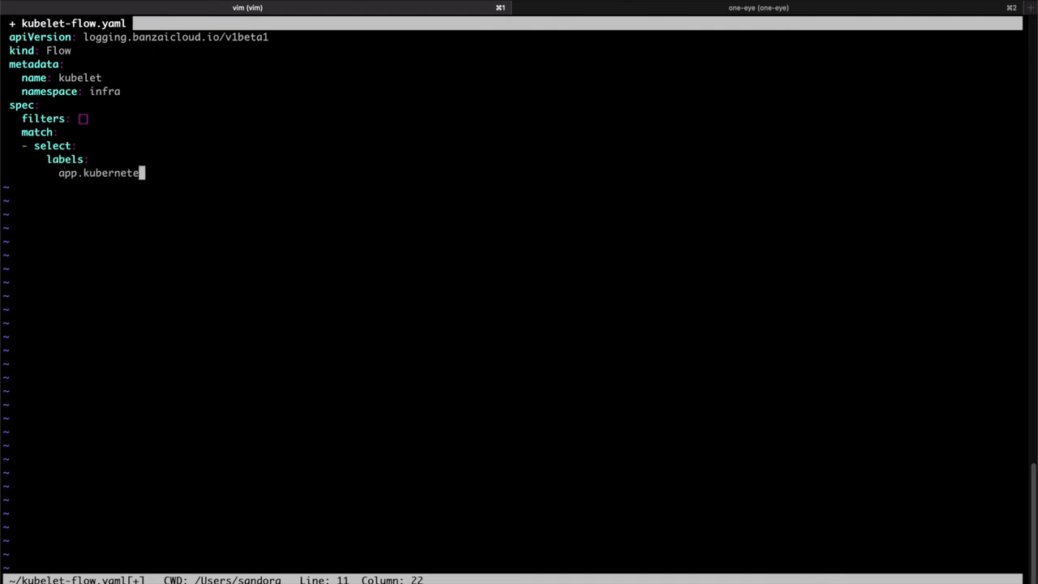
type("s.io")
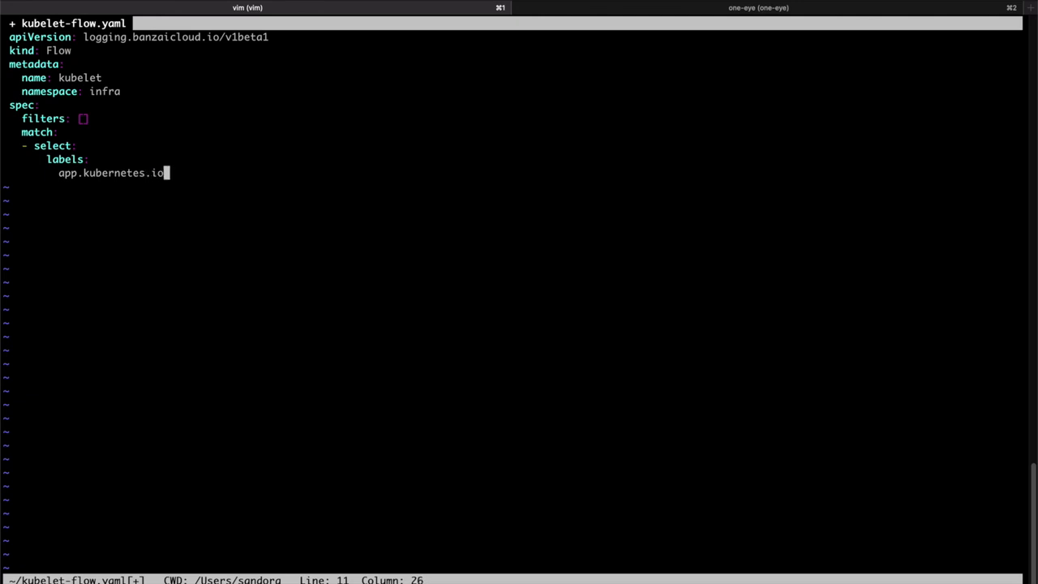
type("/bn")
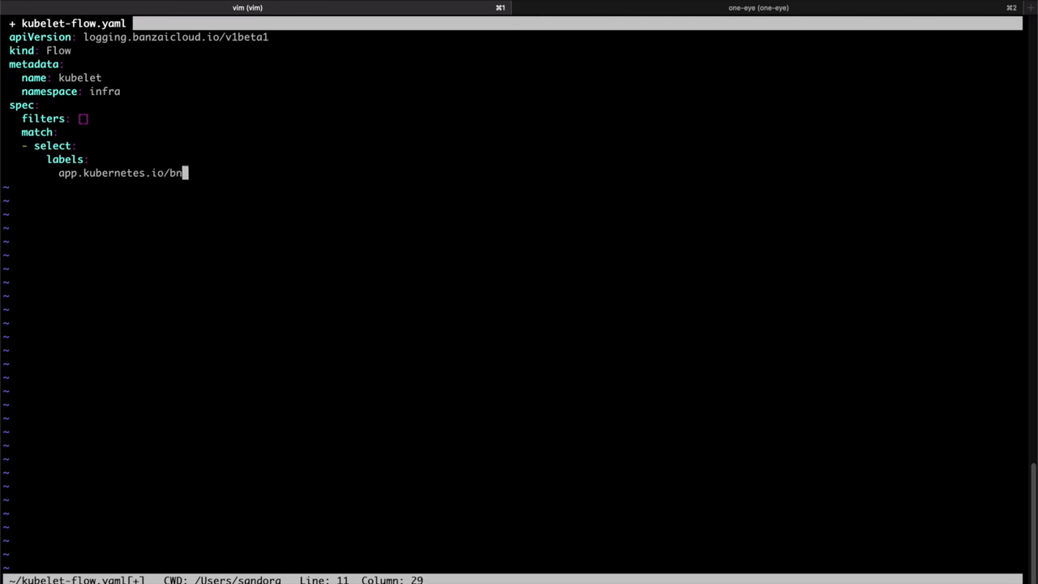
type("ame:")
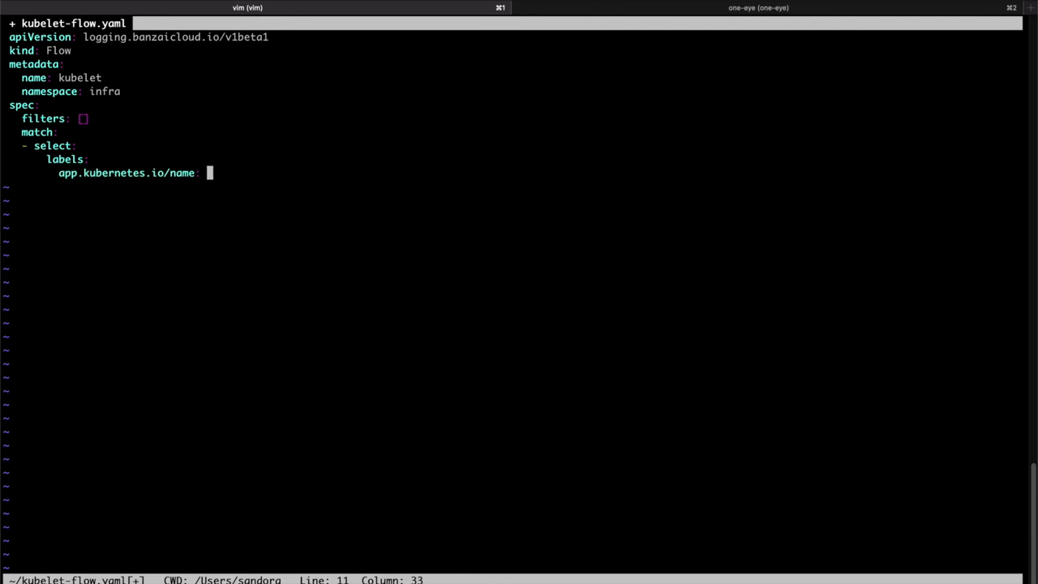
type("host-ta")
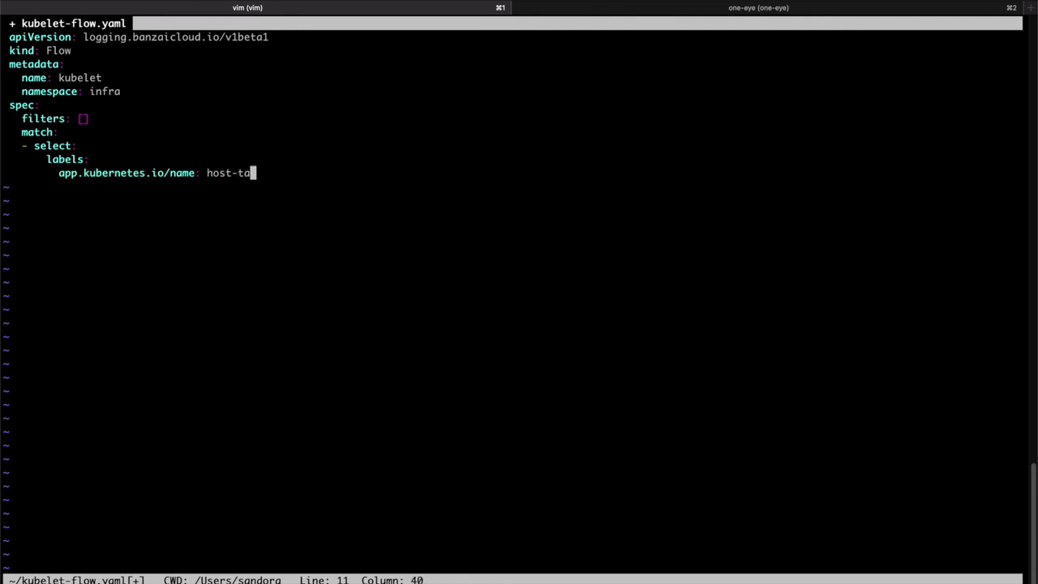
type("iler")
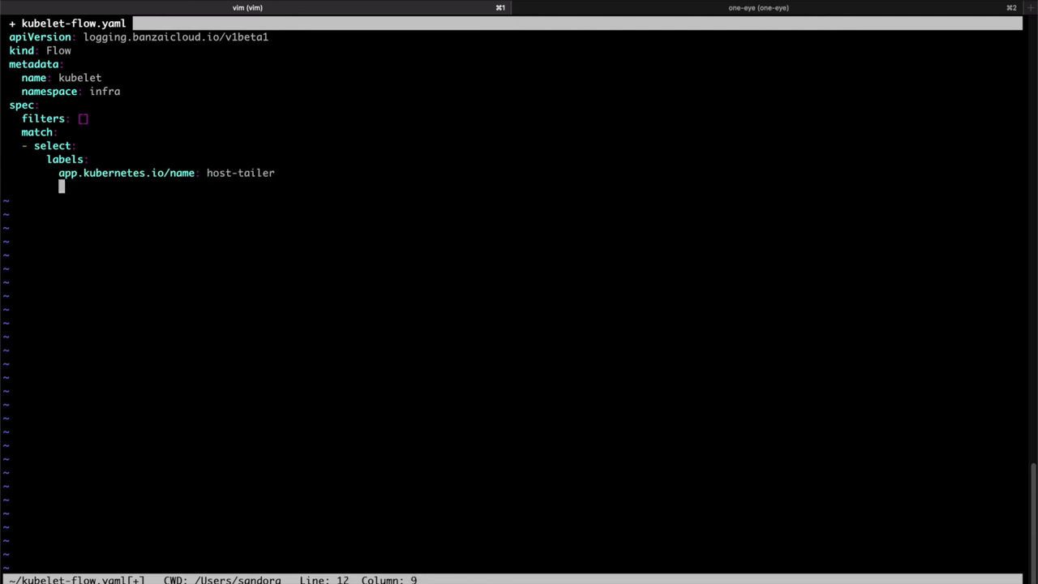
Add a localOutputRefs entry with the misspelled output name infra-loki-typo
type("localOutp")
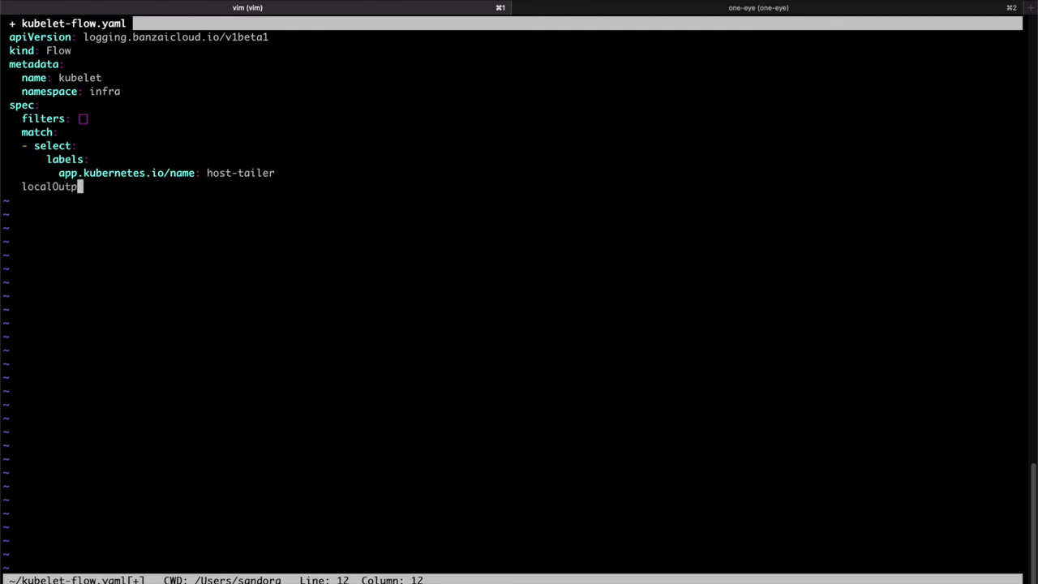
type("utRefs:")
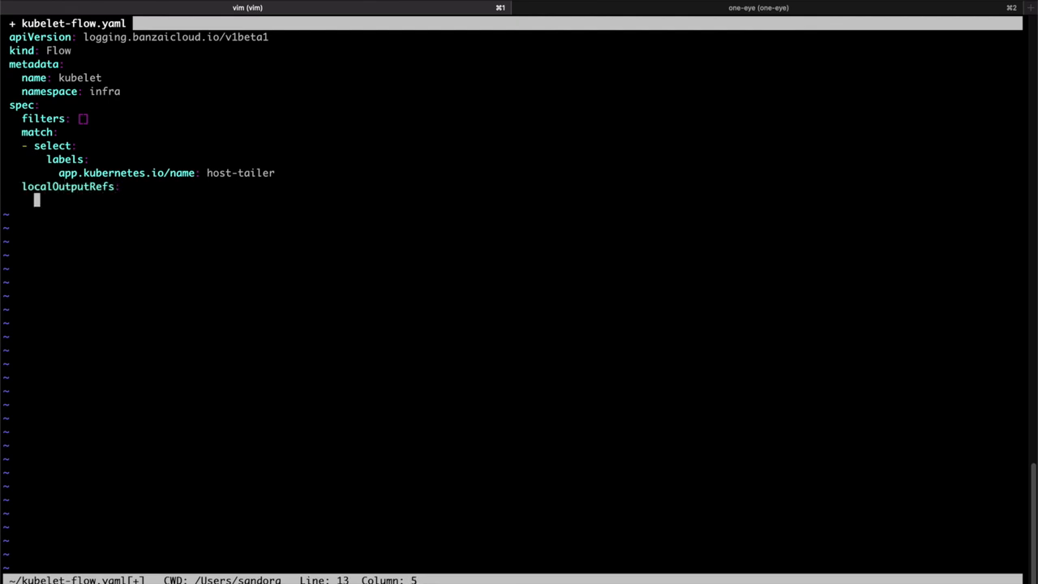
type("-")
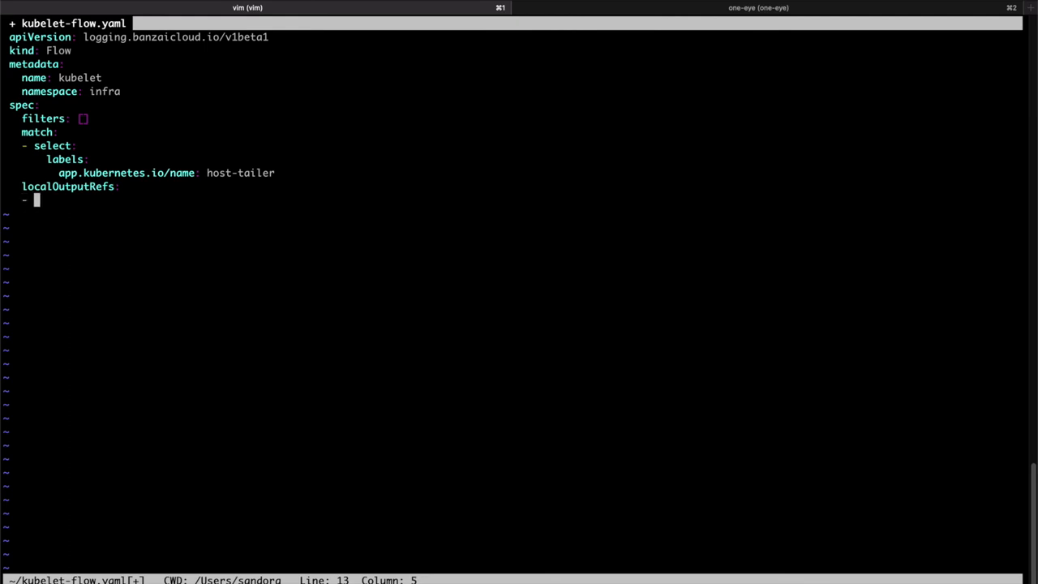
type("infra-loki")
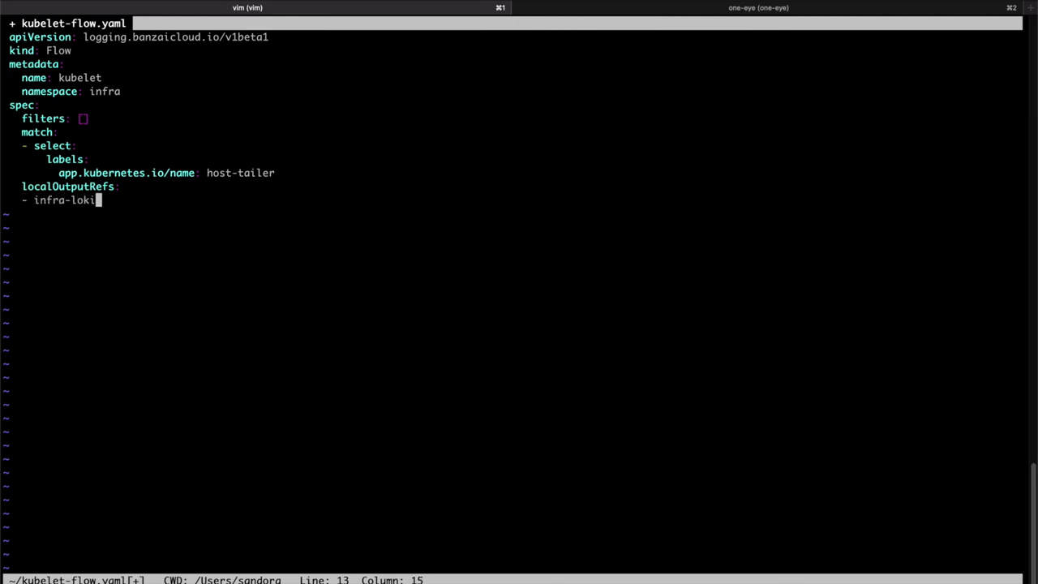
type("-typ")
type("kubectl")
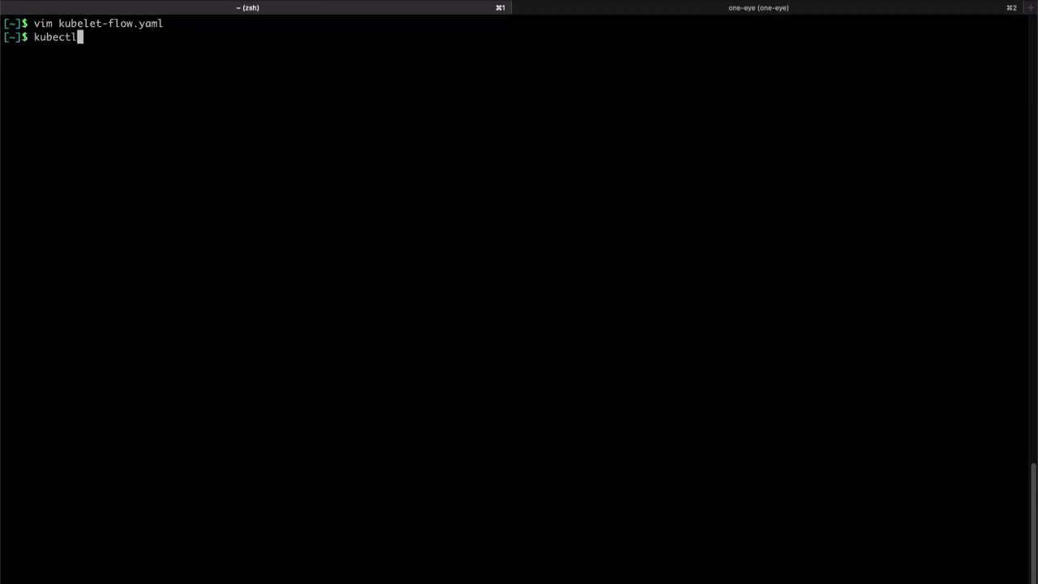
Apply kubelet-flow.yaml with kubectl apply -f
type("apply -")
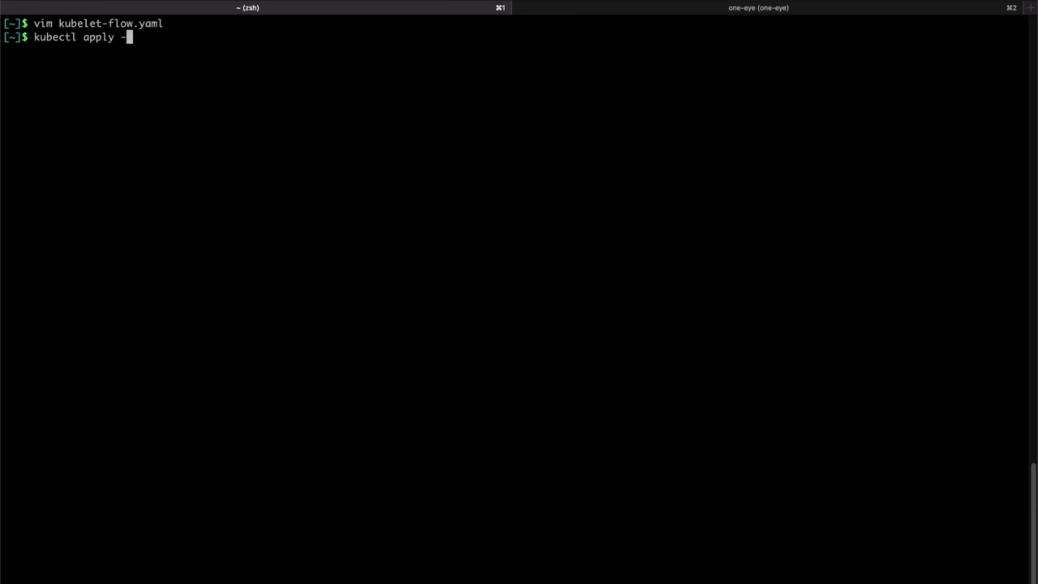
type("f")
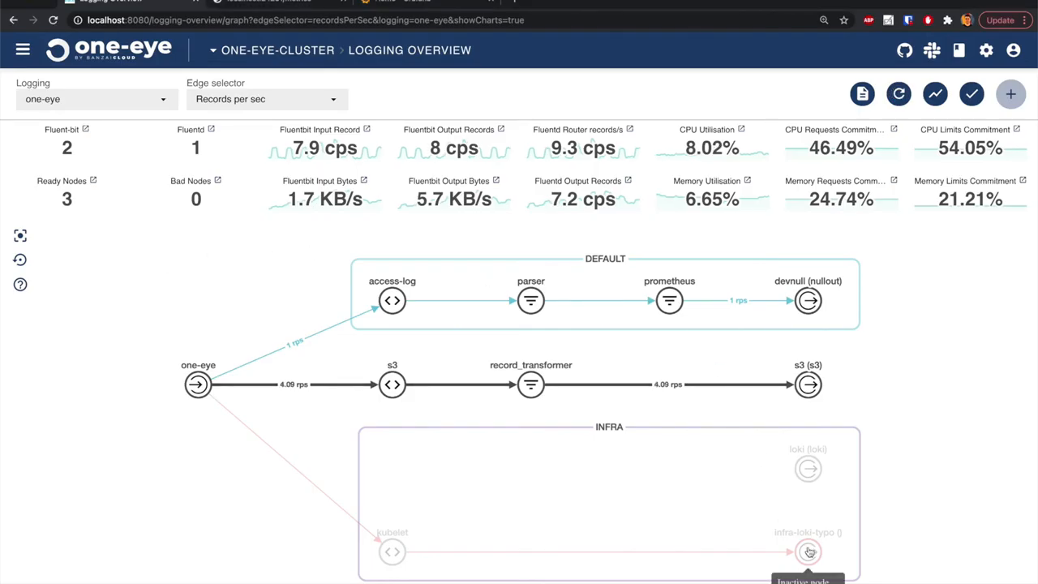
Inspect the infra-loki-typo and loki output nodes, then view the kubelet Flow's configuration
left_click(807, 551)
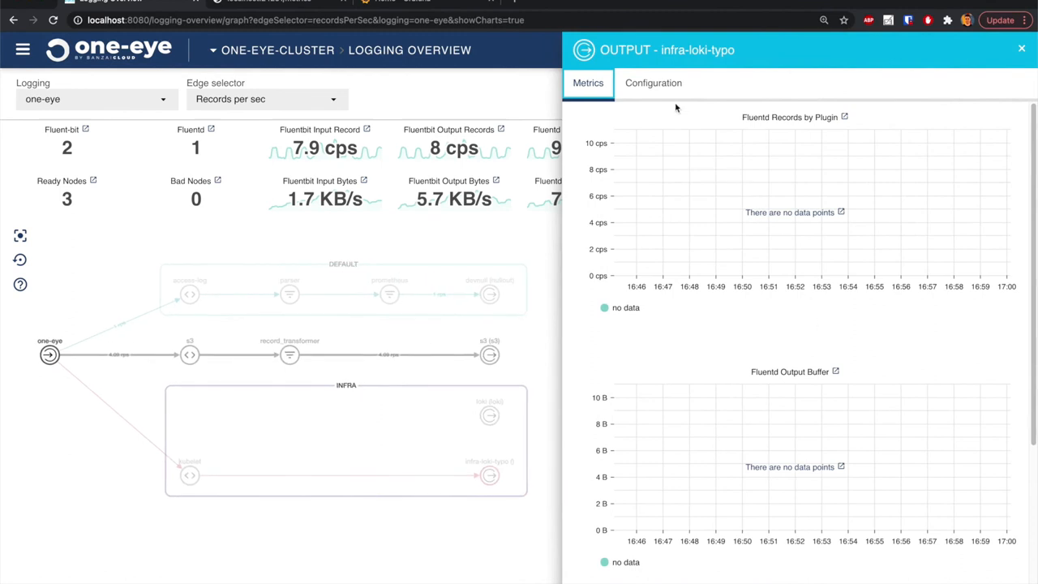
left_click(1021, 49)
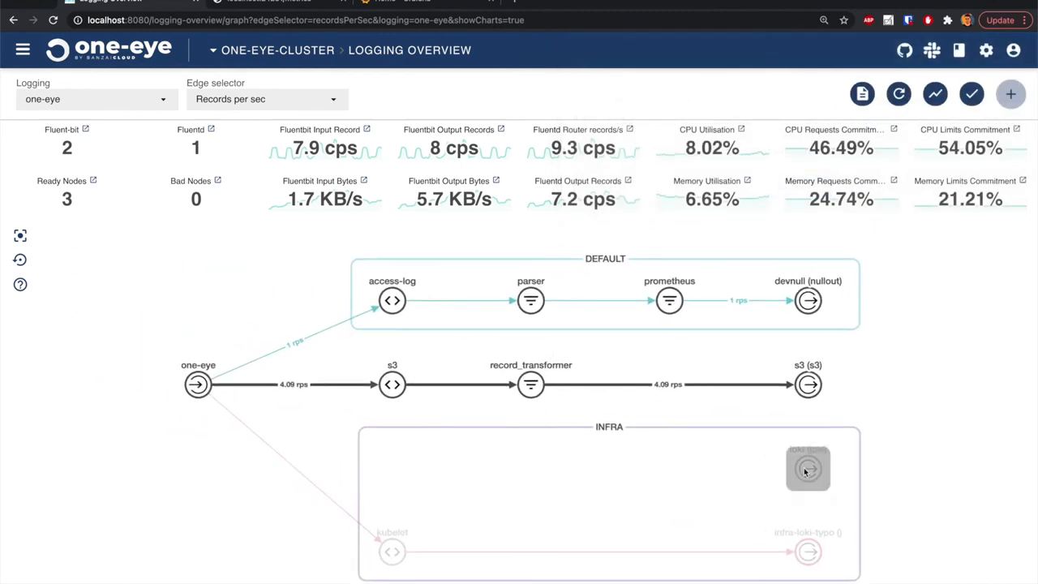
left_click(808, 468)
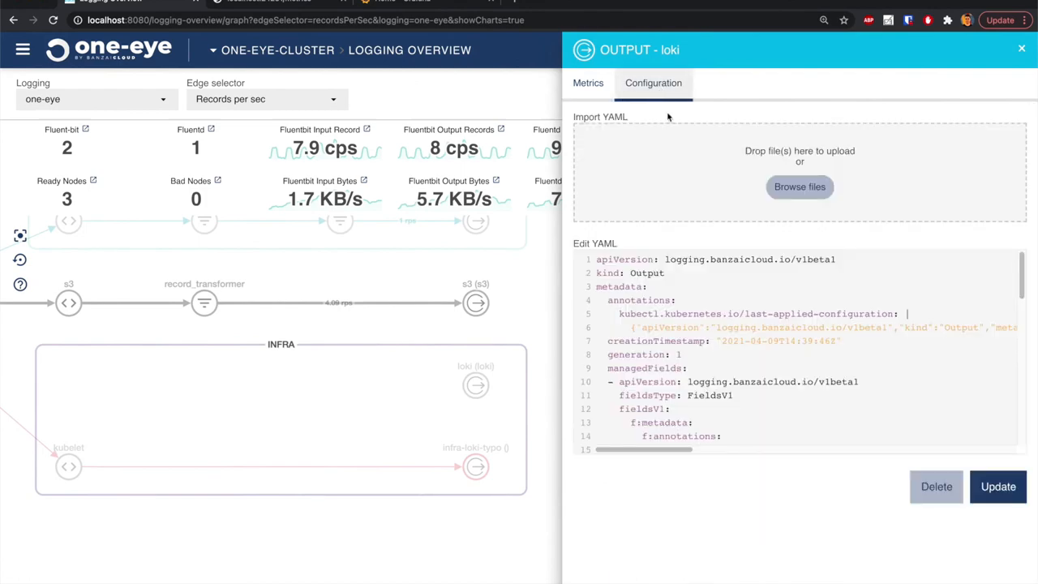
left_click(1021, 48)
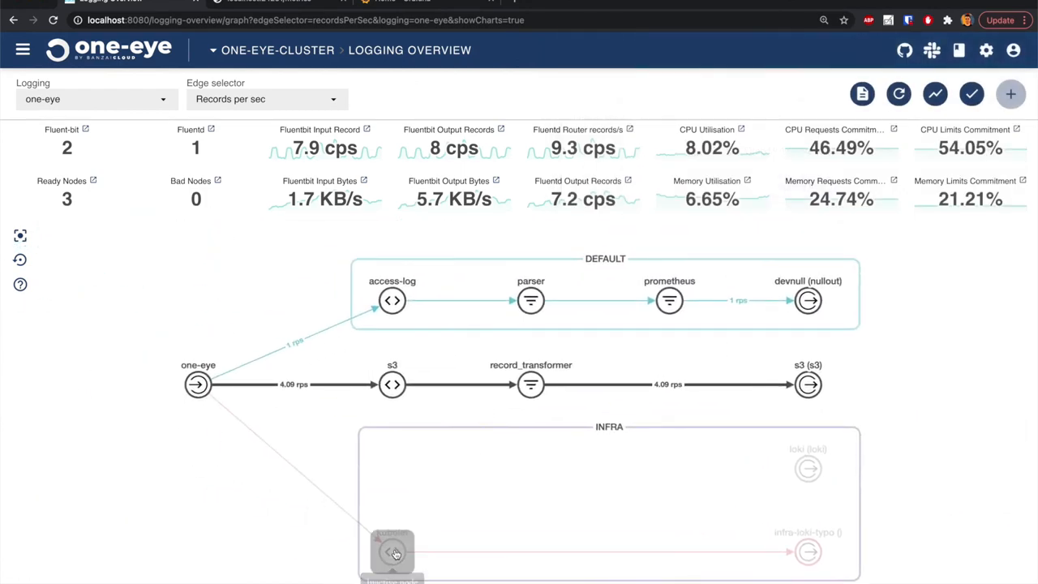
left_click(393, 552)
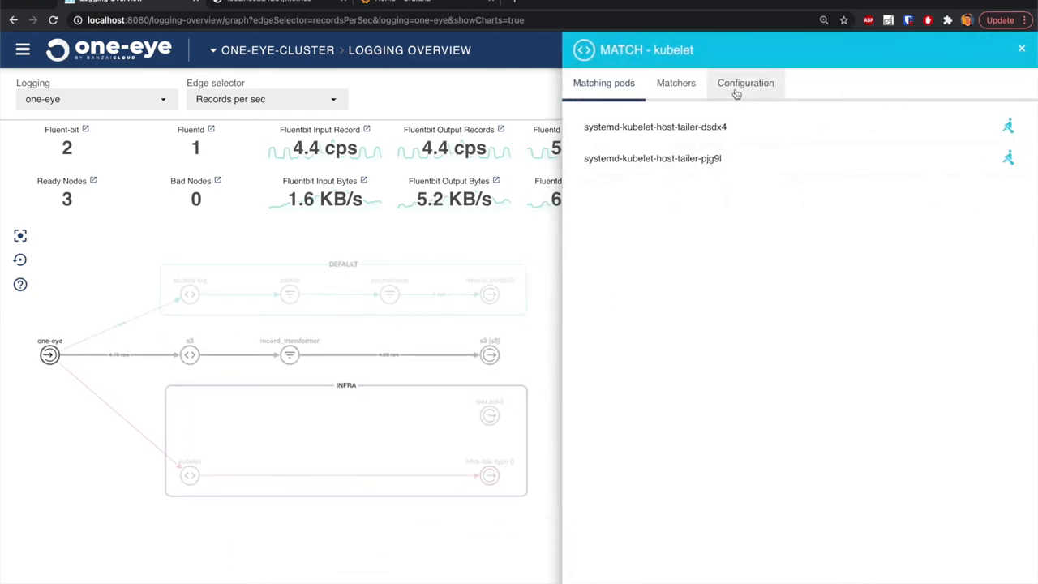
left_click(744, 83)
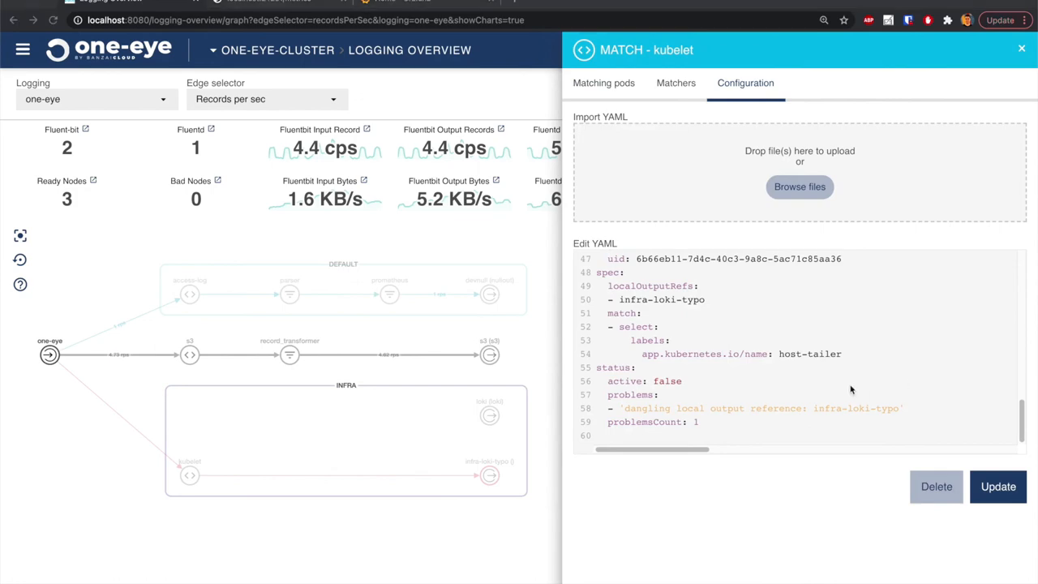
mouse_move(466, 313)
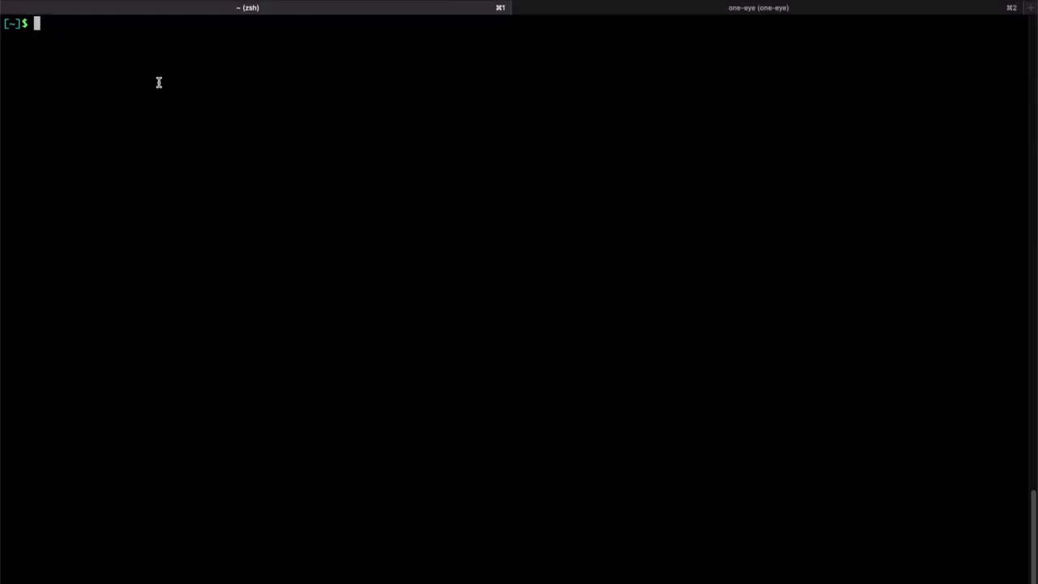
List all logging resources with kubectl get logging-all -A and highlight part of the output
type("kubectl get")
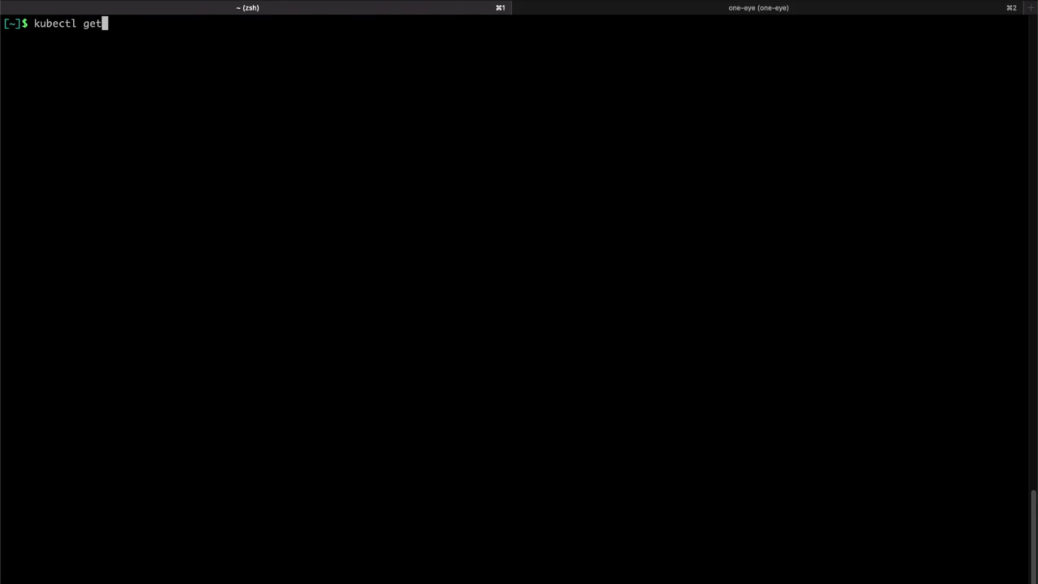
type("logging-all -A")
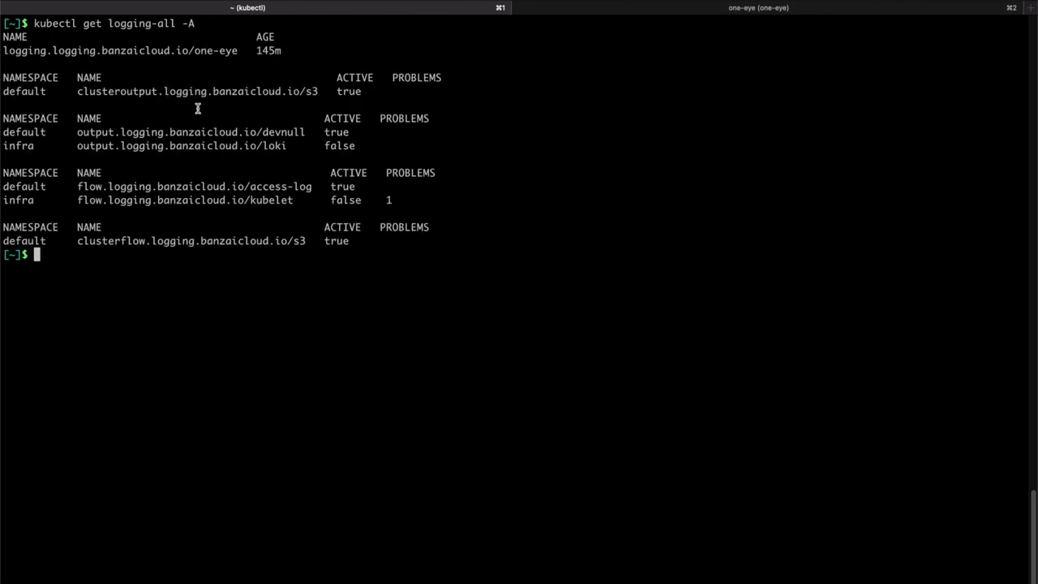
left_click_drag(219, 146, 374, 145)
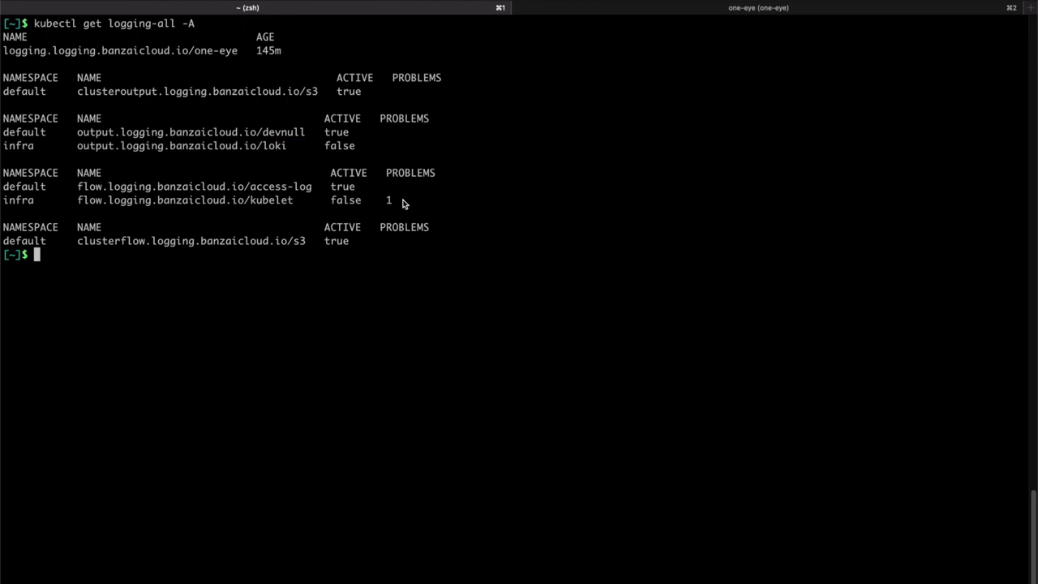
mouse_move(172, 278)
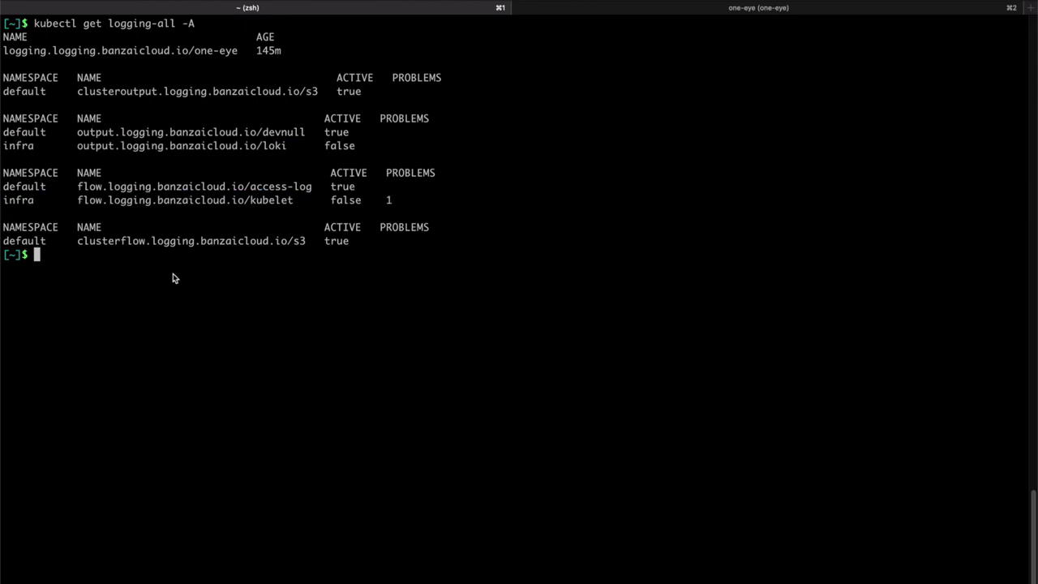
Run kubectl get flow -n infra kubelet -o=jsonpath='{.status.problems}' piped to jq
type("kubectl")
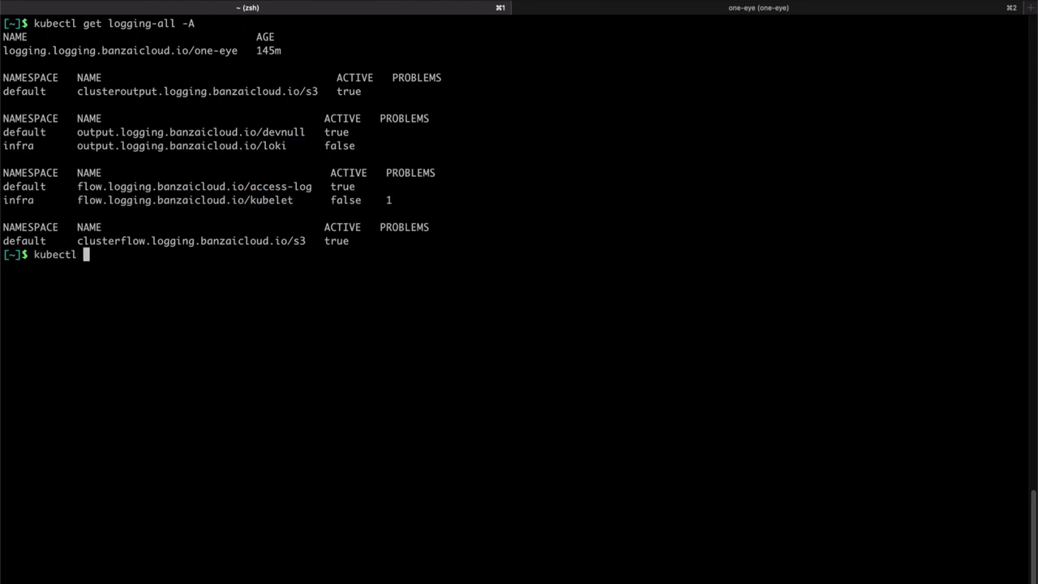
type("get fl")
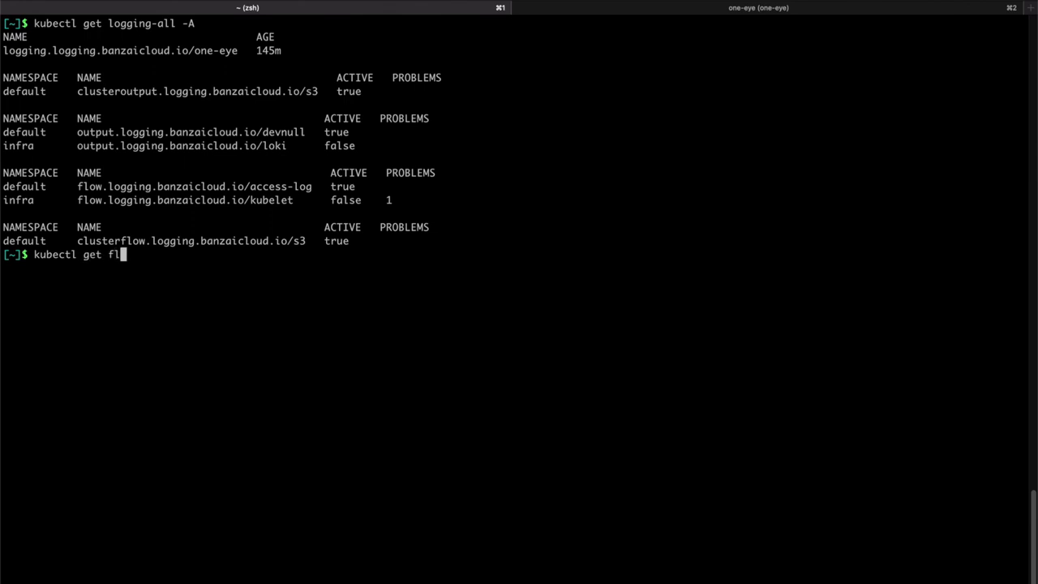
type("ow -n infra")
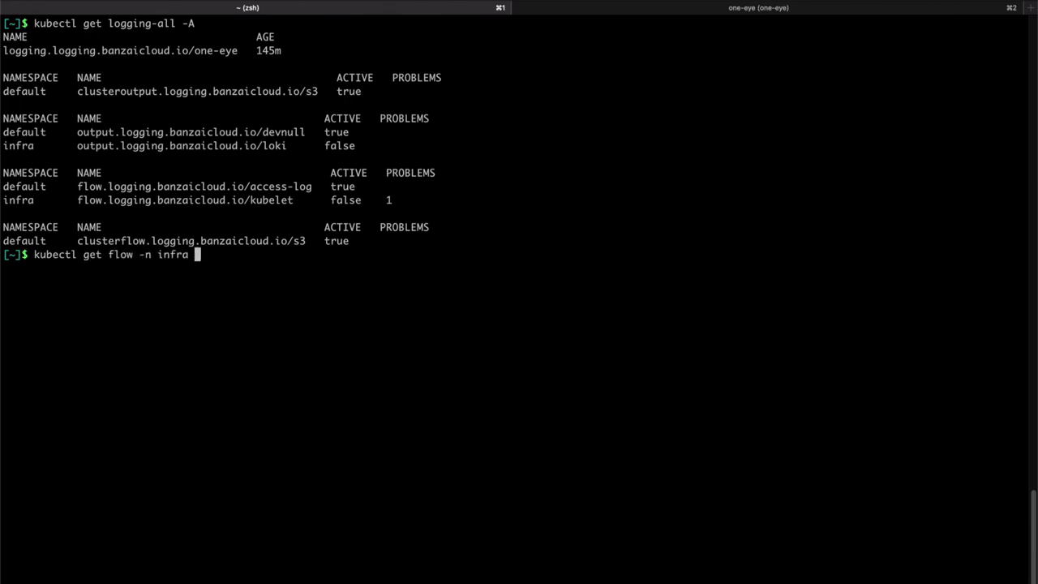
type("kubelet -o=")
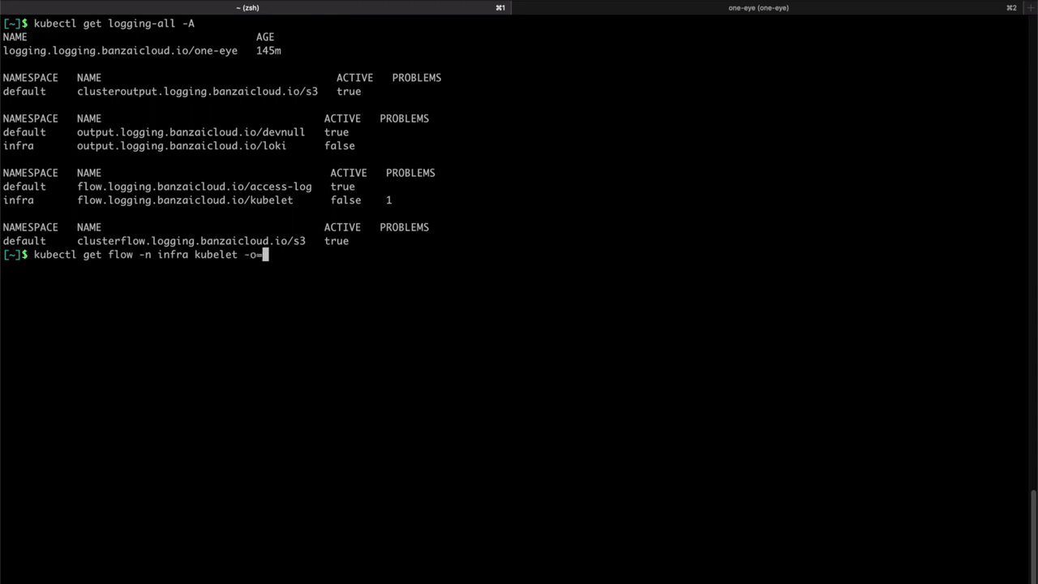
type("jsonpath=")
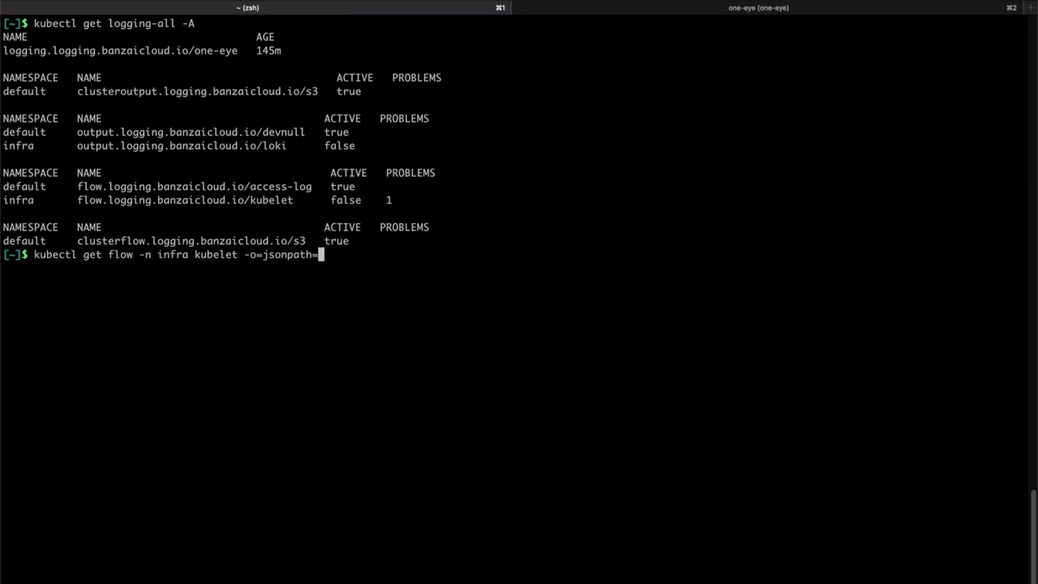
type("'{")
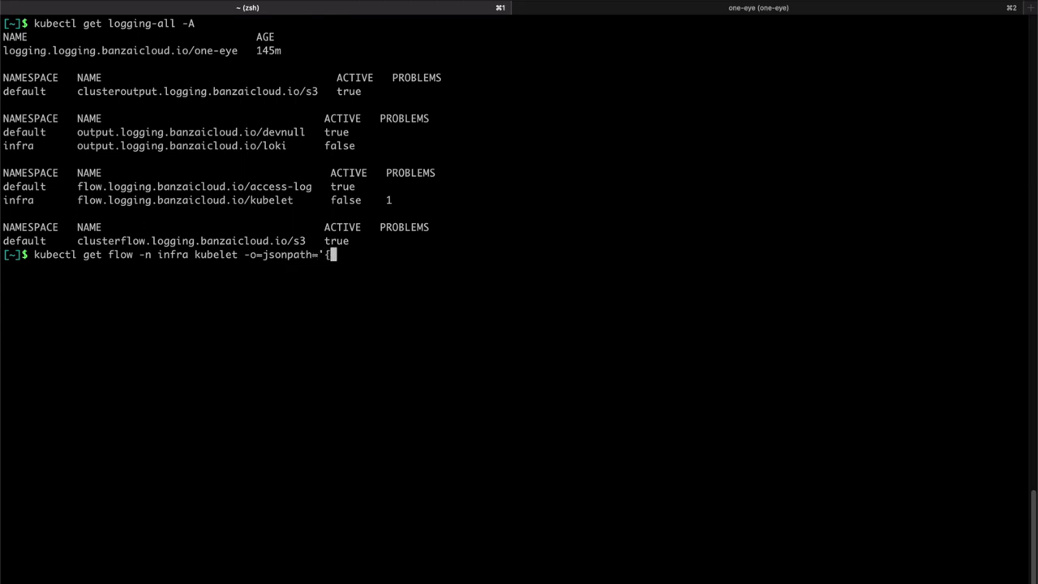
type(".status")
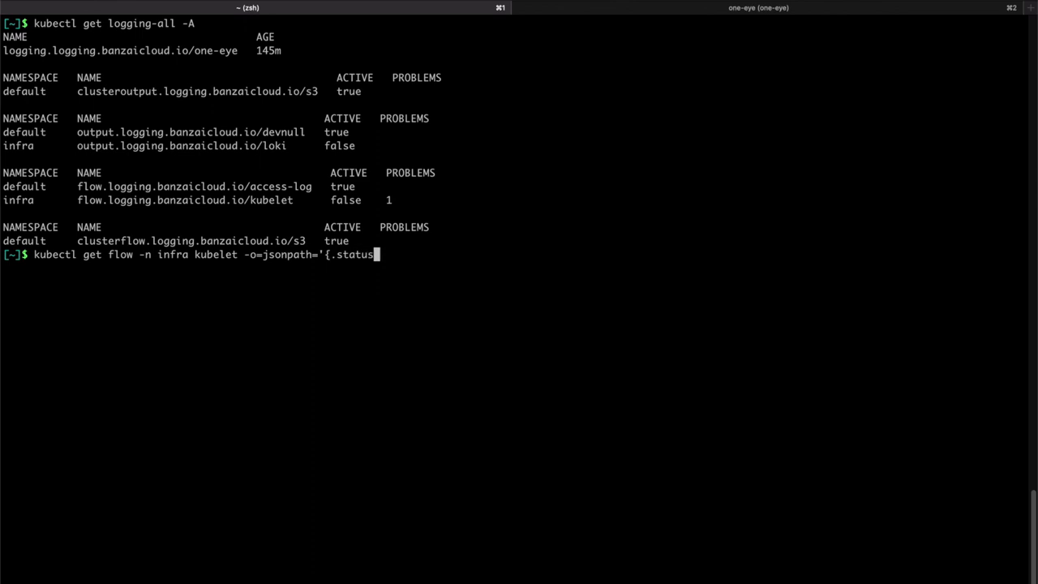
type(".problems")
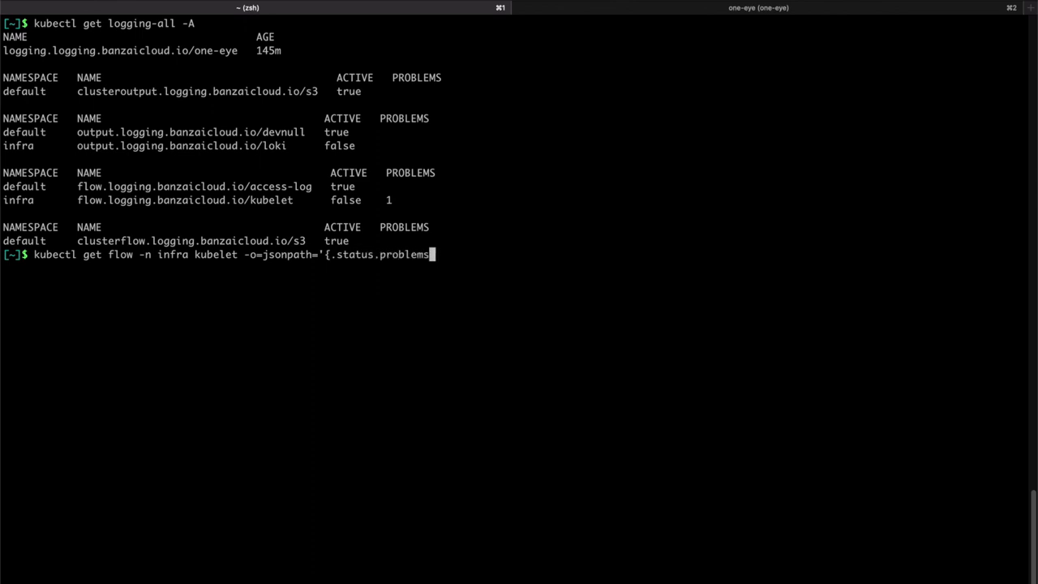
type("}")
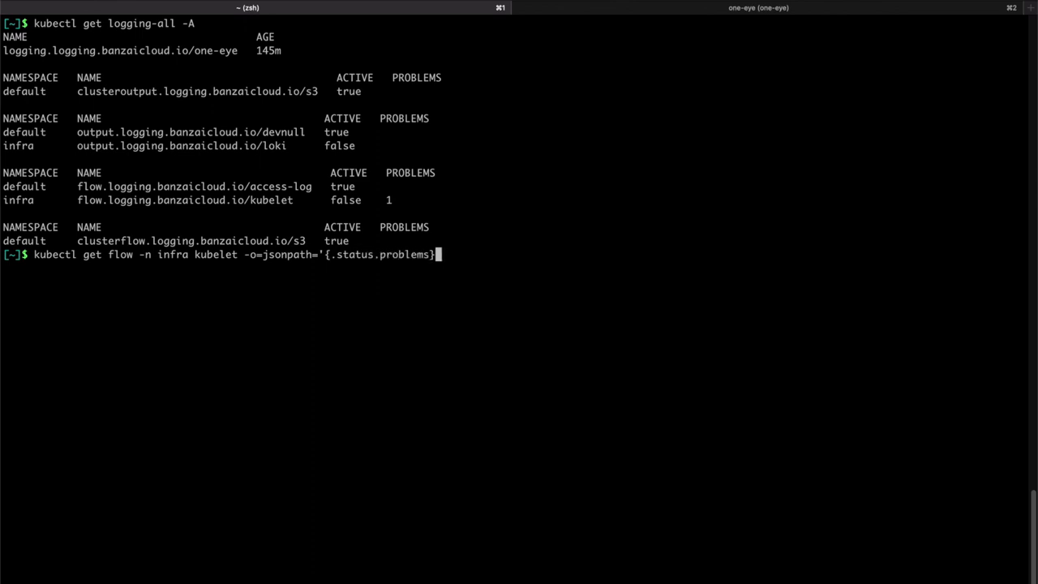
type("' «")
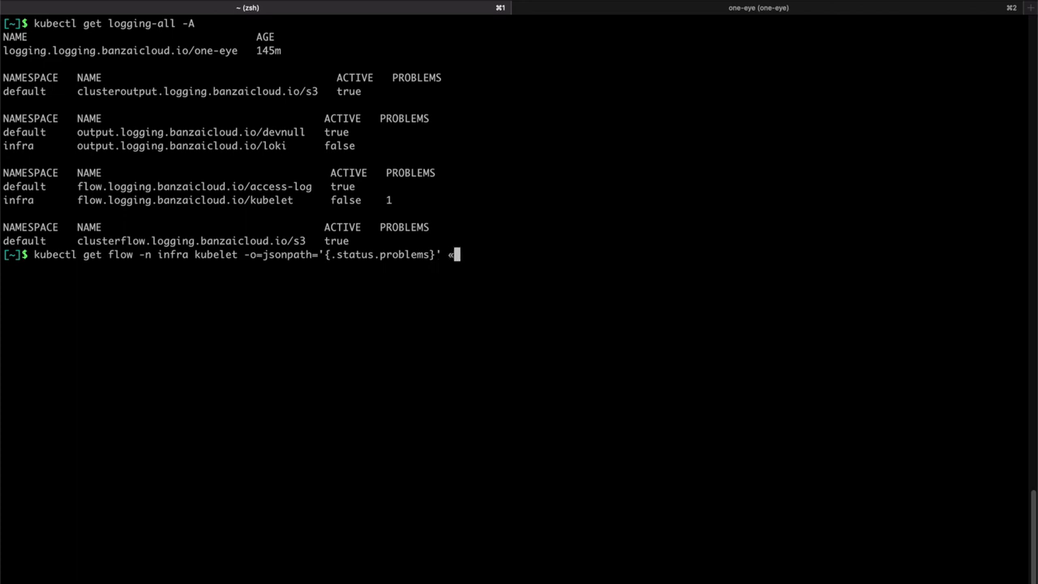
type("| j")
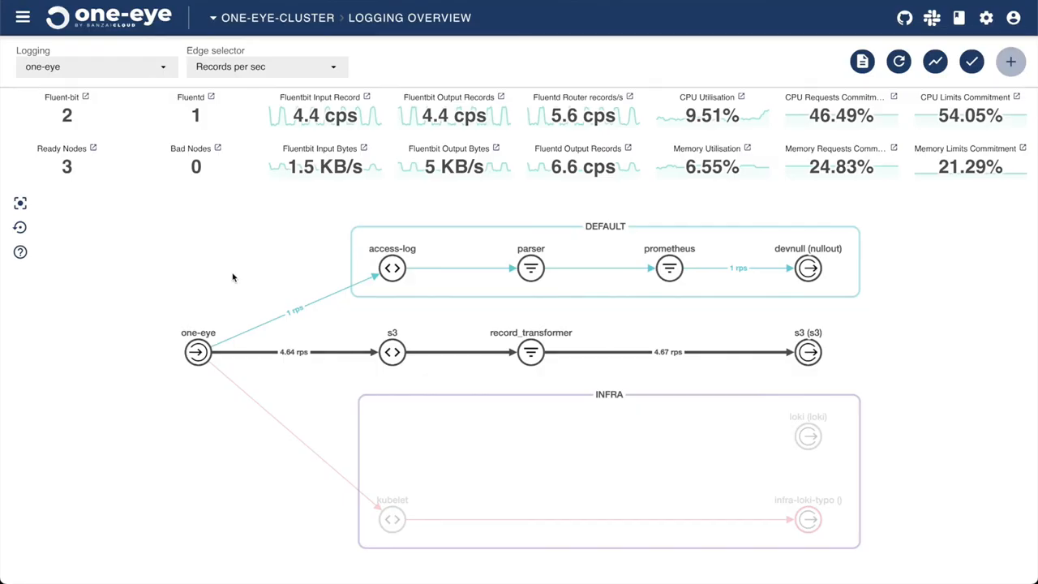
mouse_move(414, 482)
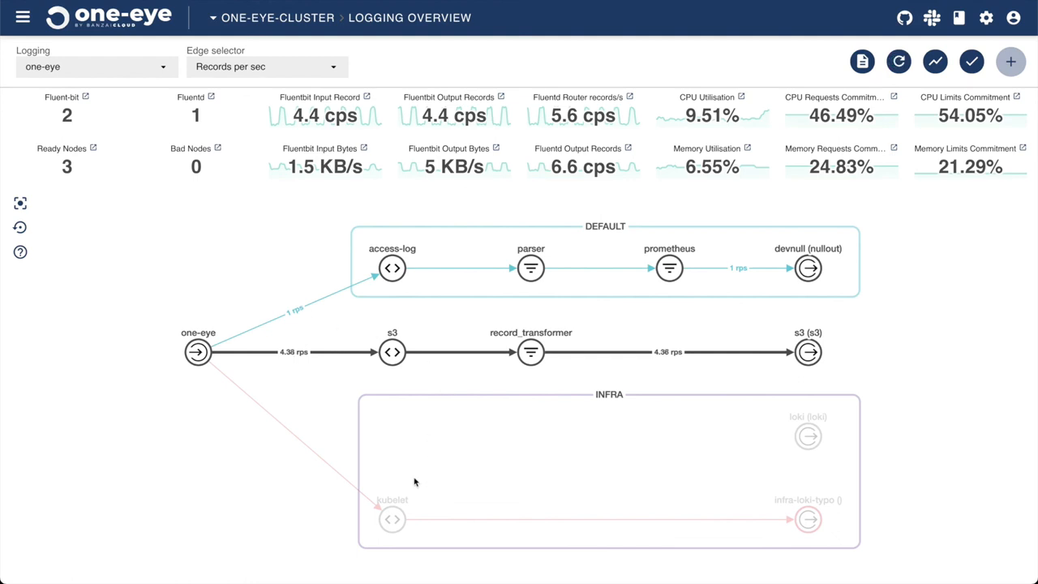
mouse_move(392, 520)
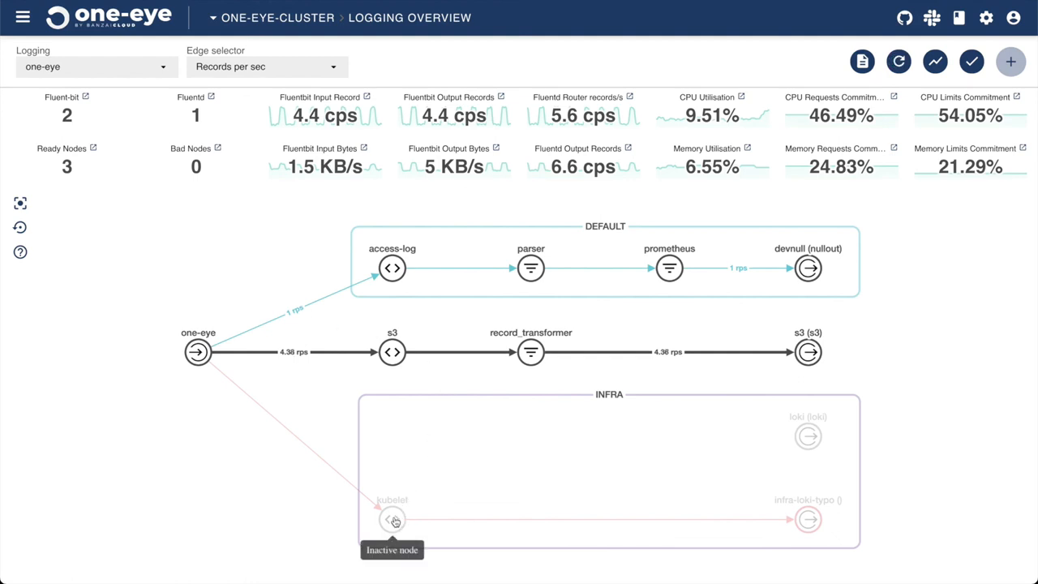
Show the kubelet flow's Configuration with the dangling infra-loki-typo reference and one problem
left_click(393, 519)
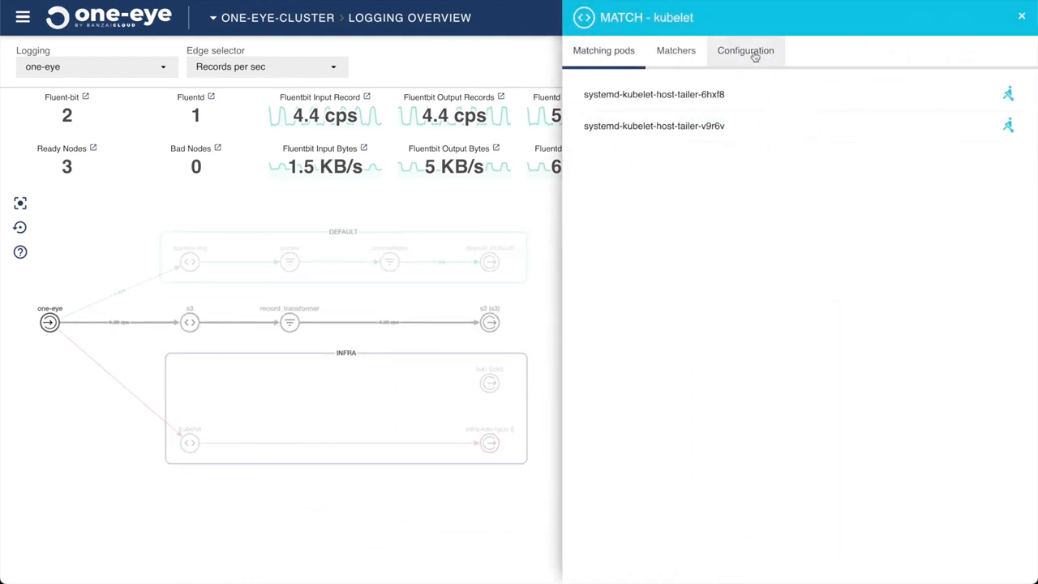
left_click(745, 51)
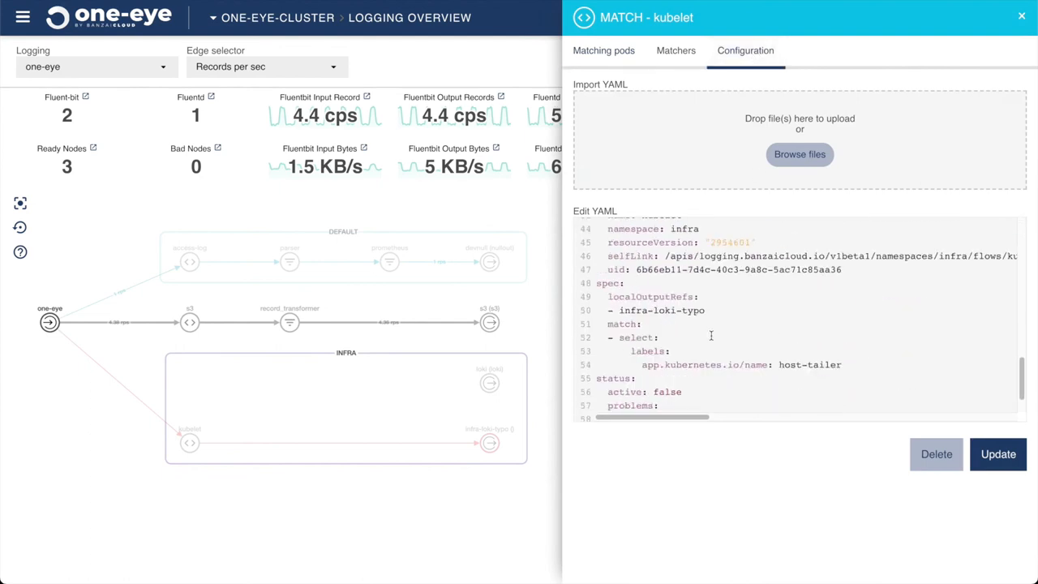
scroll("down", 3)
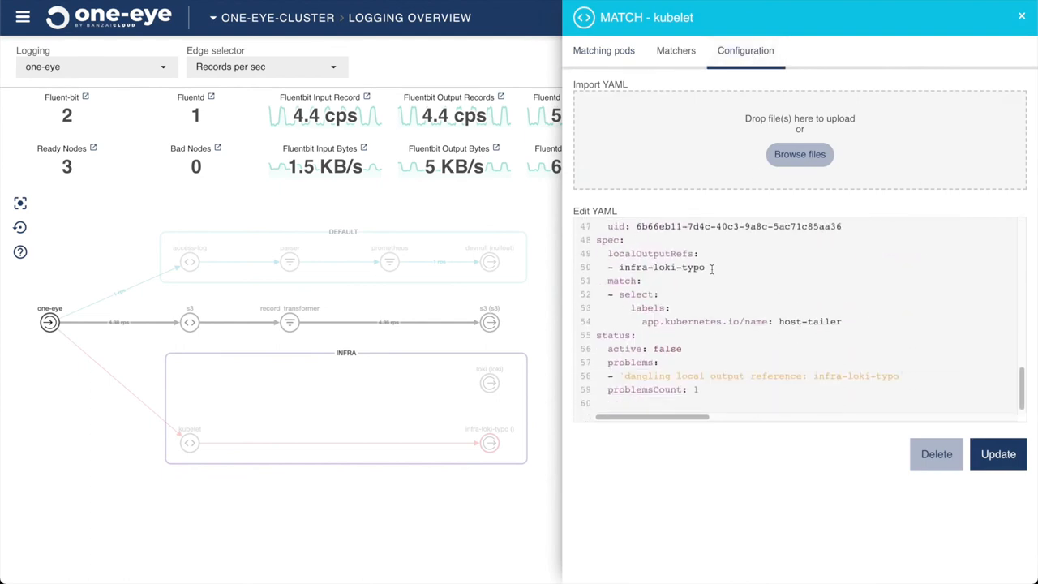